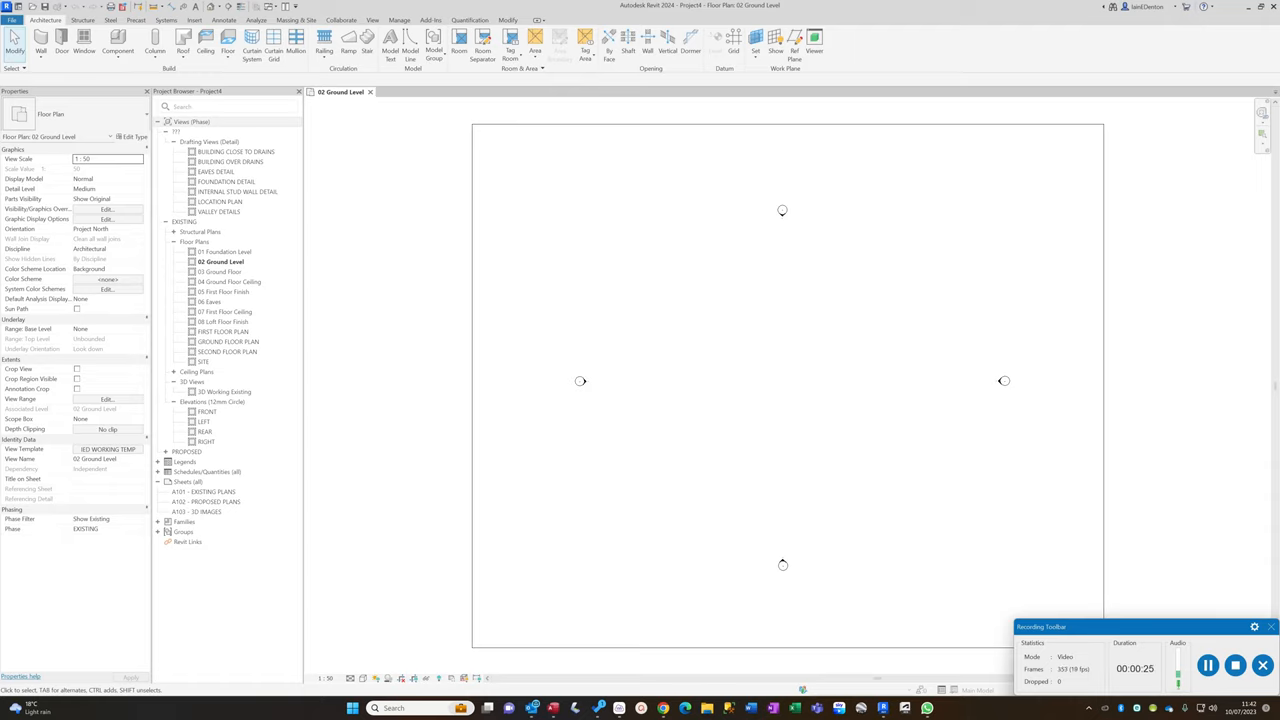
{"action": "mouse_move", "coordinate": [700, 376]}
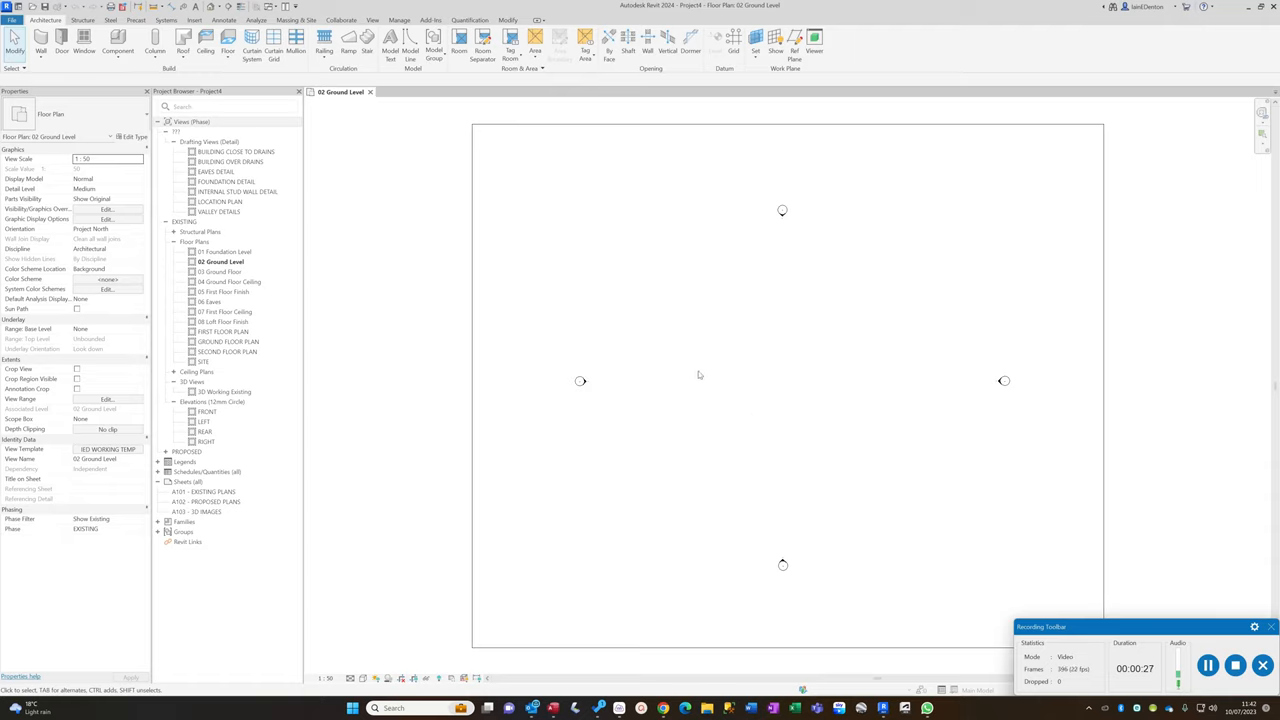
{"action": "mouse_move", "coordinate": [700, 378]}
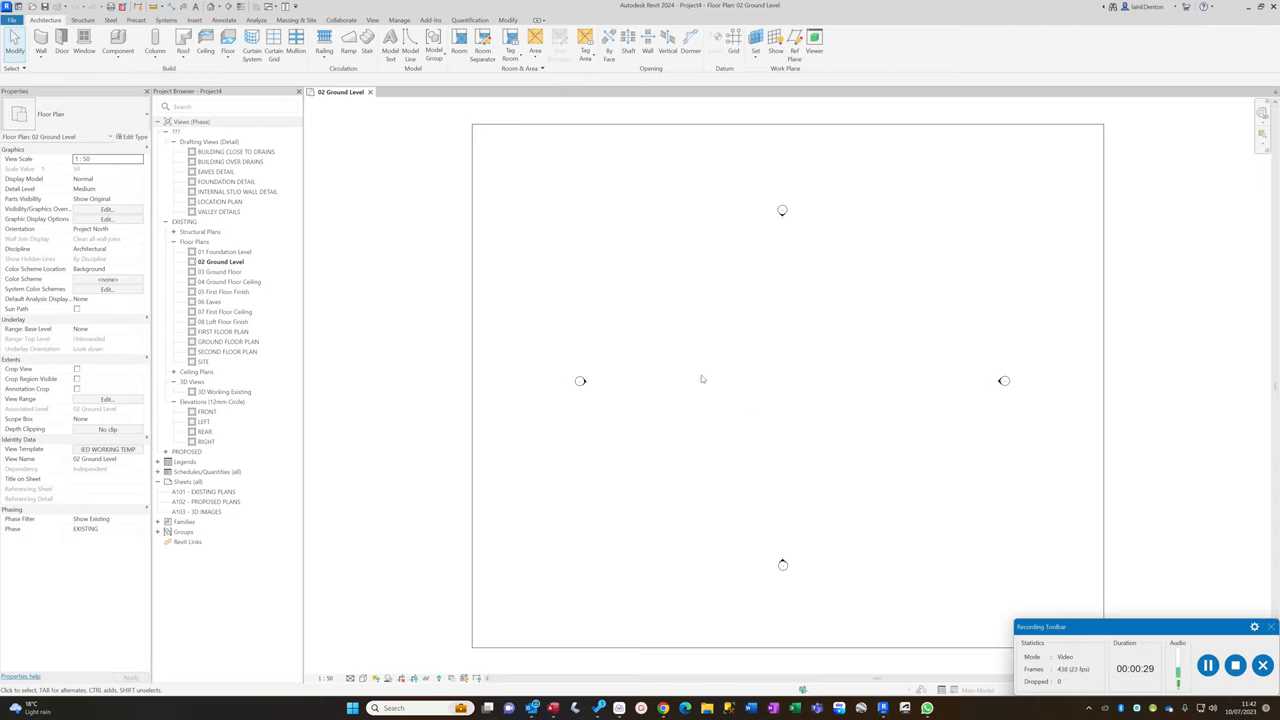
{"action": "mouse_move", "coordinate": [700, 376]}
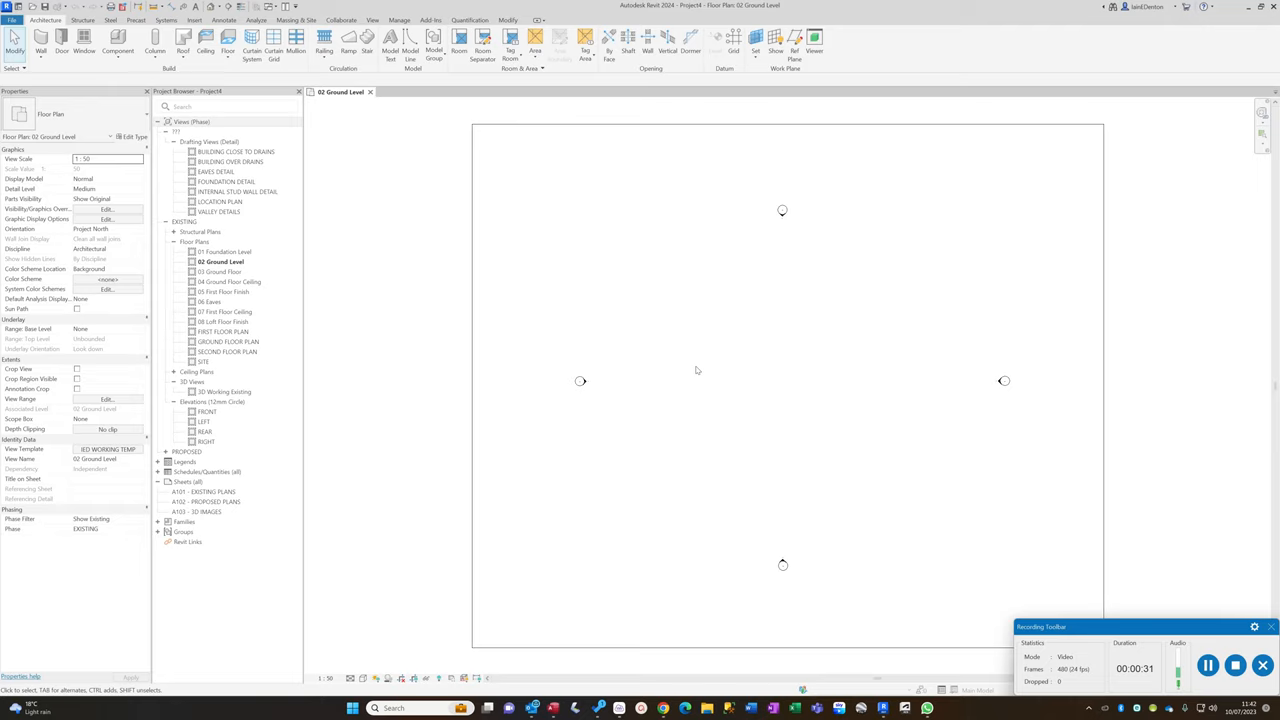
{"action": "mouse_move", "coordinate": [666, 314]}
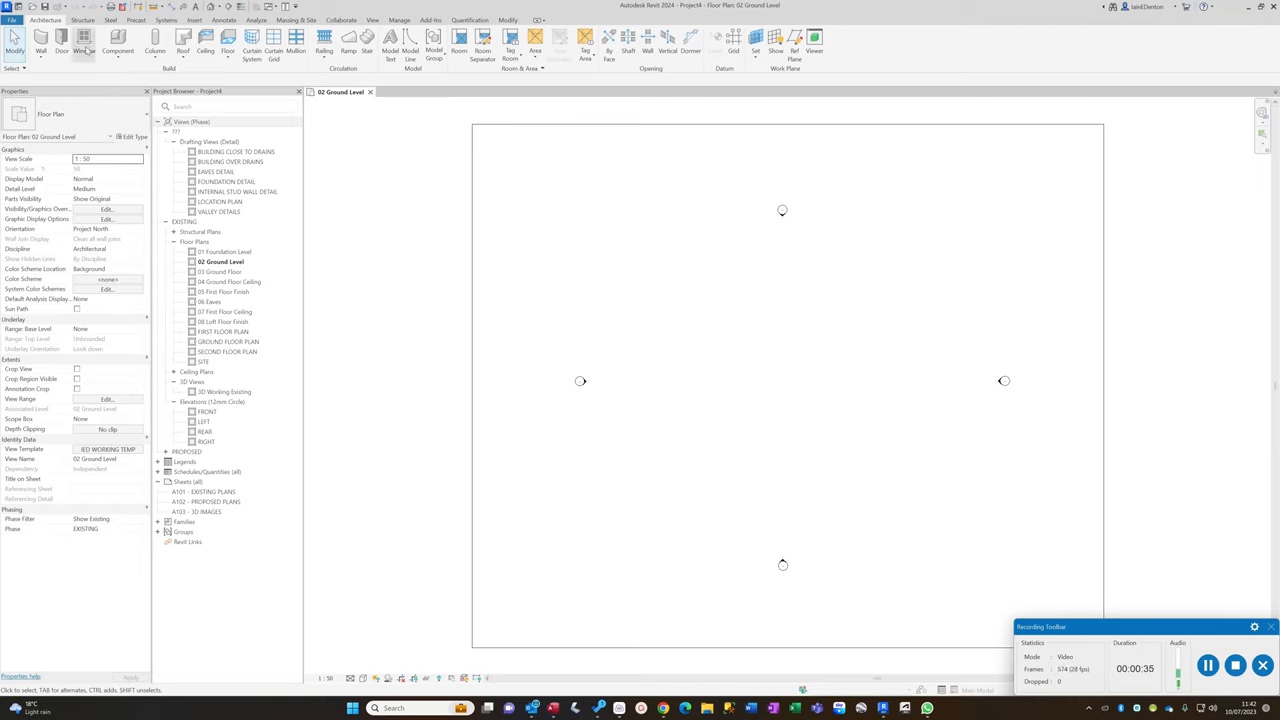
- Drop the Window tool and draw a straight Basic cavity wall across the ground-level plan
{"action": "left_click", "coordinate": [84, 48]}
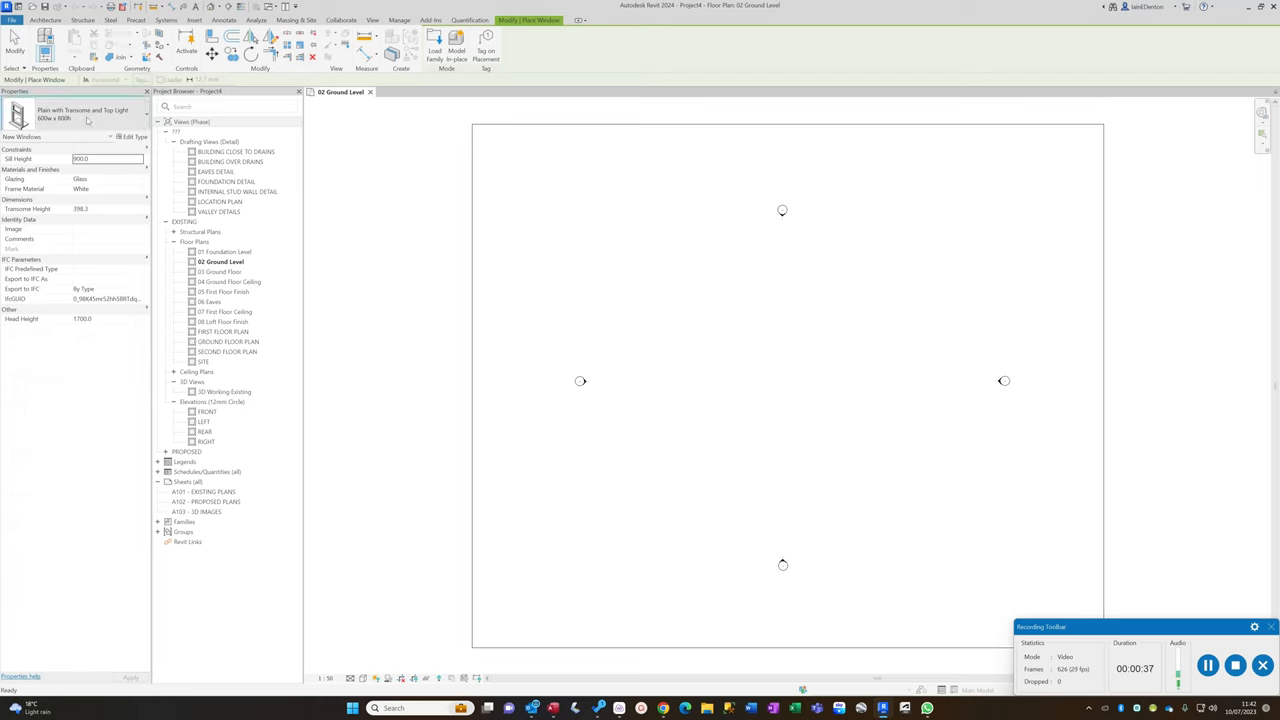
{"action": "left_click", "coordinate": [84, 112]}
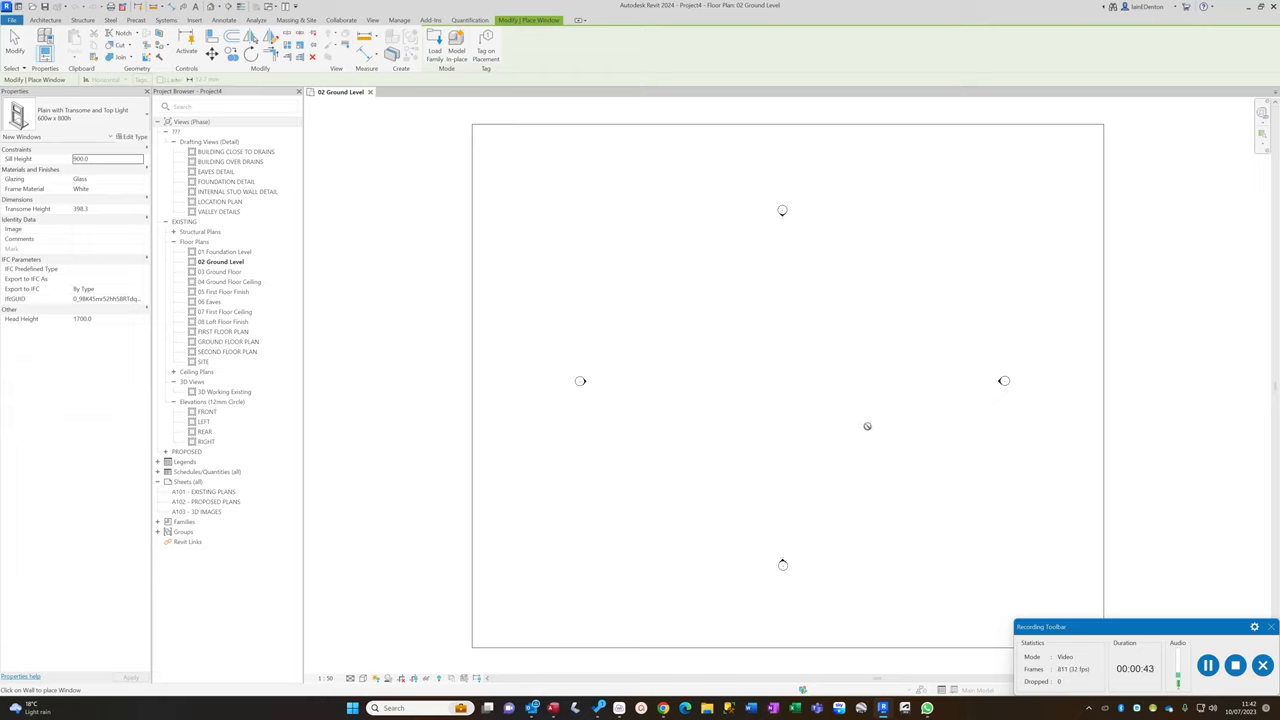
{"action": "mouse_move", "coordinate": [750, 396]}
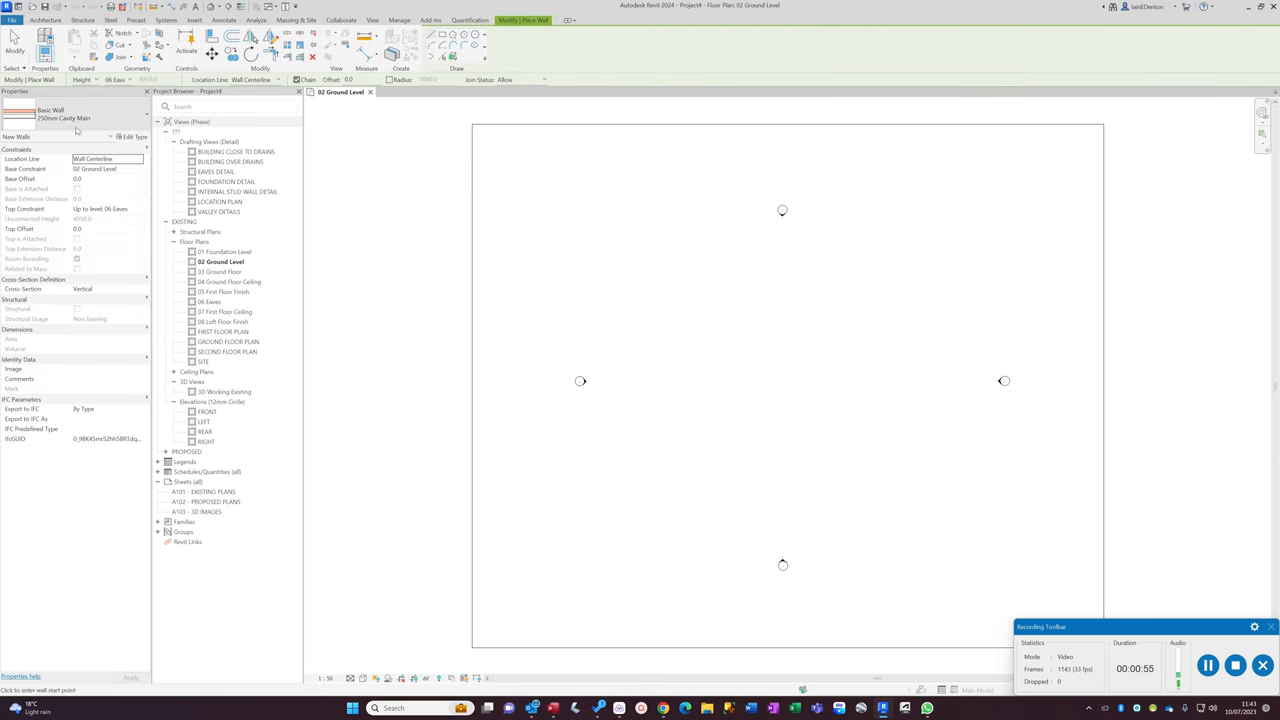
{"action": "left_click", "coordinate": [110, 118]}
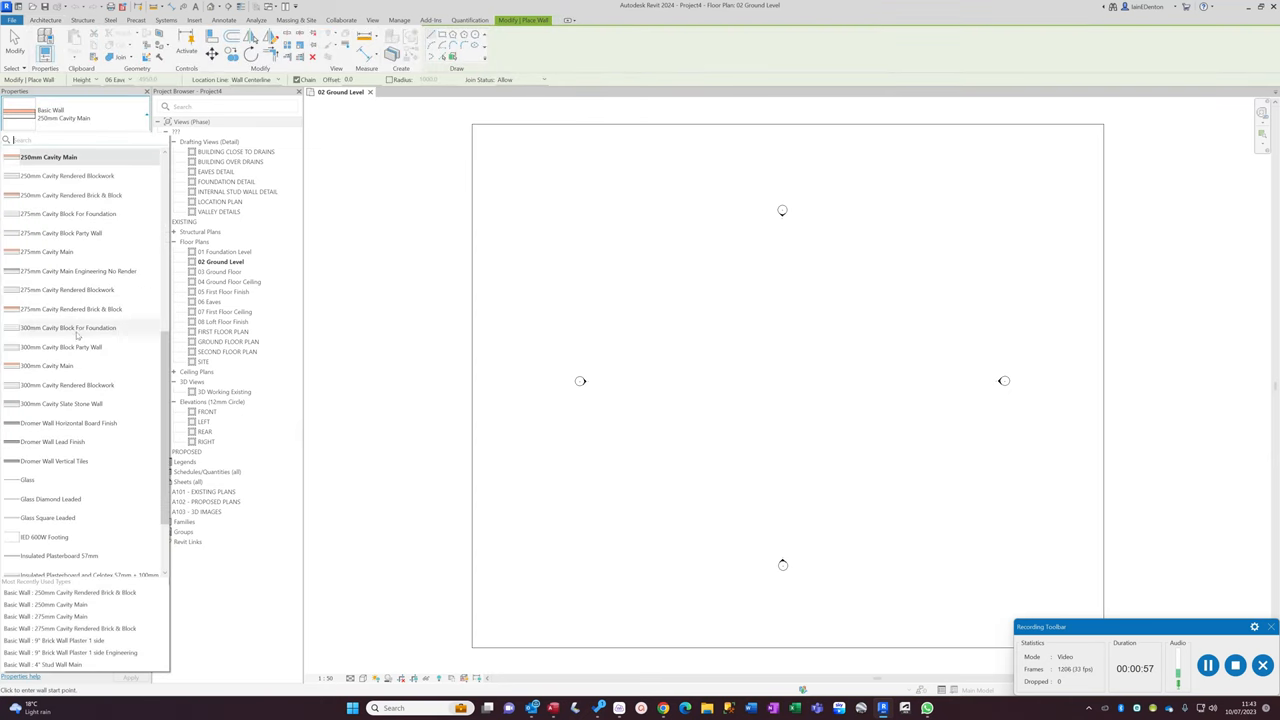
{"action": "left_click", "coordinate": [46, 364]}
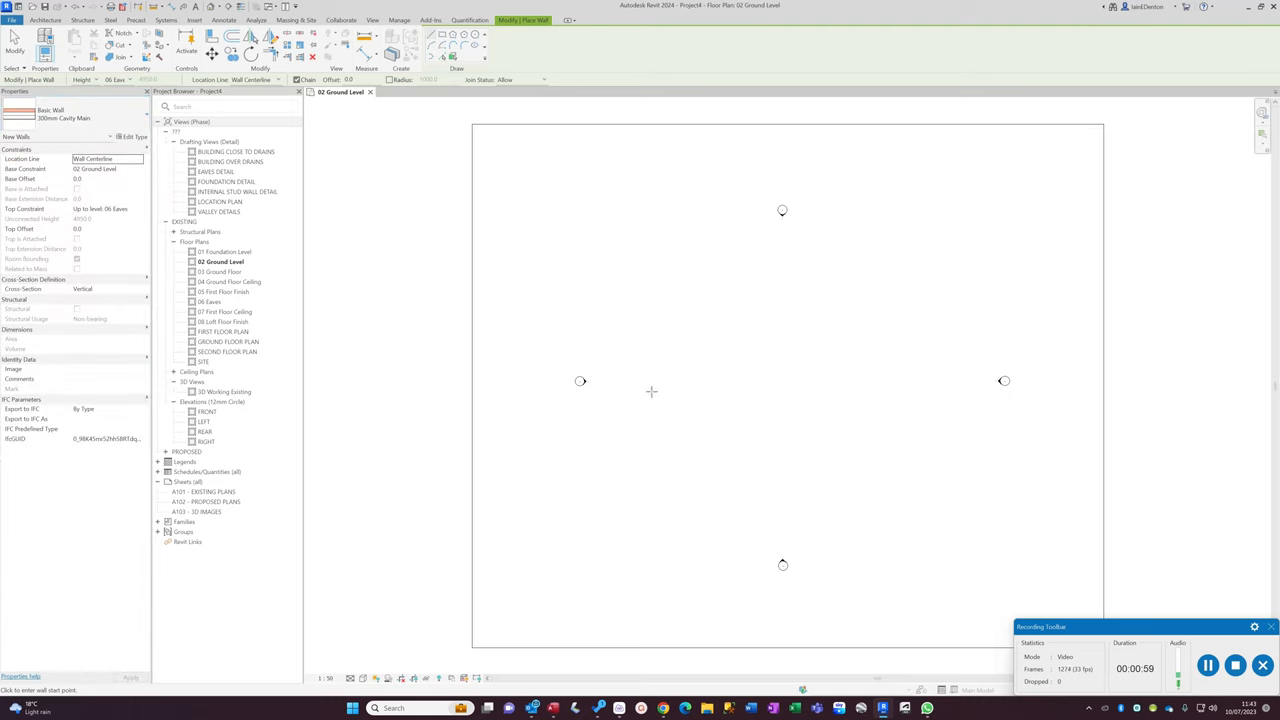
{"action": "left_click_drag", "start_coordinate": [652, 390], "coordinate": [920, 390]}
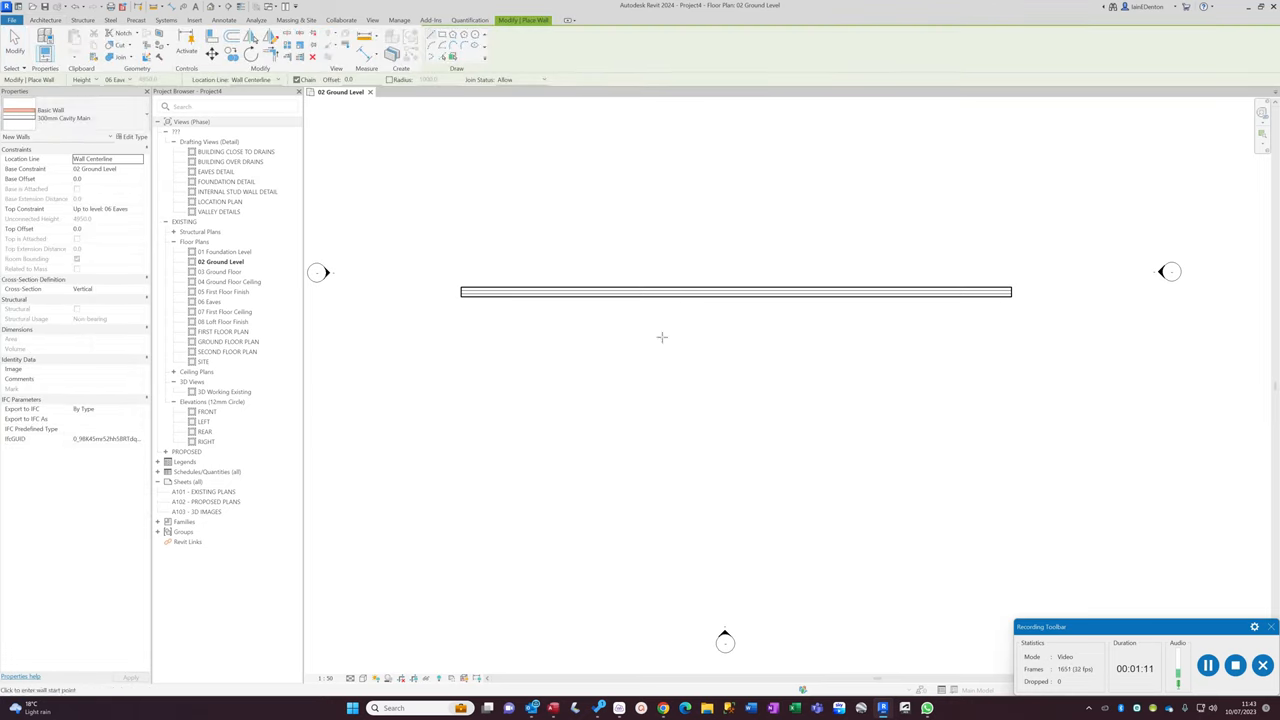
- Continue the wall chain to form the angled, trapezoidal splayed bay recess
{"action": "left_click", "coordinate": [688, 304]}
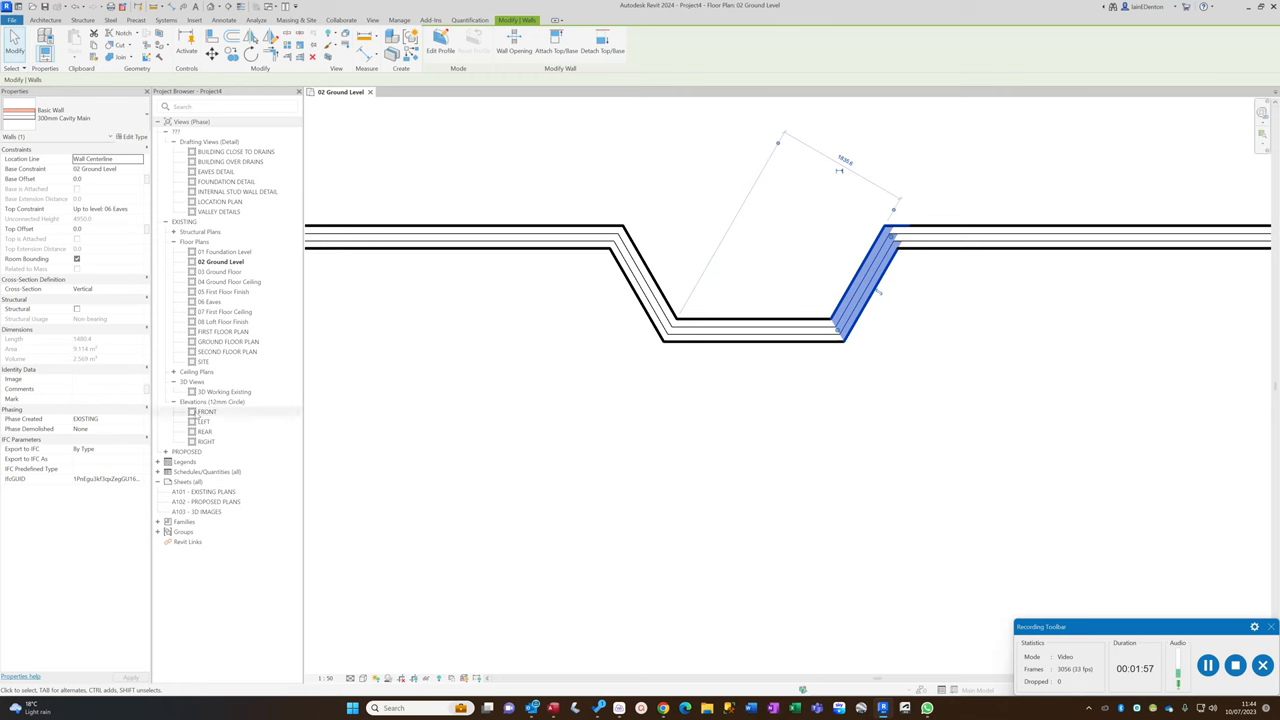
- In the front elevation, set the bay walls' Top Constraint level with an 800 Top Offset
{"action": "double_click", "coordinate": [208, 412]}
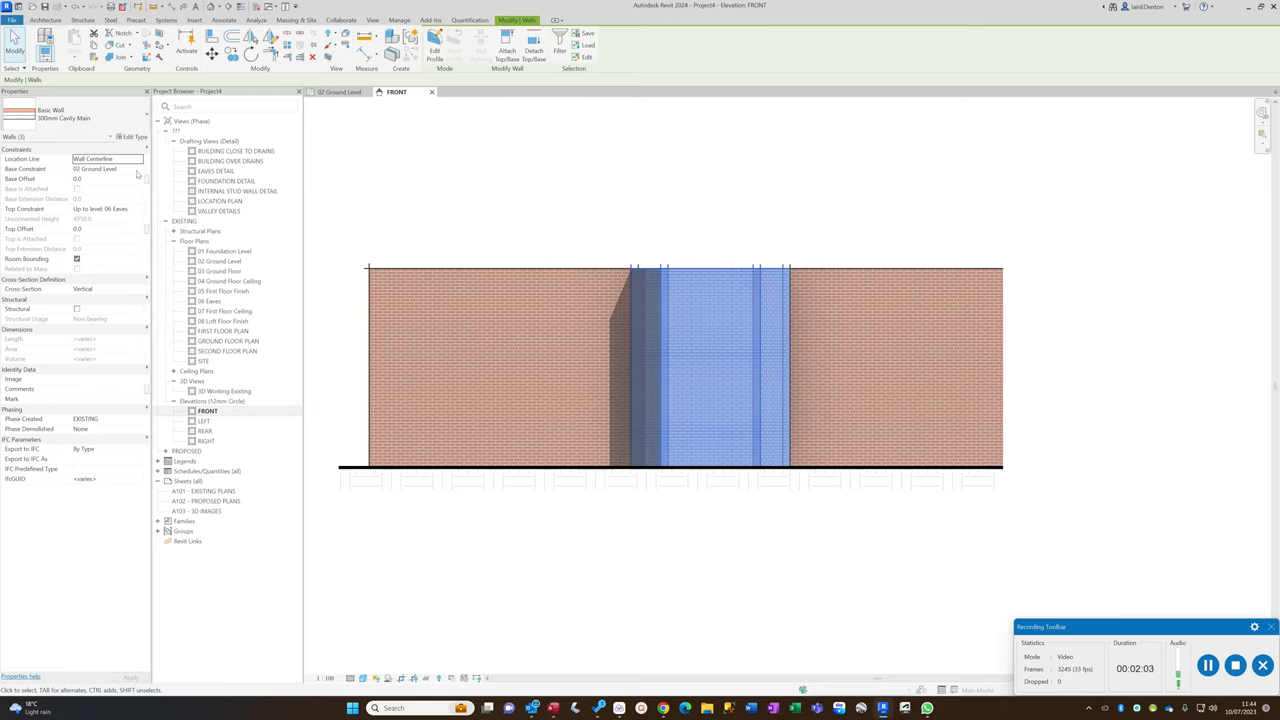
{"action": "left_click", "coordinate": [136, 208]}
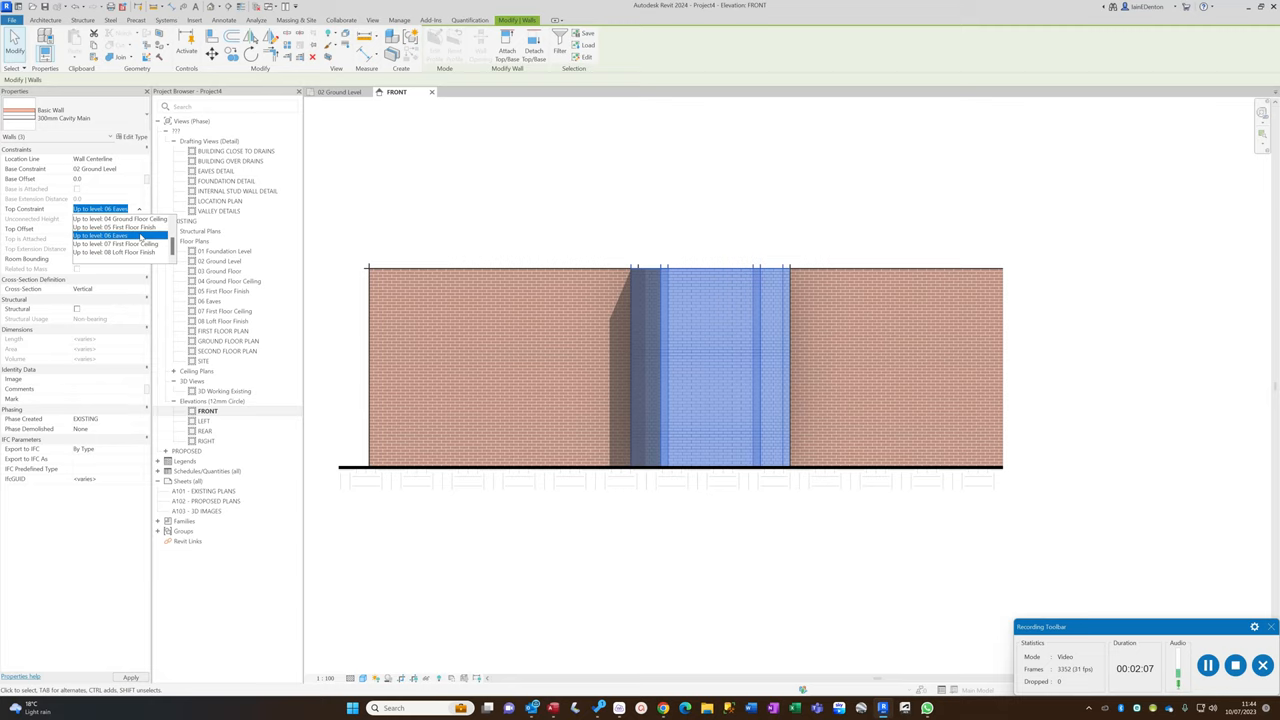
{"action": "left_click", "coordinate": [116, 218]}
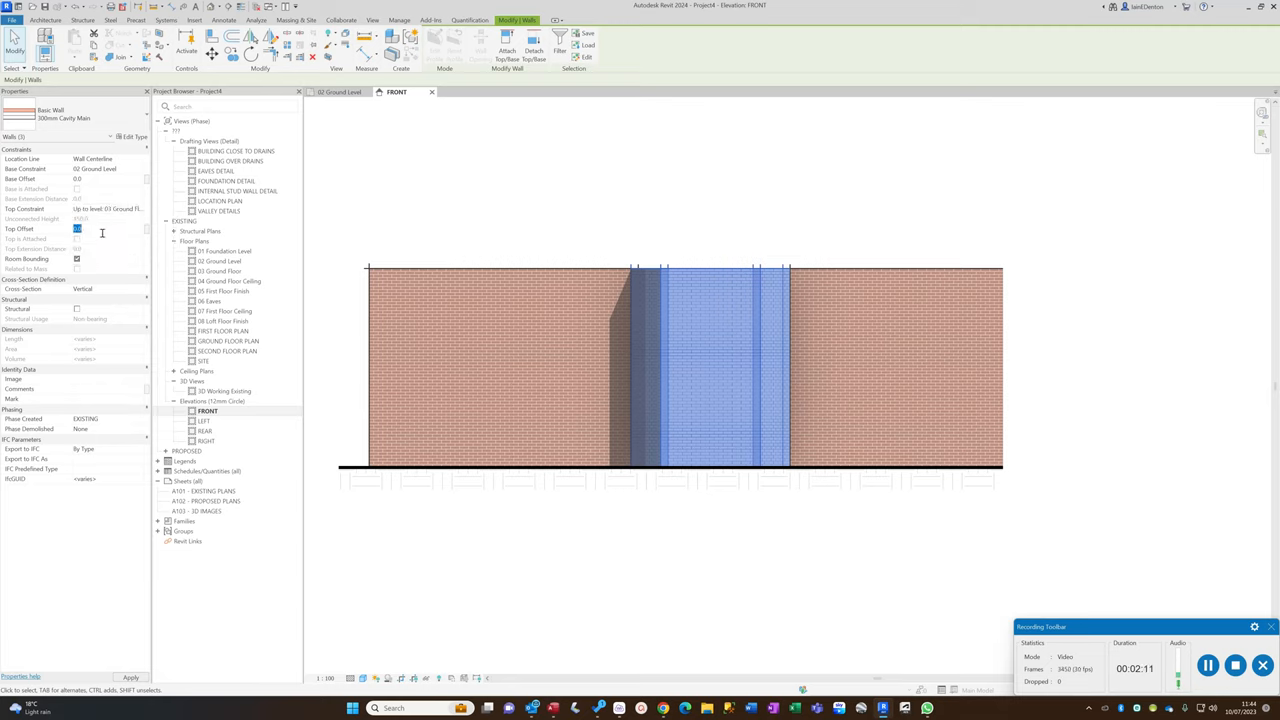
{"action": "type", "text": "800"}
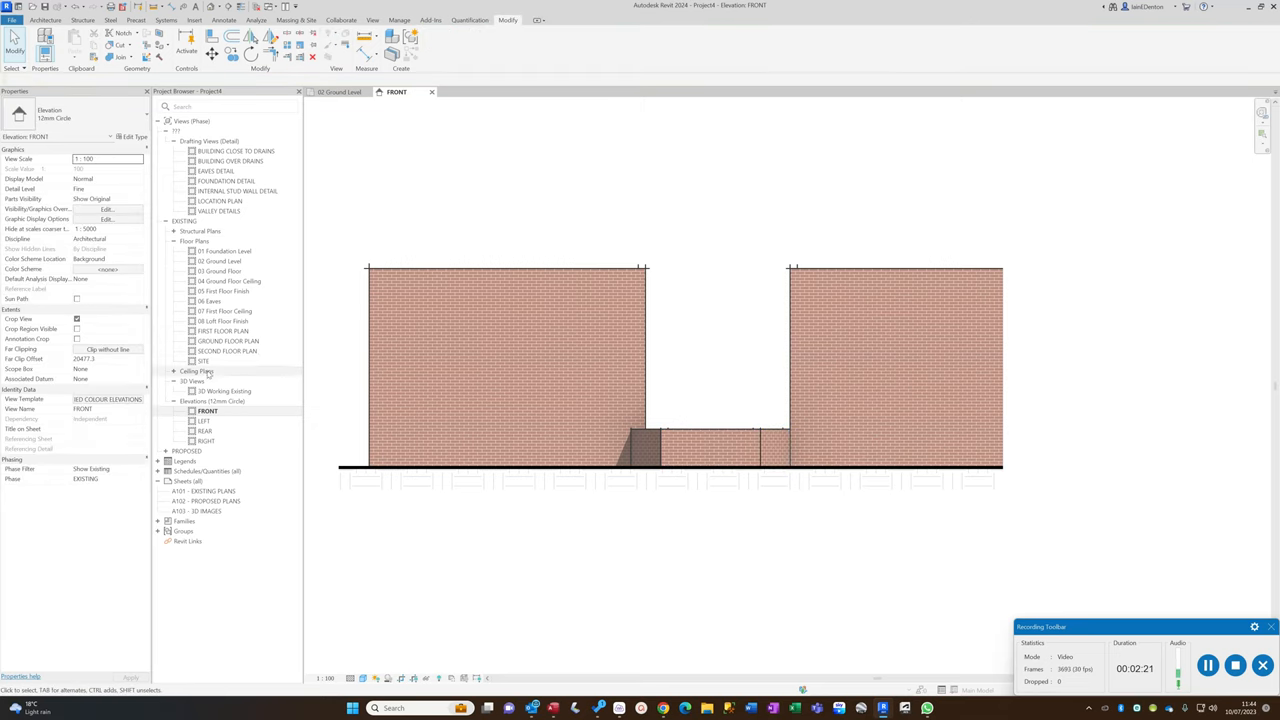
- Return to the ground floor plan and deselect the wall
{"action": "double_click", "coordinate": [228, 340]}
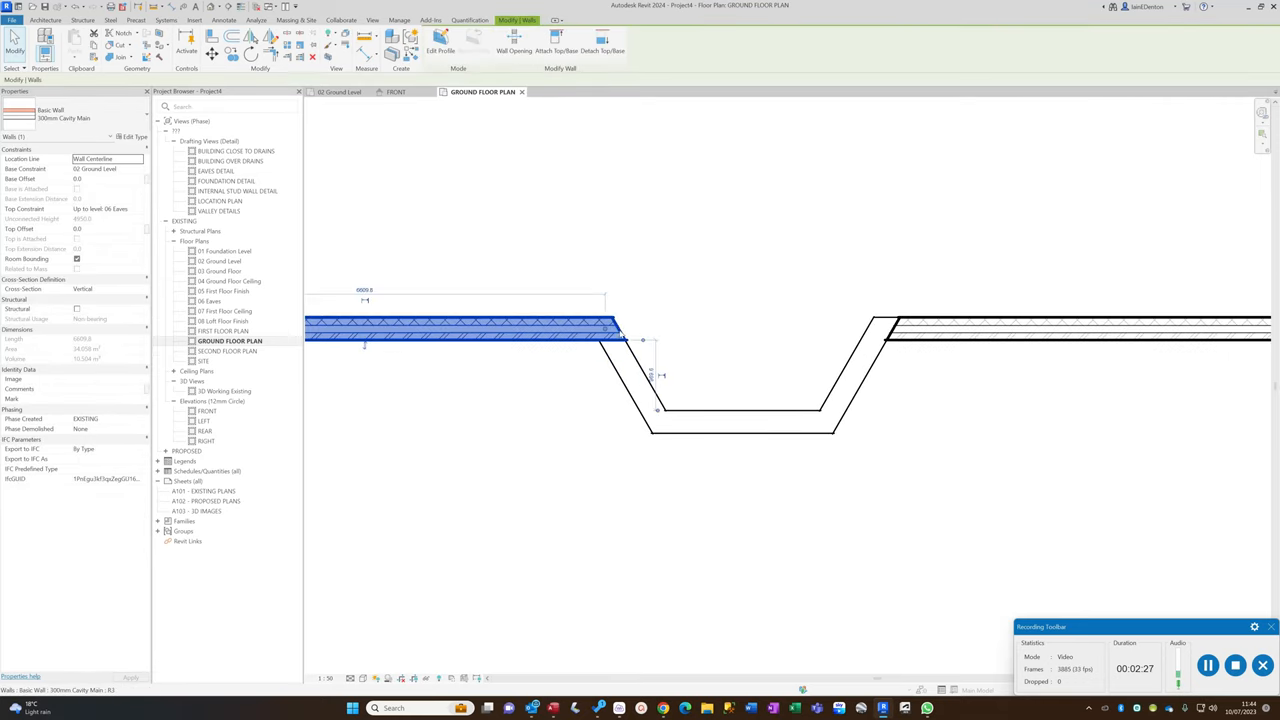
{"action": "right_click", "coordinate": [612, 332]}
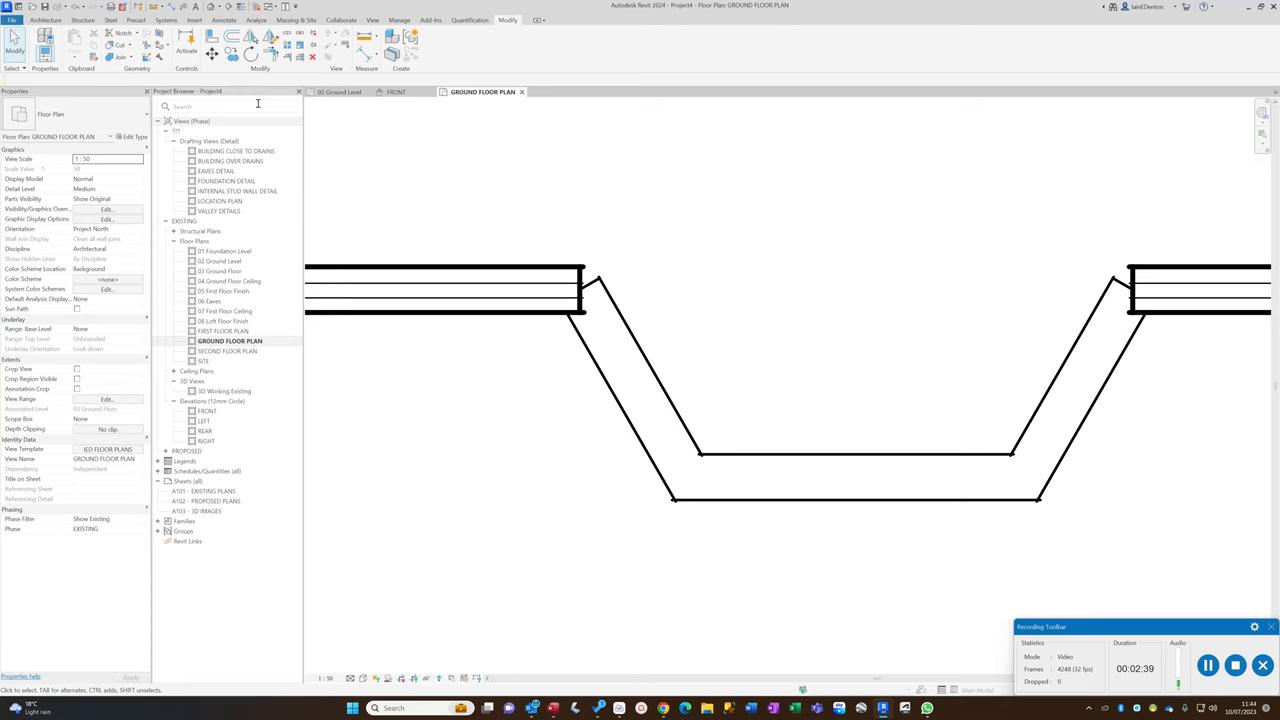
- From the Architecture tools, start a Roof by Footprint sketch
{"action": "left_click", "coordinate": [44, 20]}
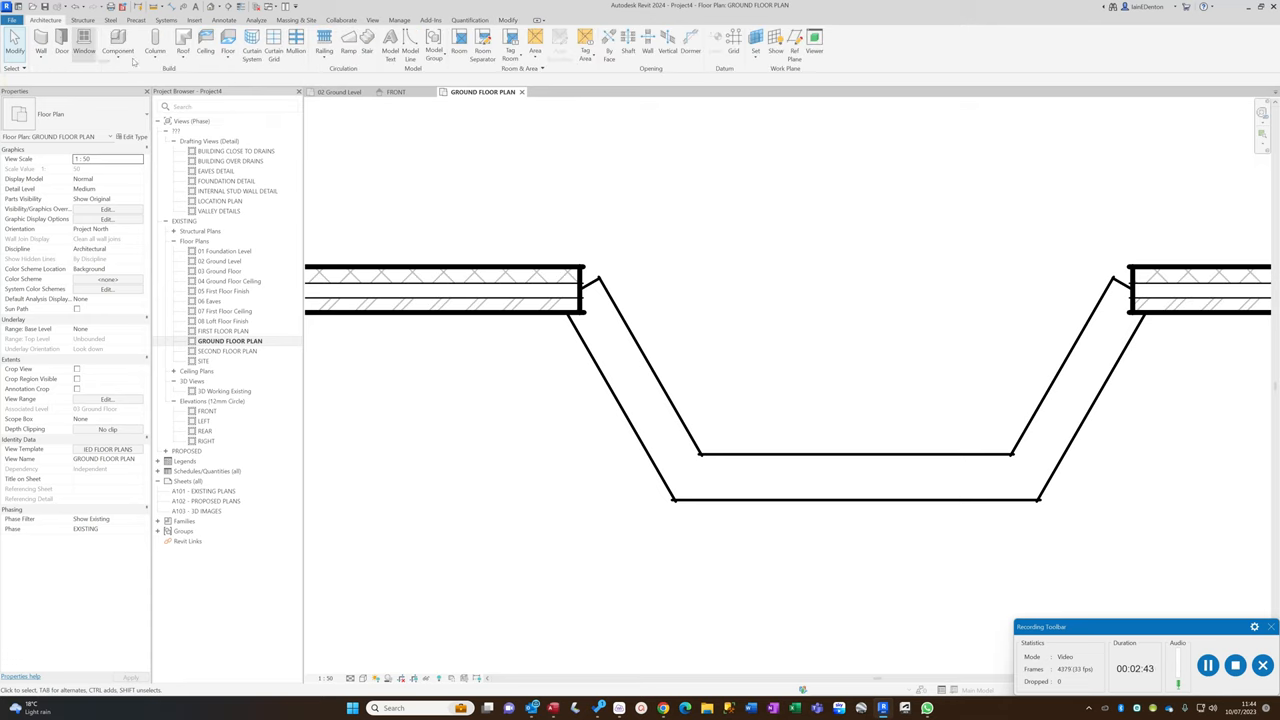
{"action": "left_click", "coordinate": [184, 50]}
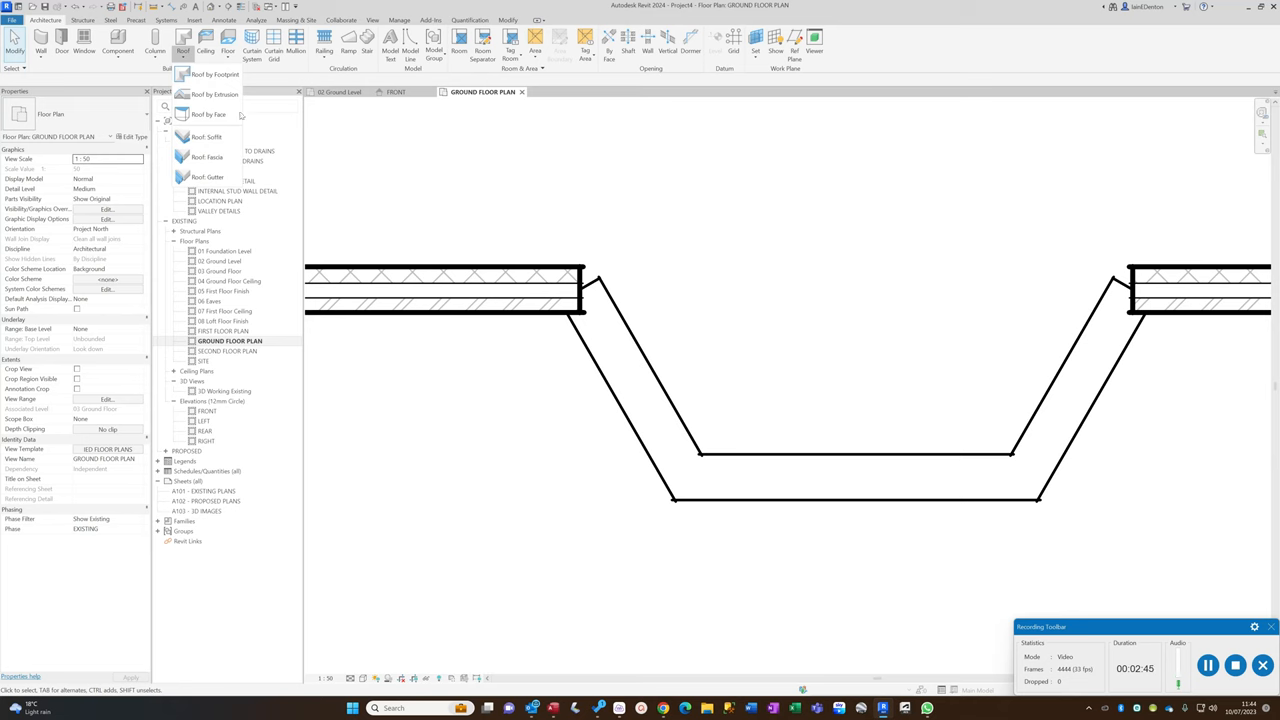
{"action": "left_click", "coordinate": [214, 74]}
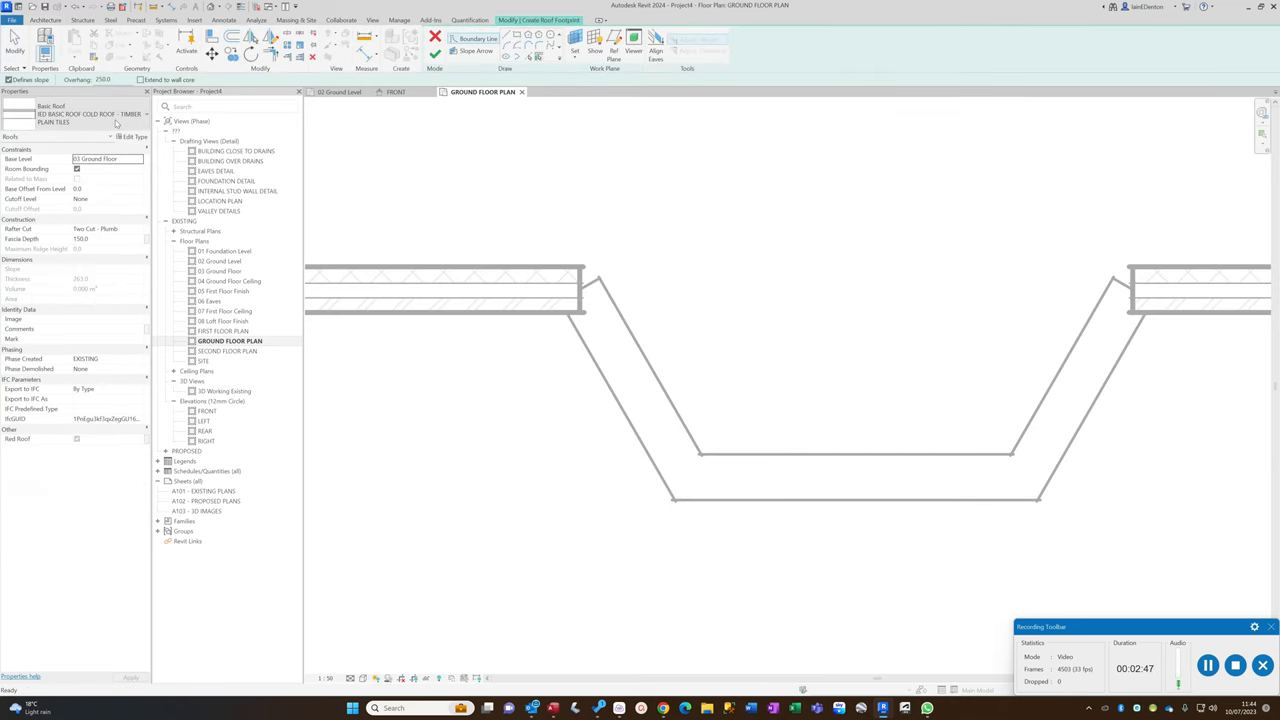
{"action": "mouse_move", "coordinate": [110, 112]}
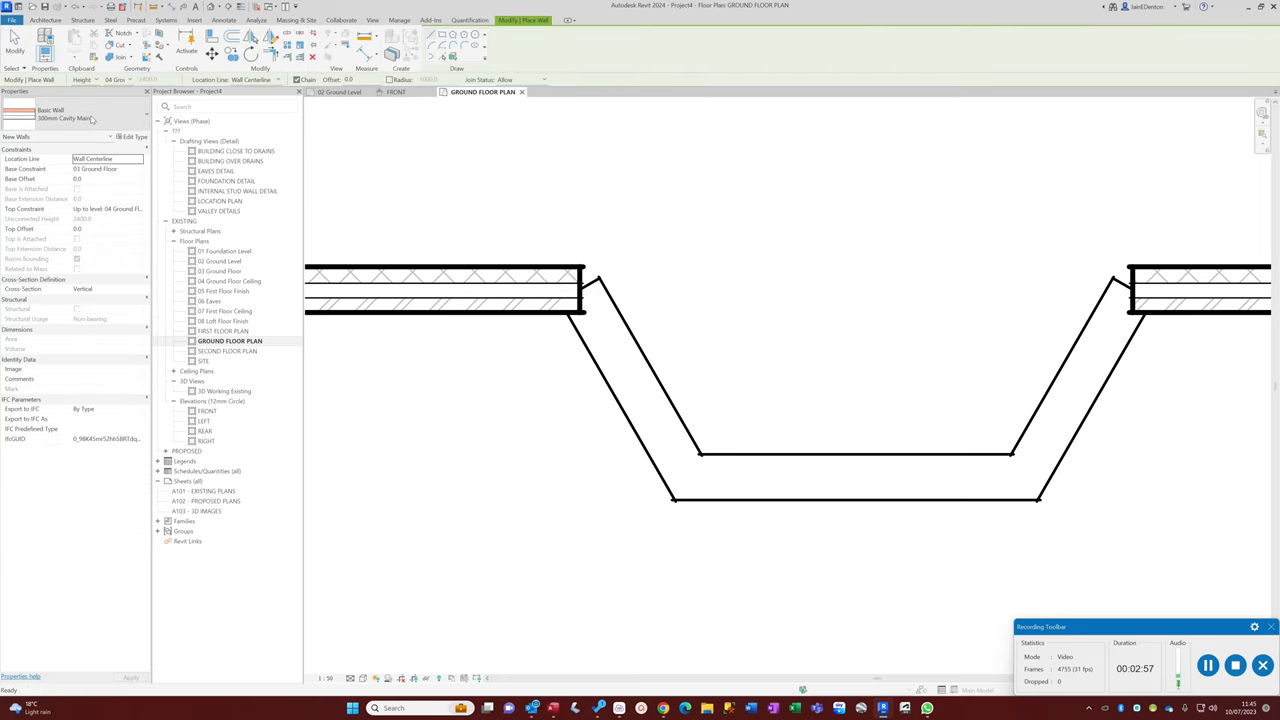
- Switch the new wall to the Curtain Wall type with a Base Offset of 850
{"action": "left_click", "coordinate": [144, 118]}
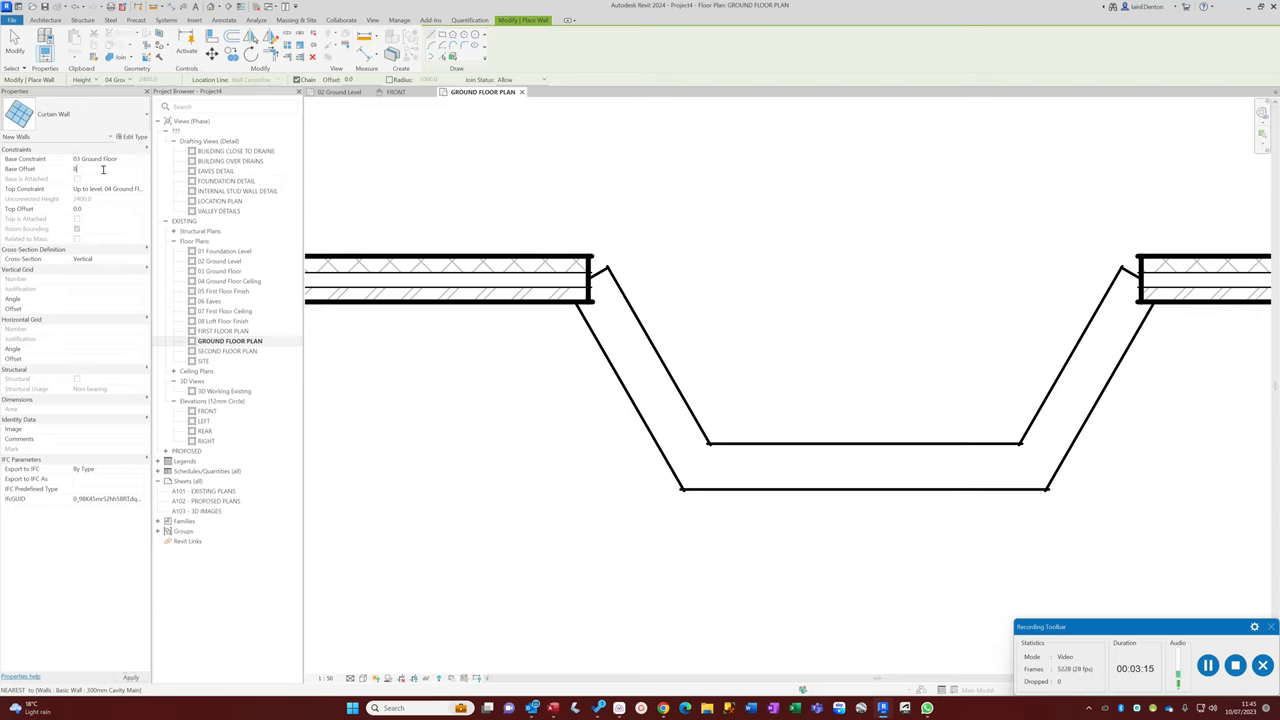
{"action": "type", "text": "850.0"}
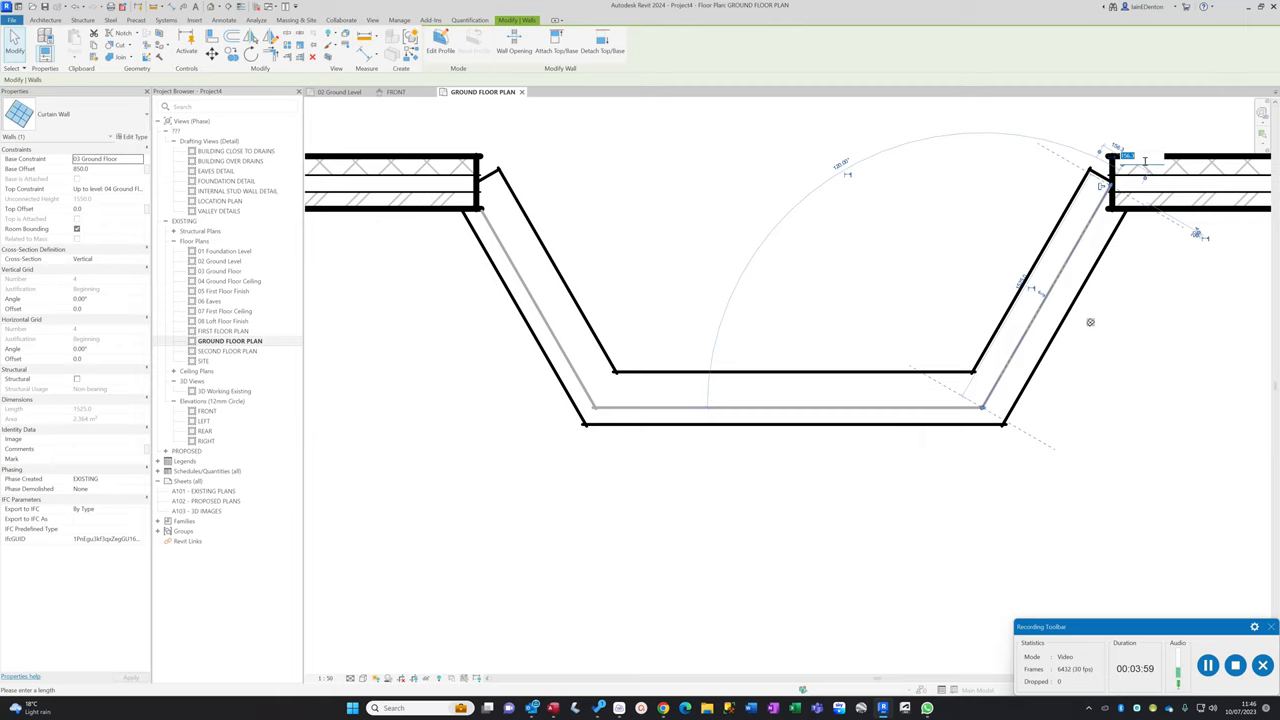
{"action": "mouse_move", "coordinate": [1180, 286]}
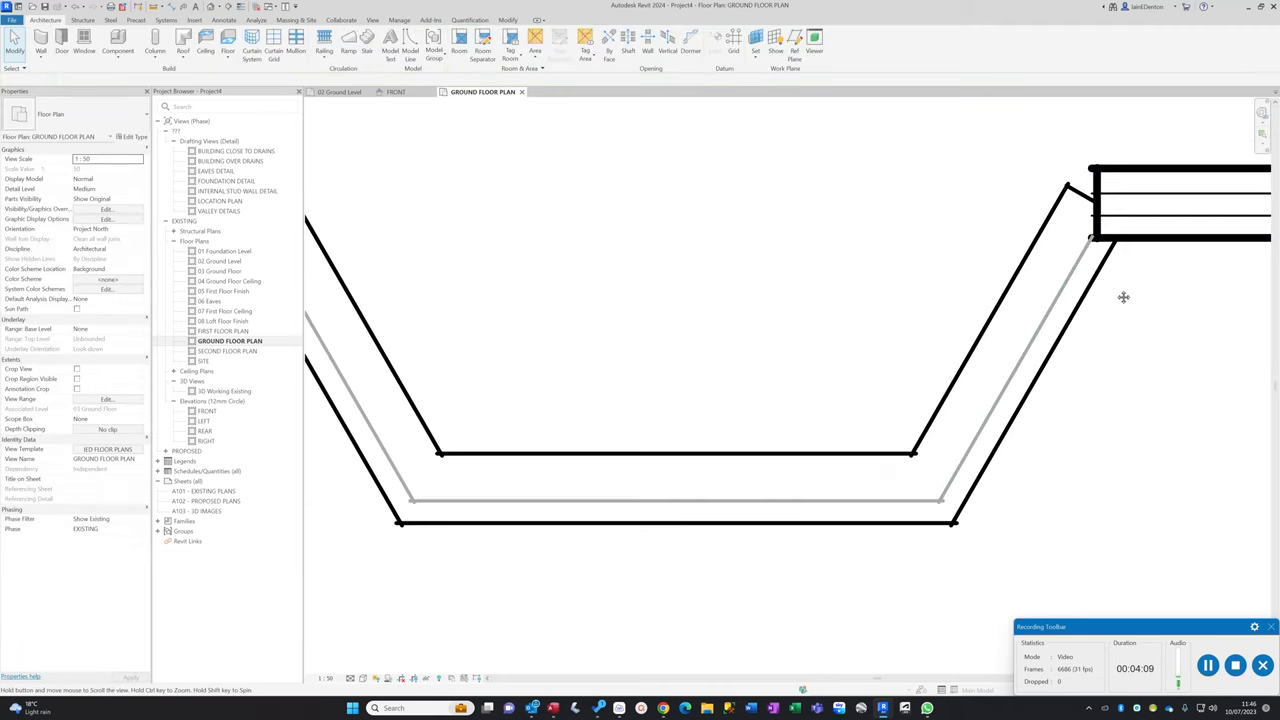
- Select a bay wall to review its Base/Top Constraints, then clear the selection
{"action": "left_click", "coordinate": [1180, 200]}
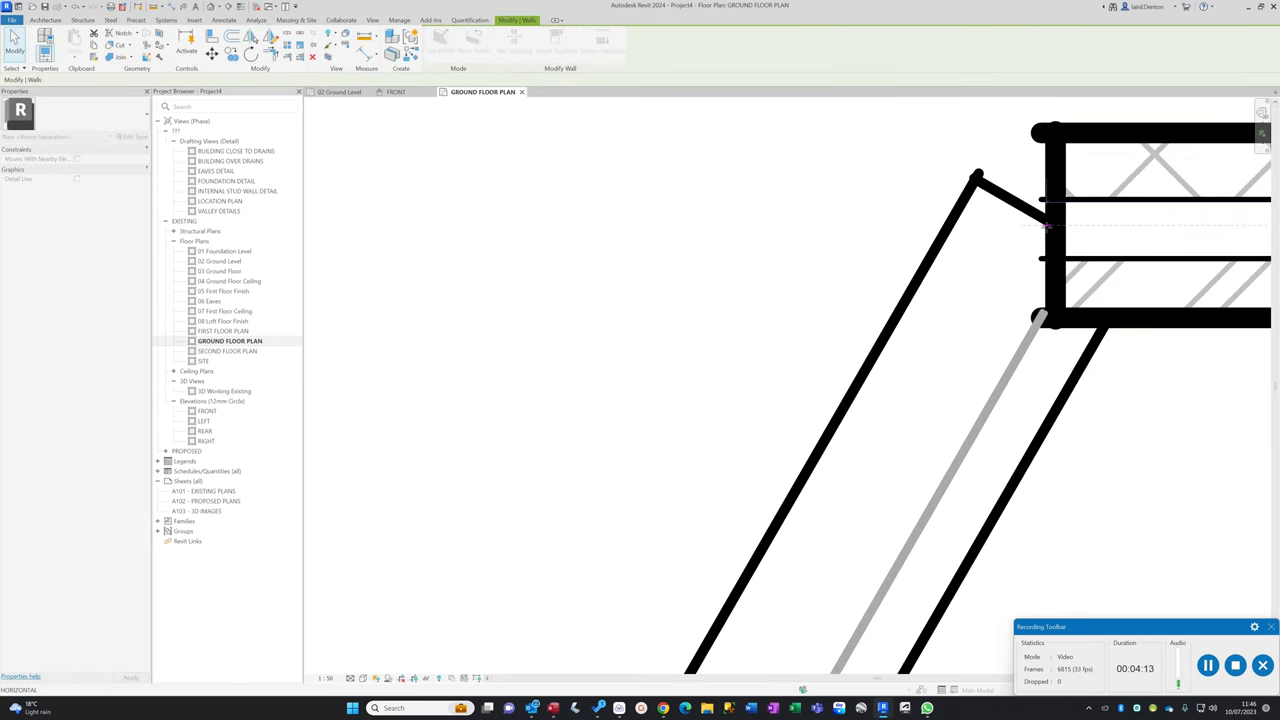
{"action": "left_click", "coordinate": [1150, 230]}
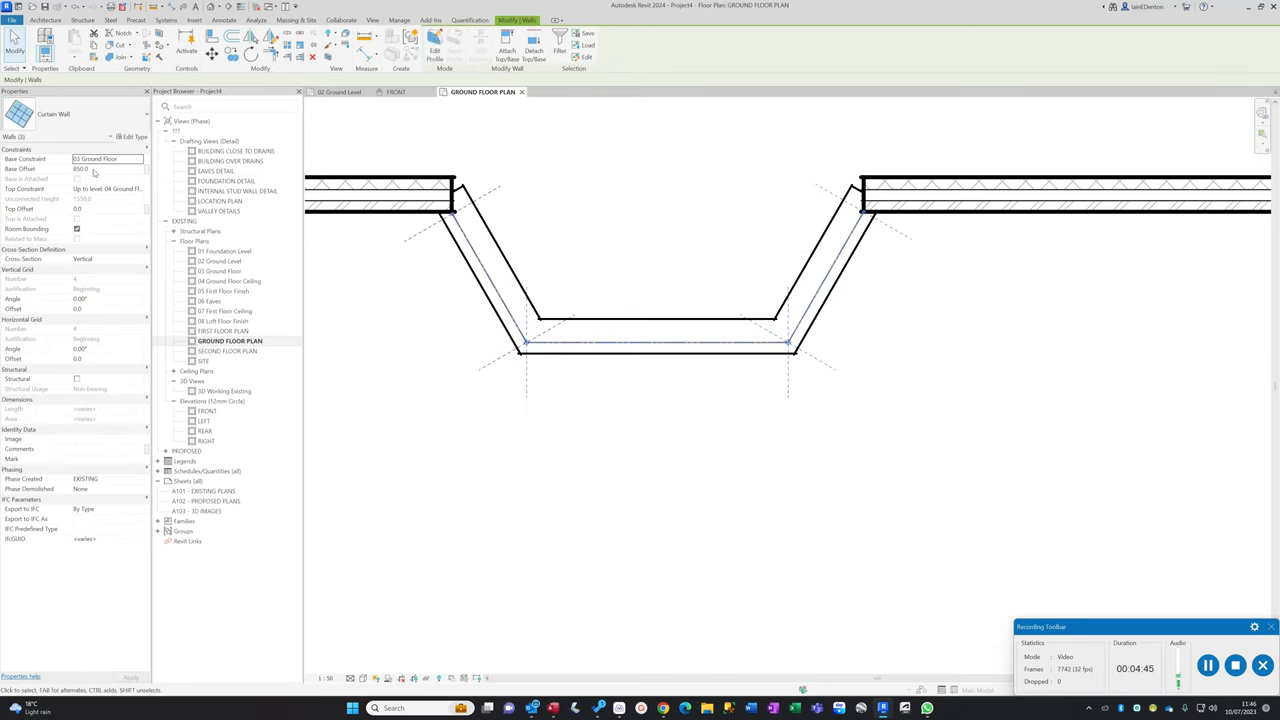
{"action": "left_click", "coordinate": [136, 188]}
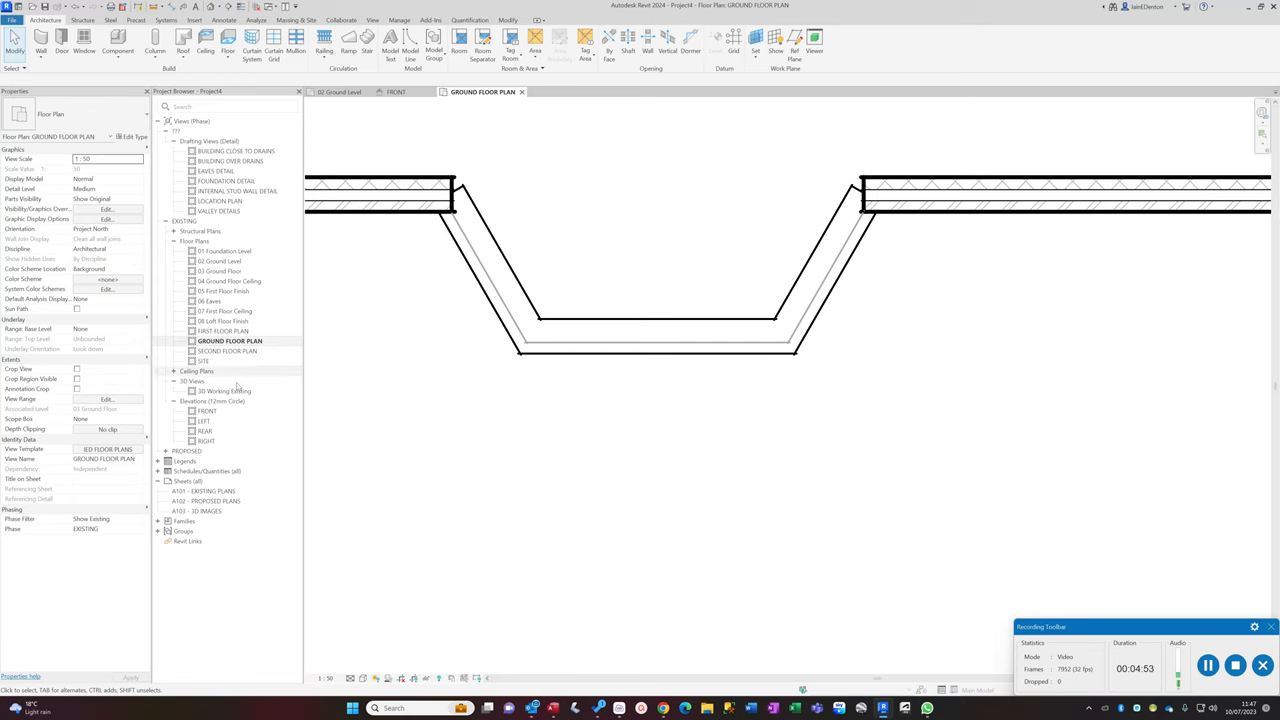
{"action": "left_click", "coordinate": [208, 412]}
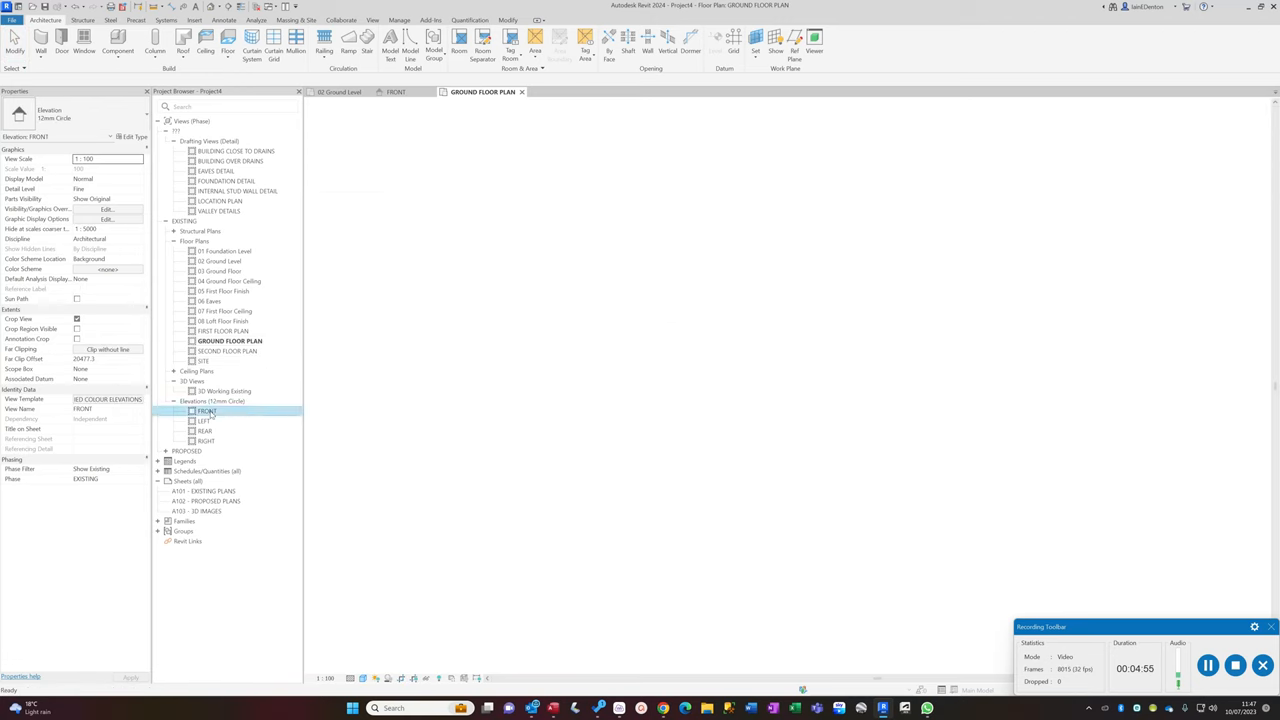
{"action": "double_click", "coordinate": [208, 412]}
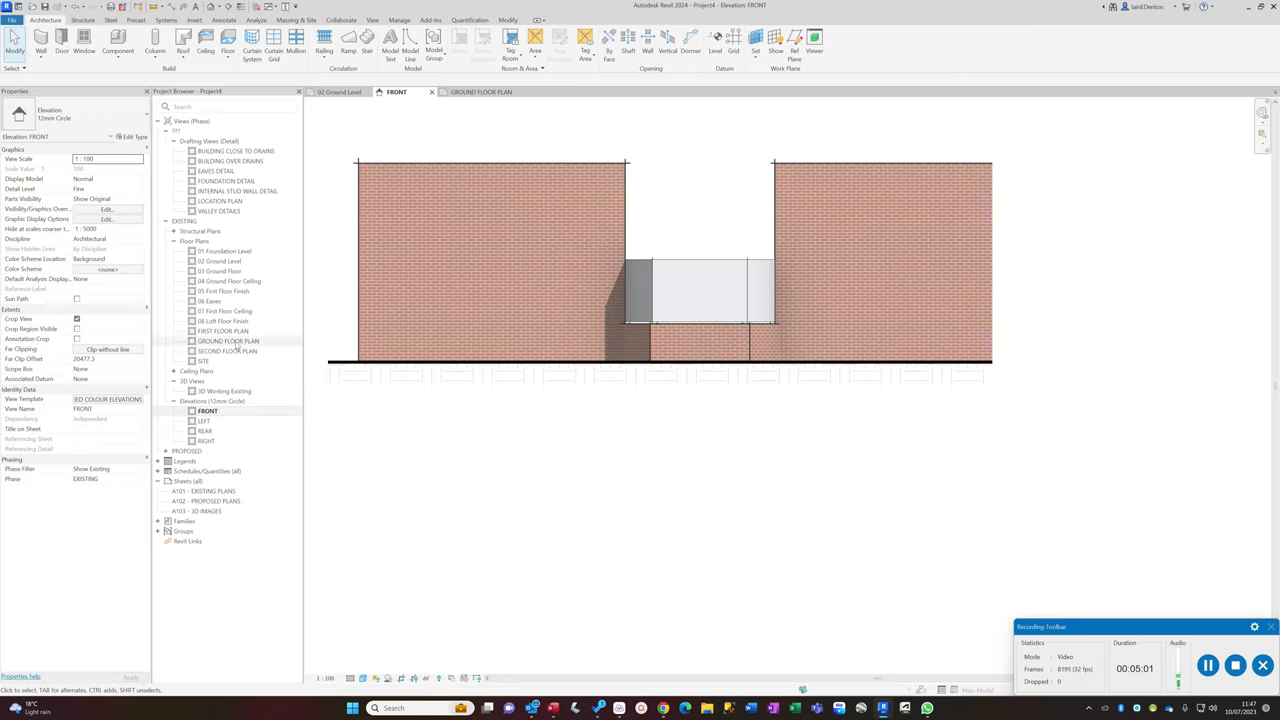
{"action": "double_click", "coordinate": [228, 340]}
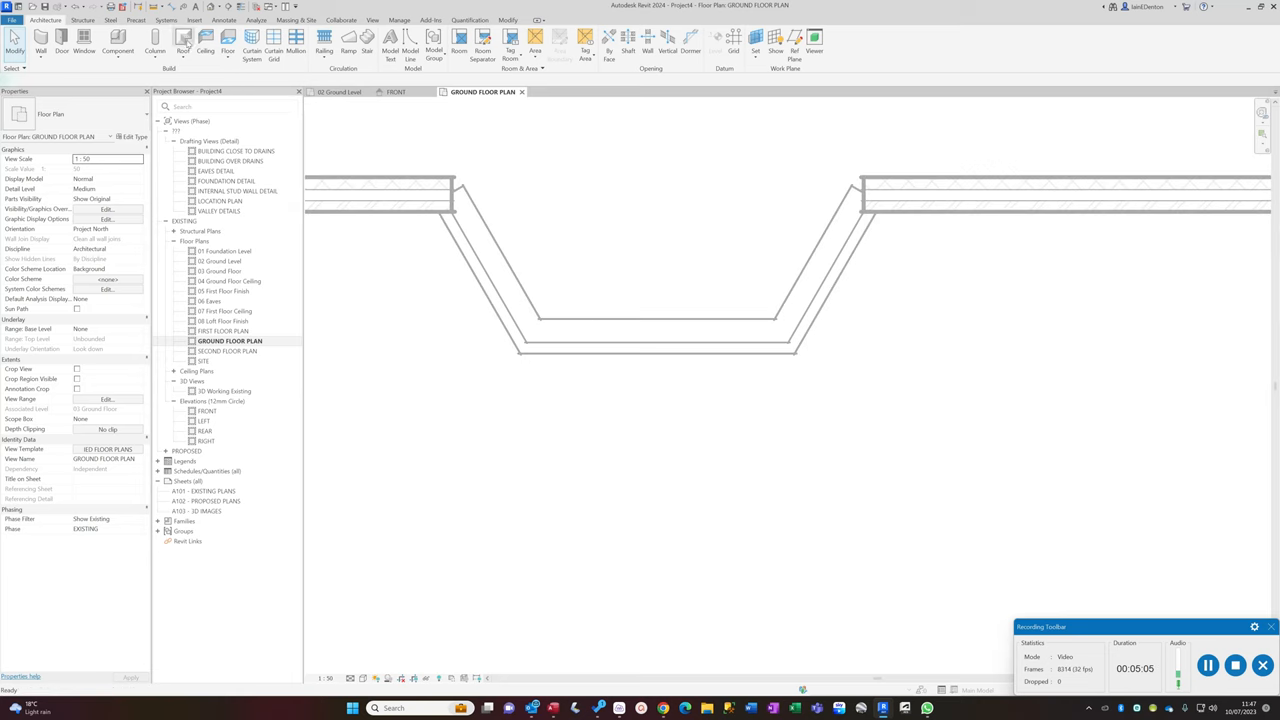
- Begin a footprint roof and review the WINDOW CILL roof type's layer structure
{"action": "left_click", "coordinate": [184, 48]}
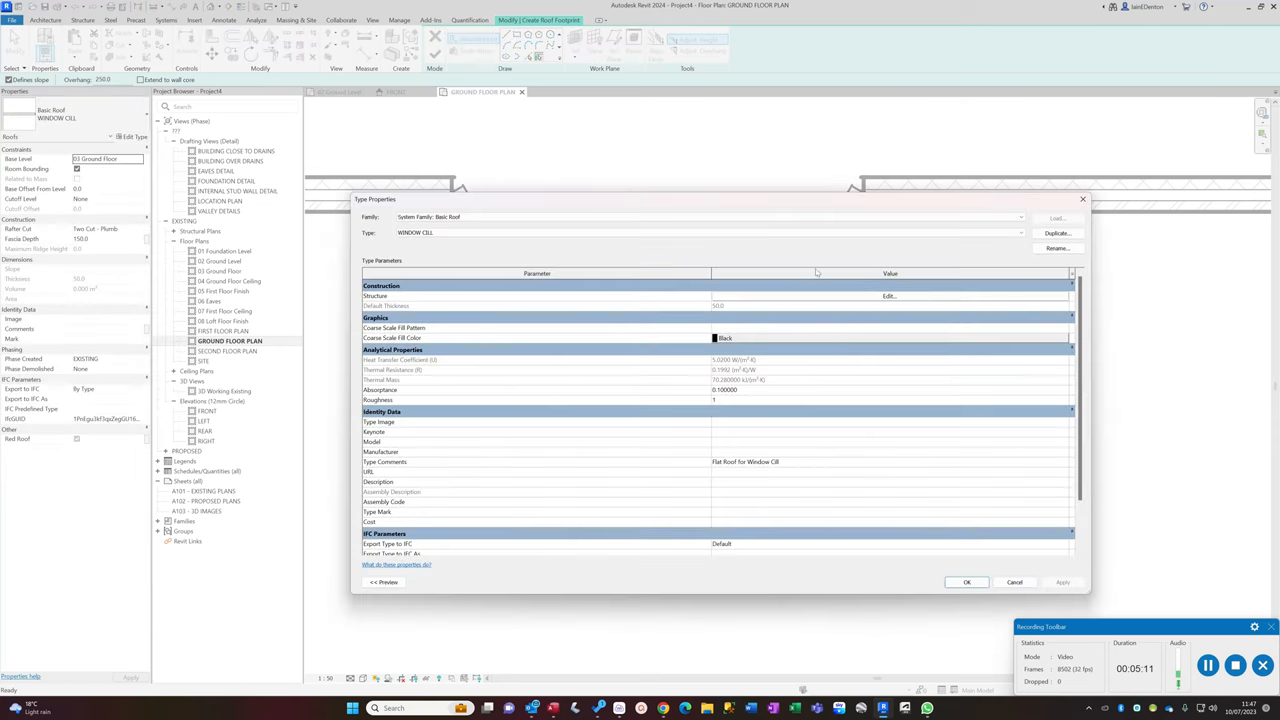
{"action": "left_click", "coordinate": [888, 296]}
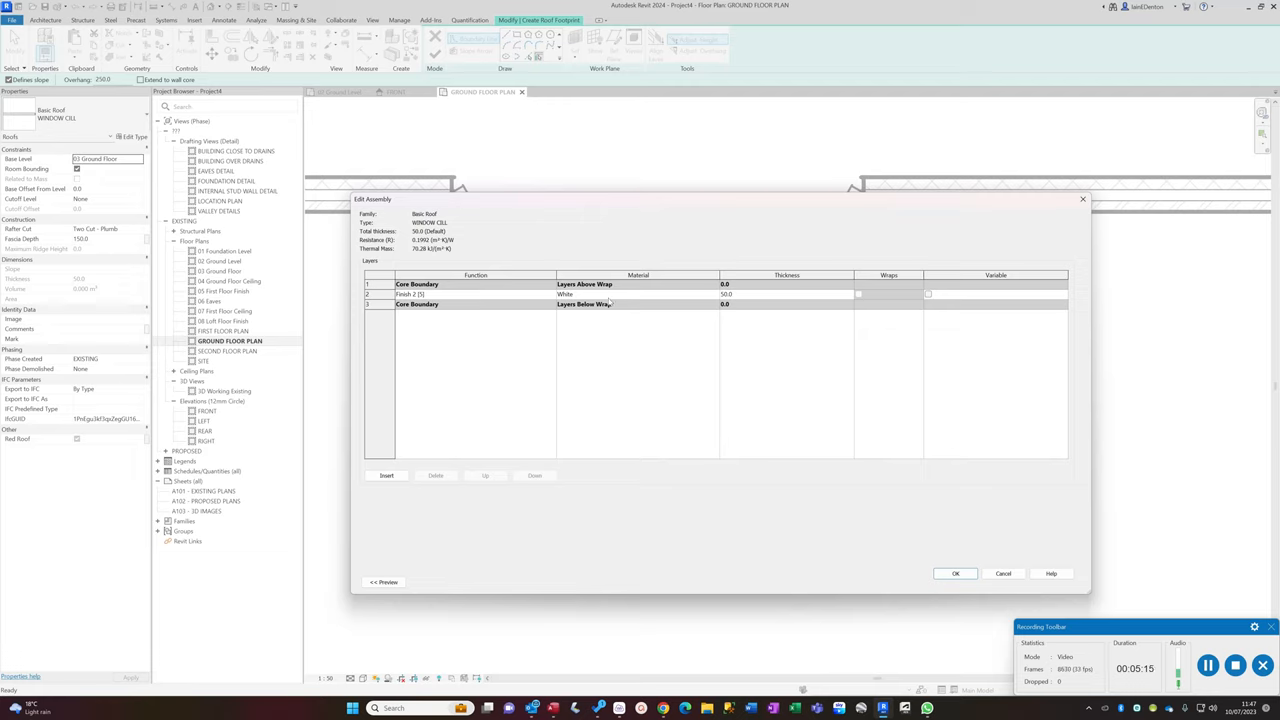
{"action": "mouse_move", "coordinate": [730, 296]}
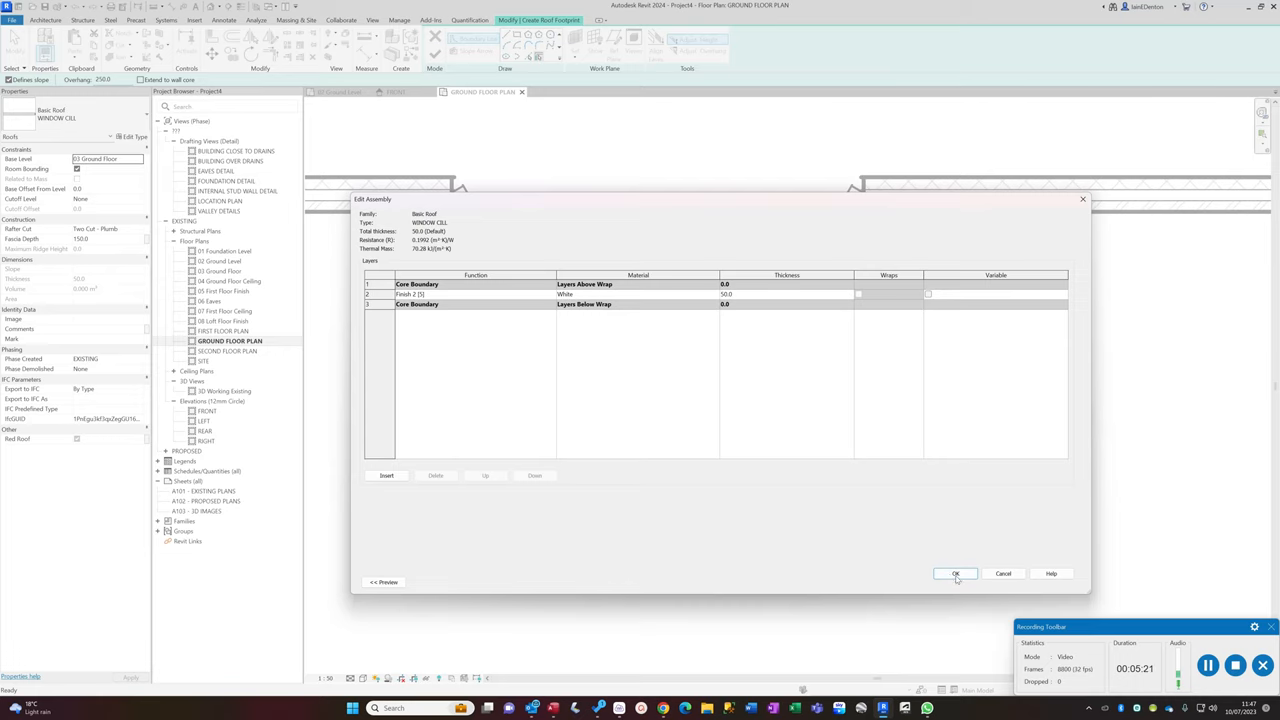
{"action": "left_click", "coordinate": [956, 572]}
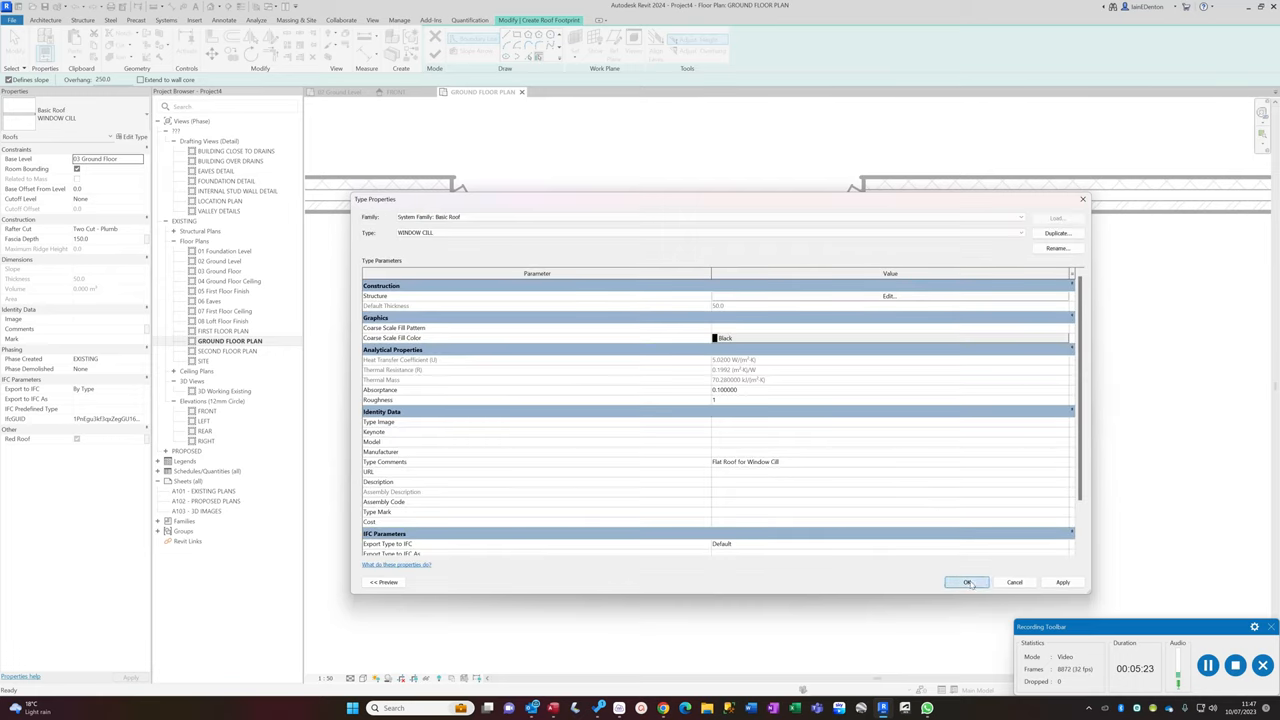
- Accept the WINDOW CILL Type Properties to begin sketching the sill roof boundary
{"action": "left_click", "coordinate": [968, 582]}
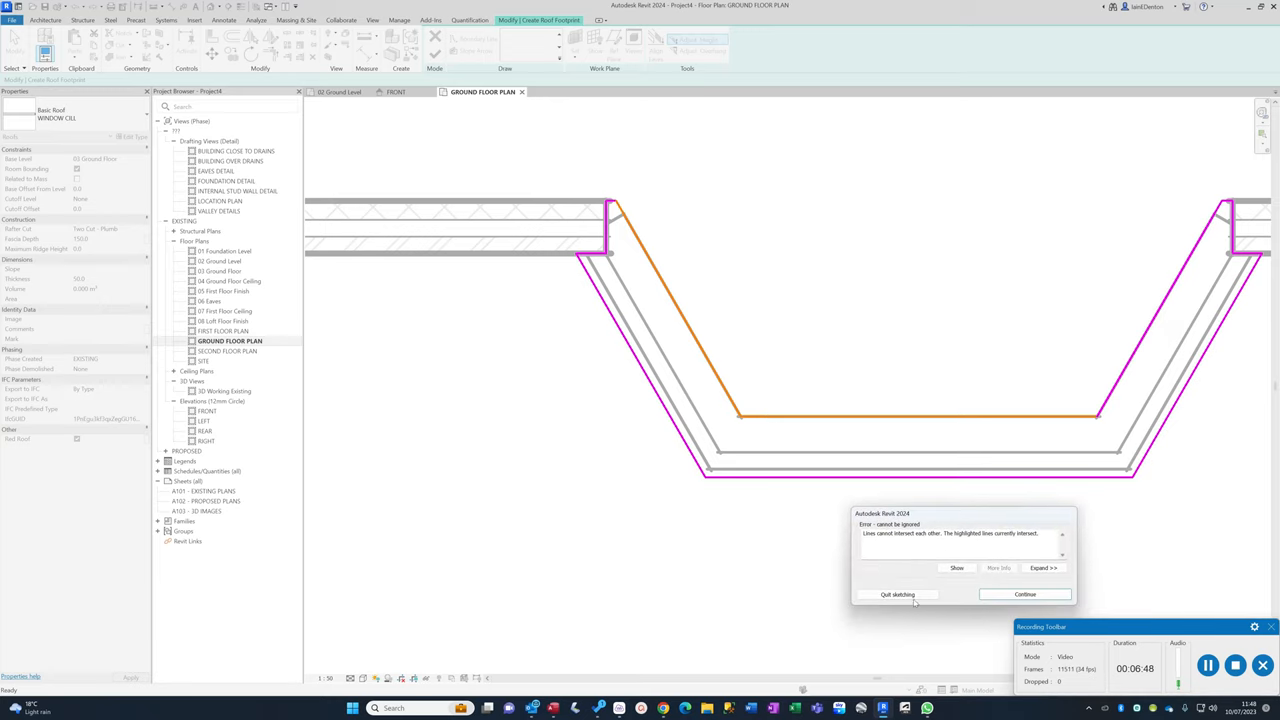
- Keep the roof sketch, resolve the intersecting lines, and set Base Offset From Level to 800
{"action": "left_click", "coordinate": [896, 594]}
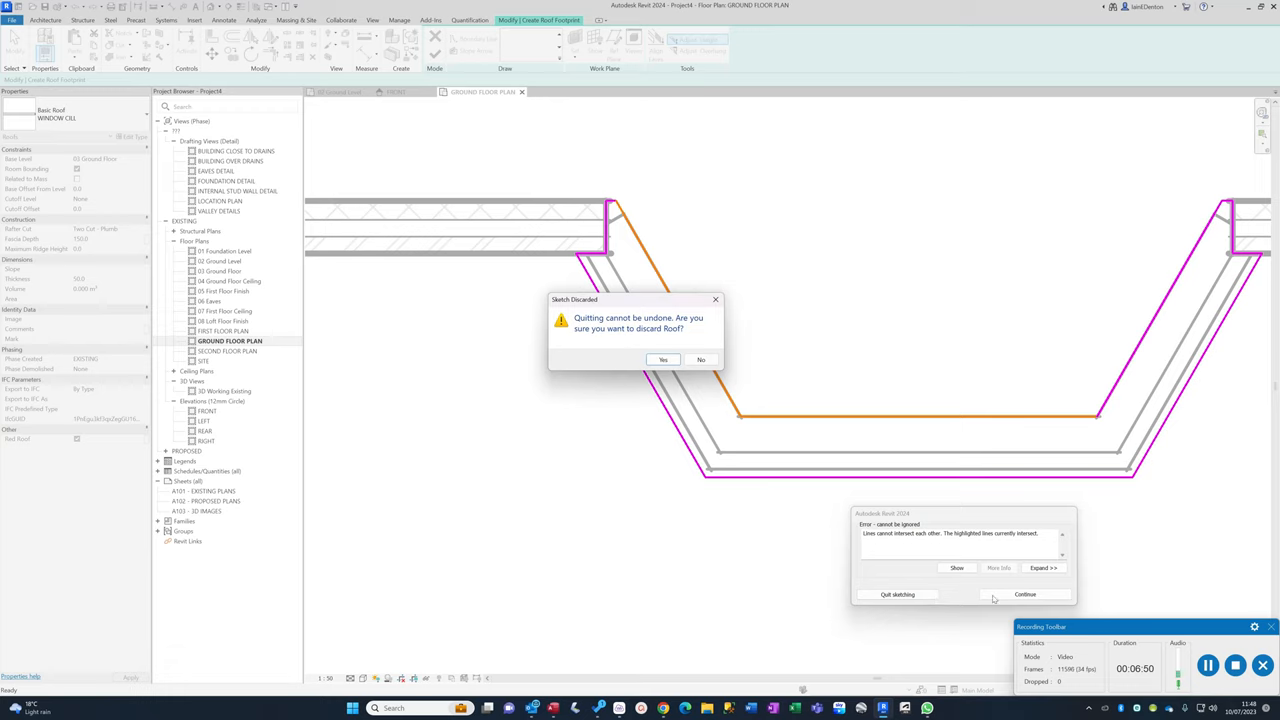
{"action": "left_click", "coordinate": [662, 360]}
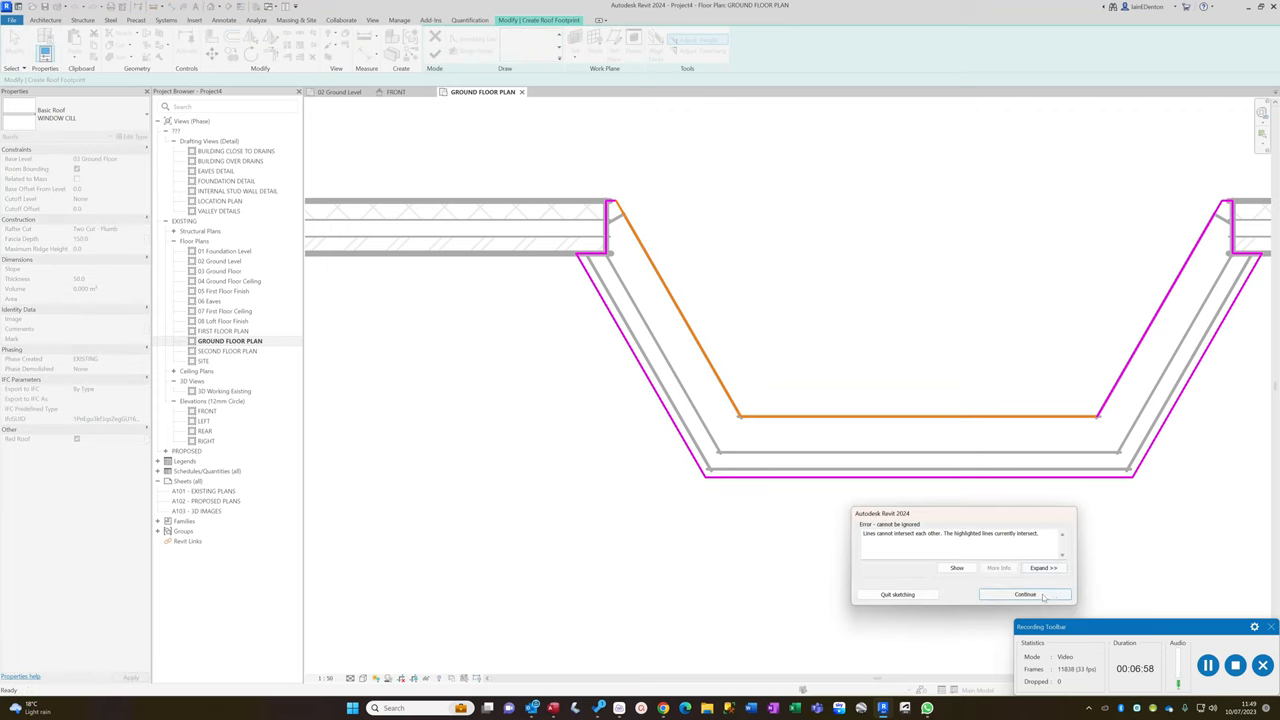
{"action": "left_click", "coordinate": [1024, 594]}
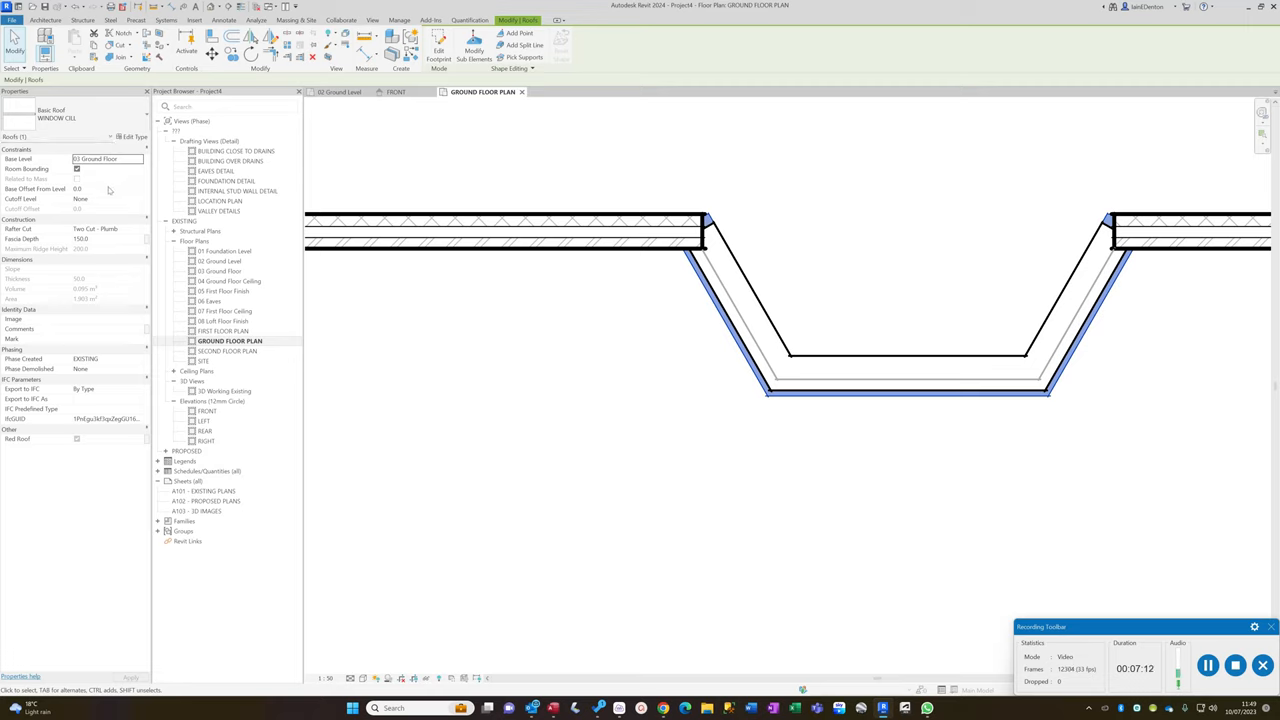
{"action": "left_click", "coordinate": [100, 188]}
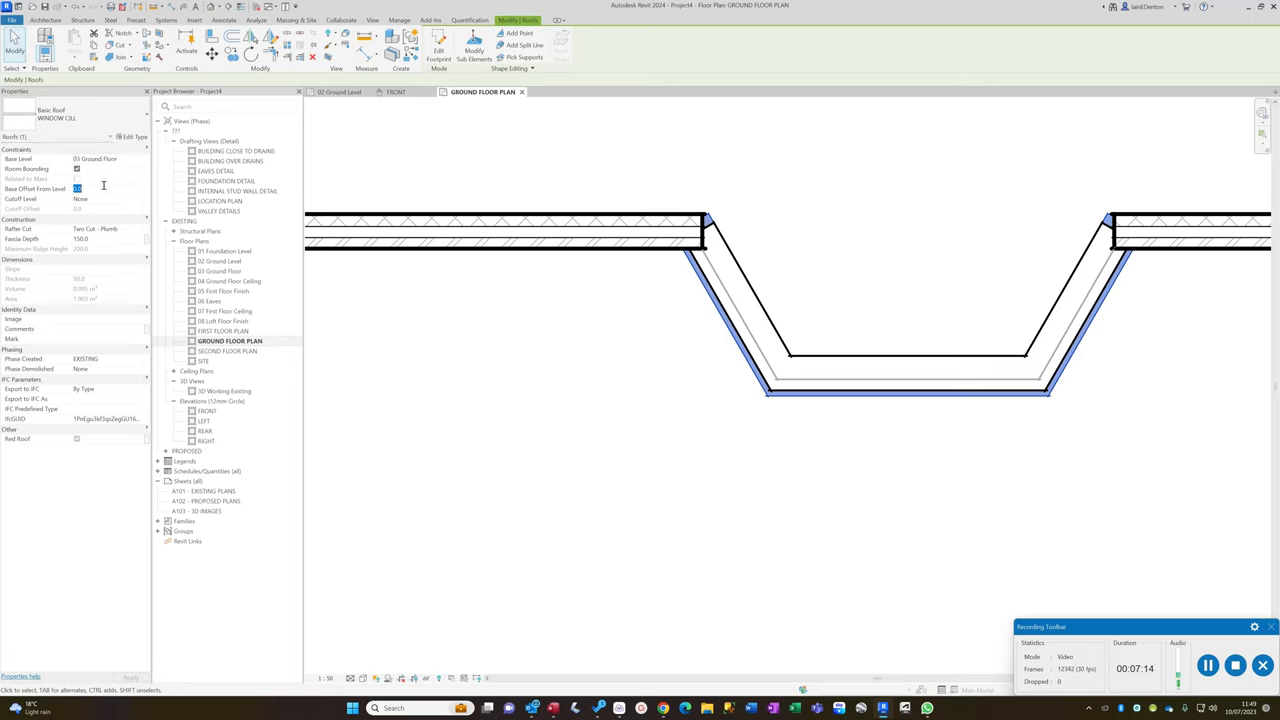
{"action": "type", "text": "800"}
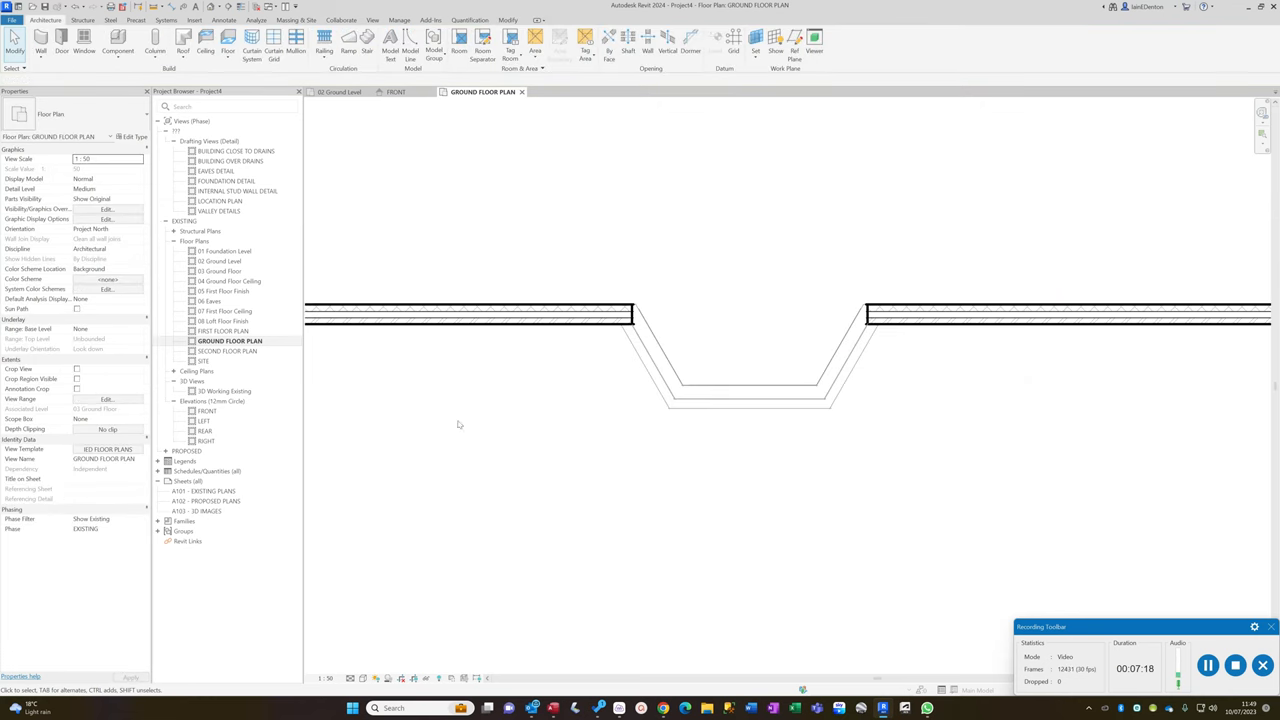
- Review the bay and sill roof in the 3D Working Existing view, then return to FRONT
{"action": "left_click", "coordinate": [208, 412]}
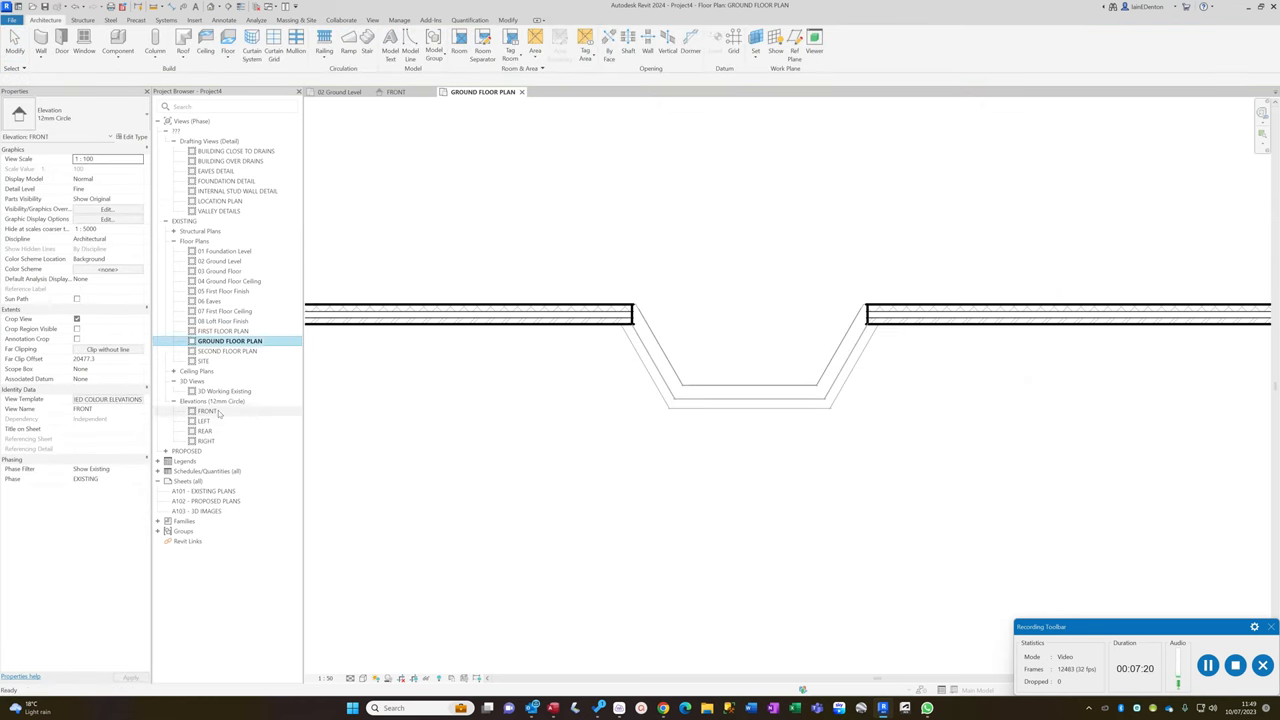
{"action": "double_click", "coordinate": [208, 412]}
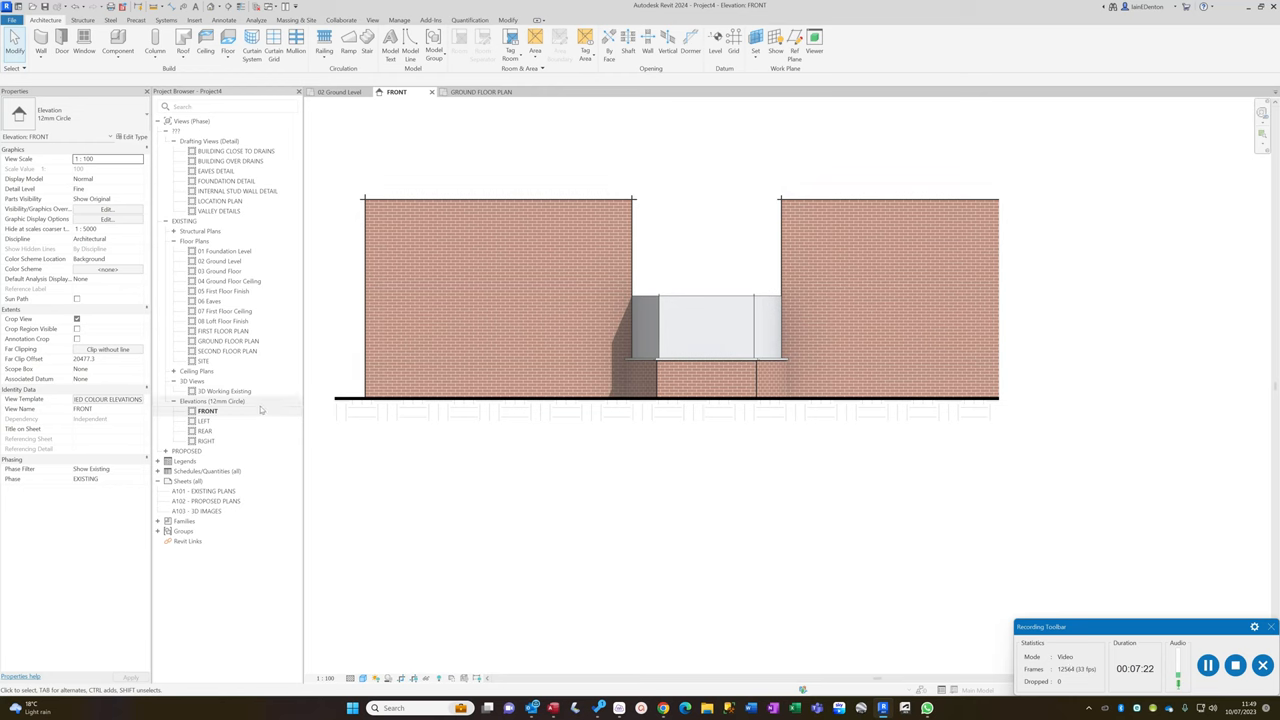
{"action": "double_click", "coordinate": [224, 390]}
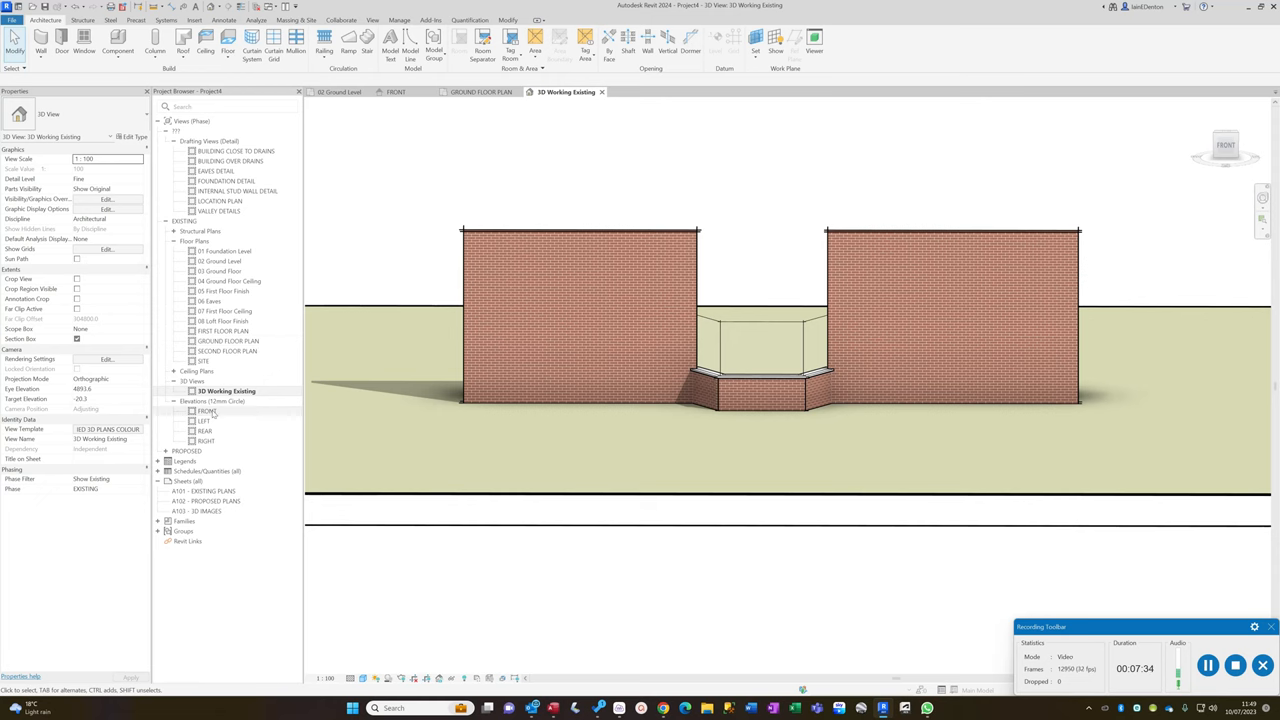
{"action": "double_click", "coordinate": [206, 410]}
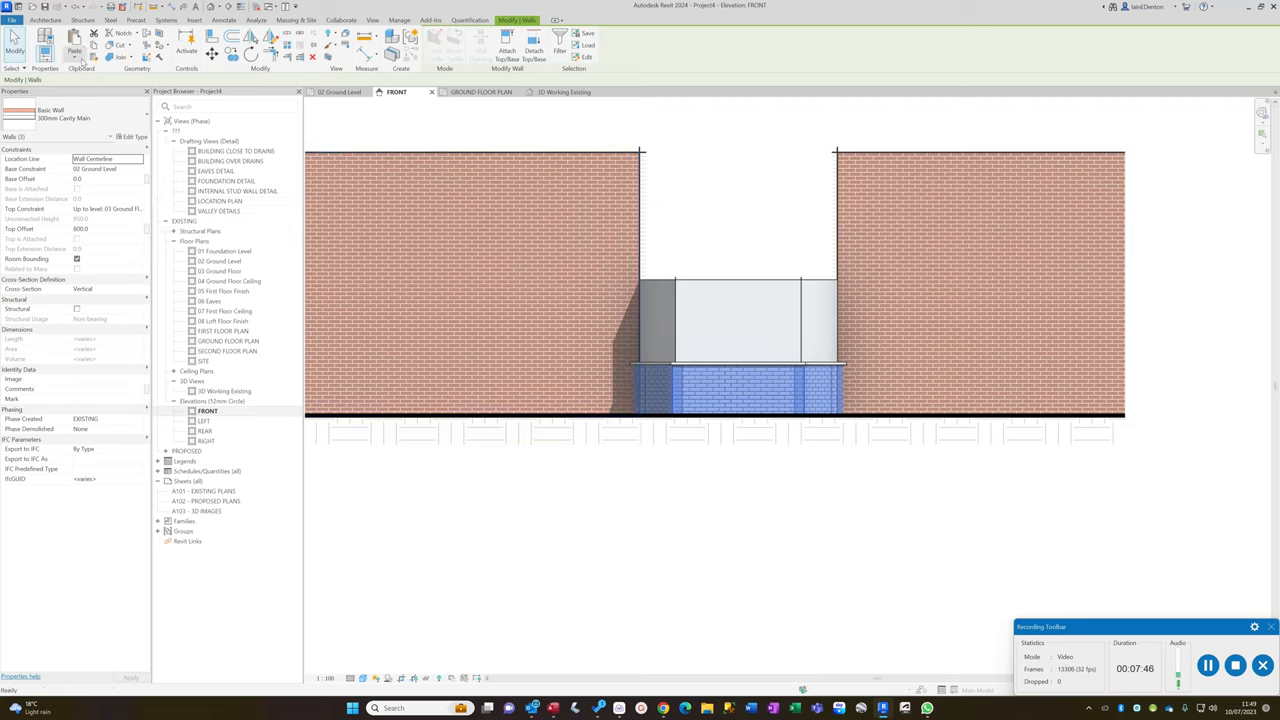
- Paste the copied lower wall band aligned to the first floor level
{"action": "left_click", "coordinate": [74, 48]}
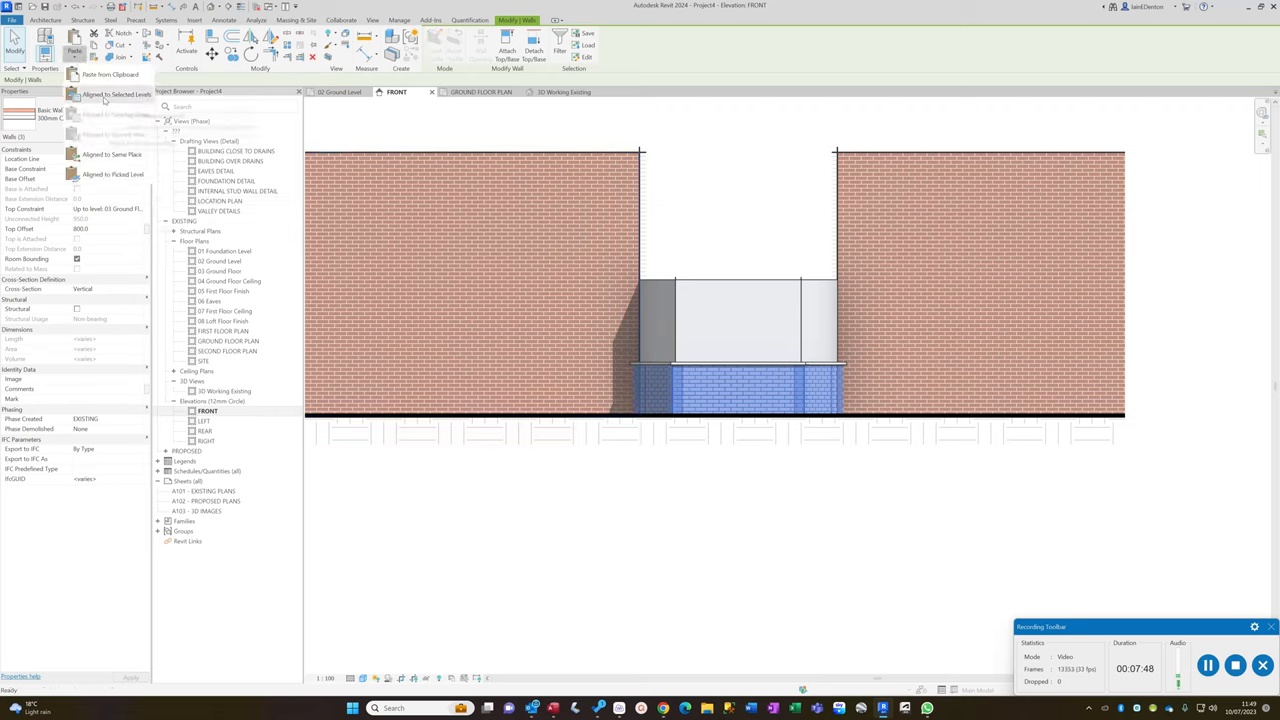
{"action": "left_click", "coordinate": [116, 94]}
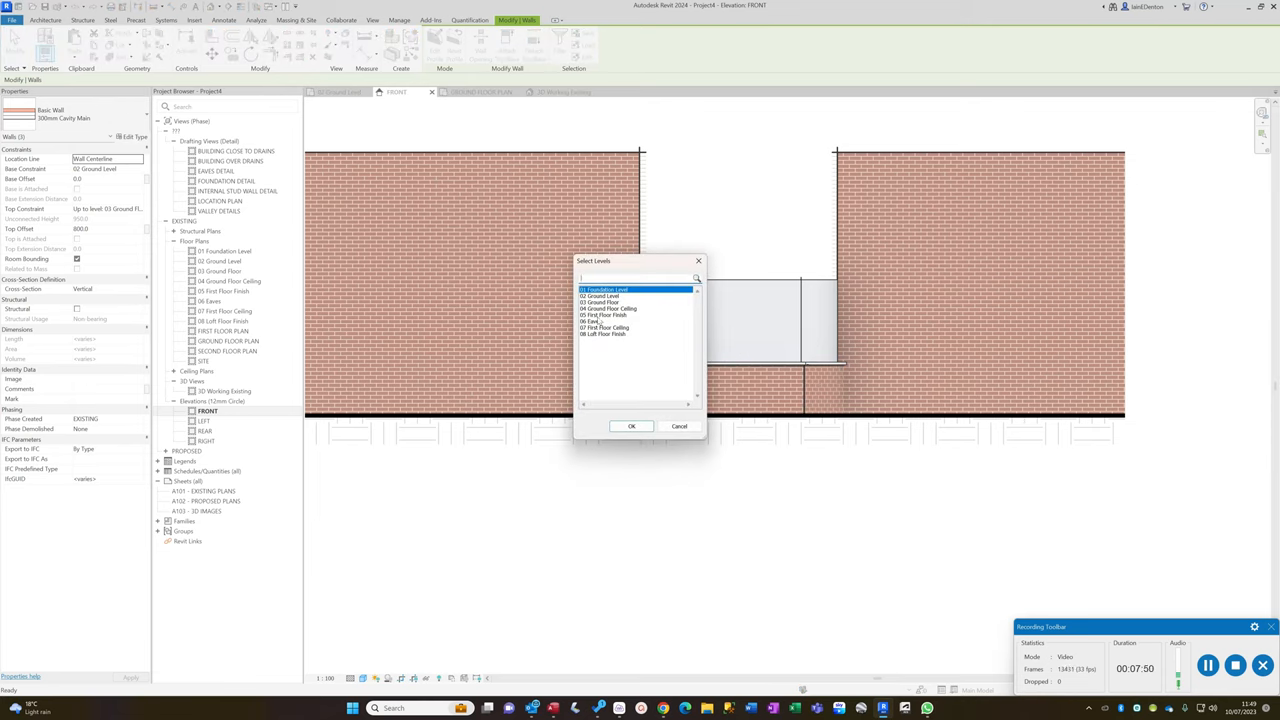
{"action": "left_click", "coordinate": [632, 426]}
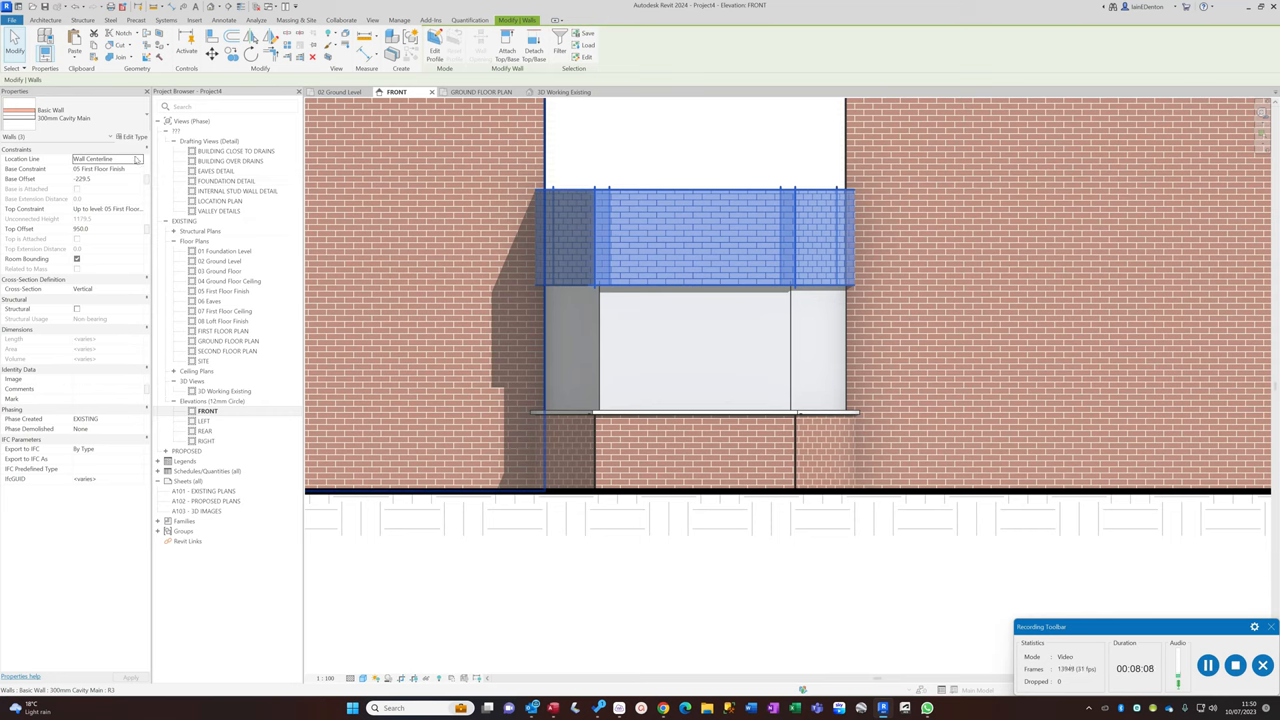
- Set the copied wall's Location Line and swap it to a tile-hung cavity wall type
{"action": "left_click", "coordinate": [136, 160]}
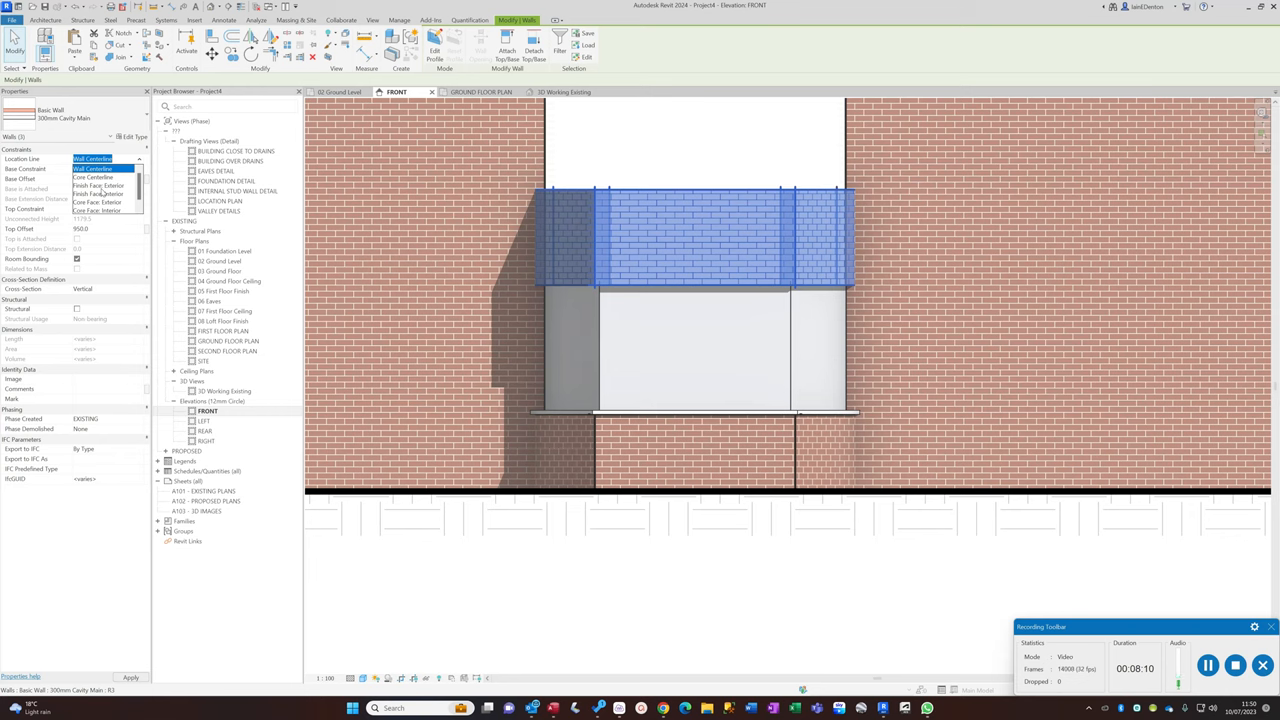
{"action": "left_click", "coordinate": [98, 184]}
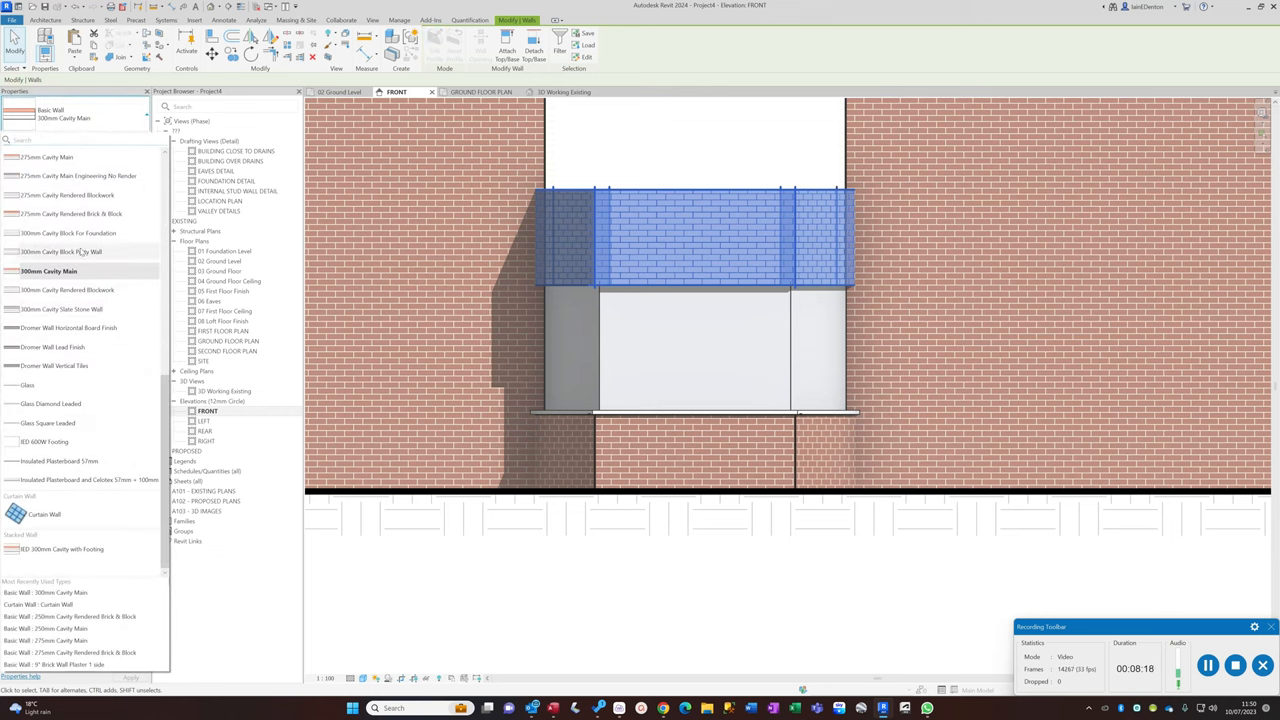
{"action": "scroll", "scroll_direction": "down", "scroll_amount": 3}
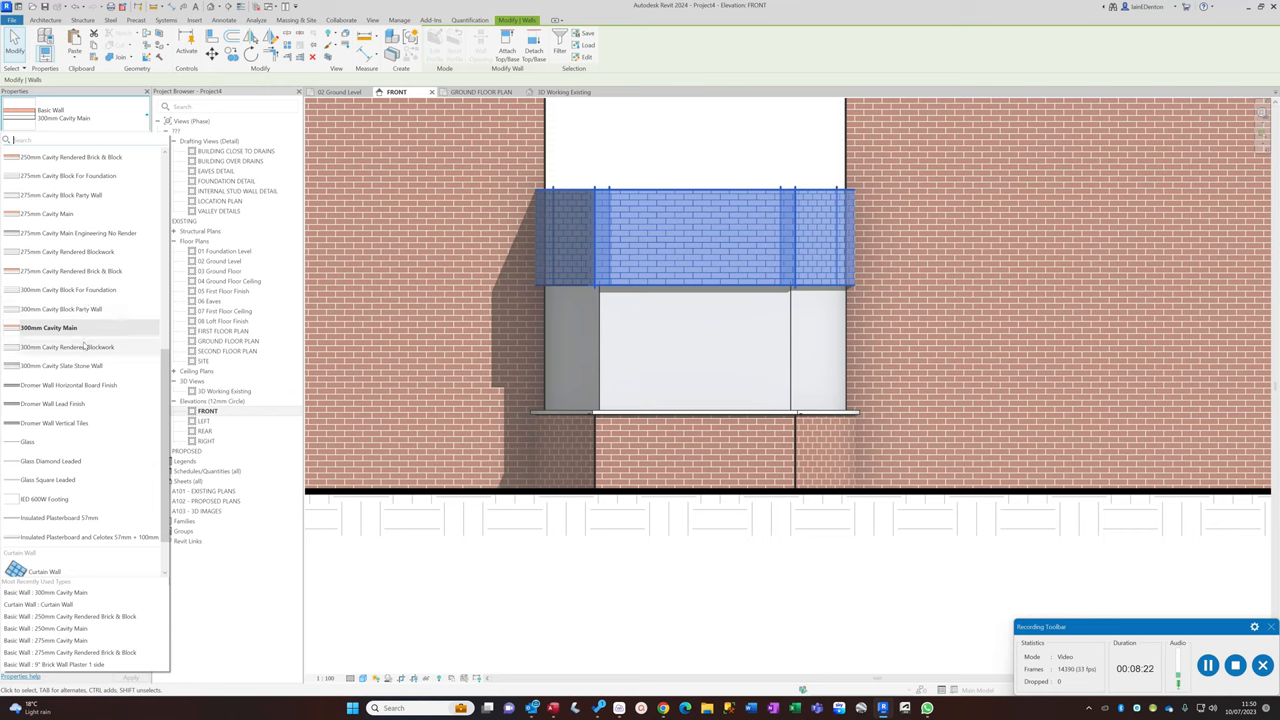
{"action": "scroll", "scroll_direction": "down", "scroll_amount": 3}
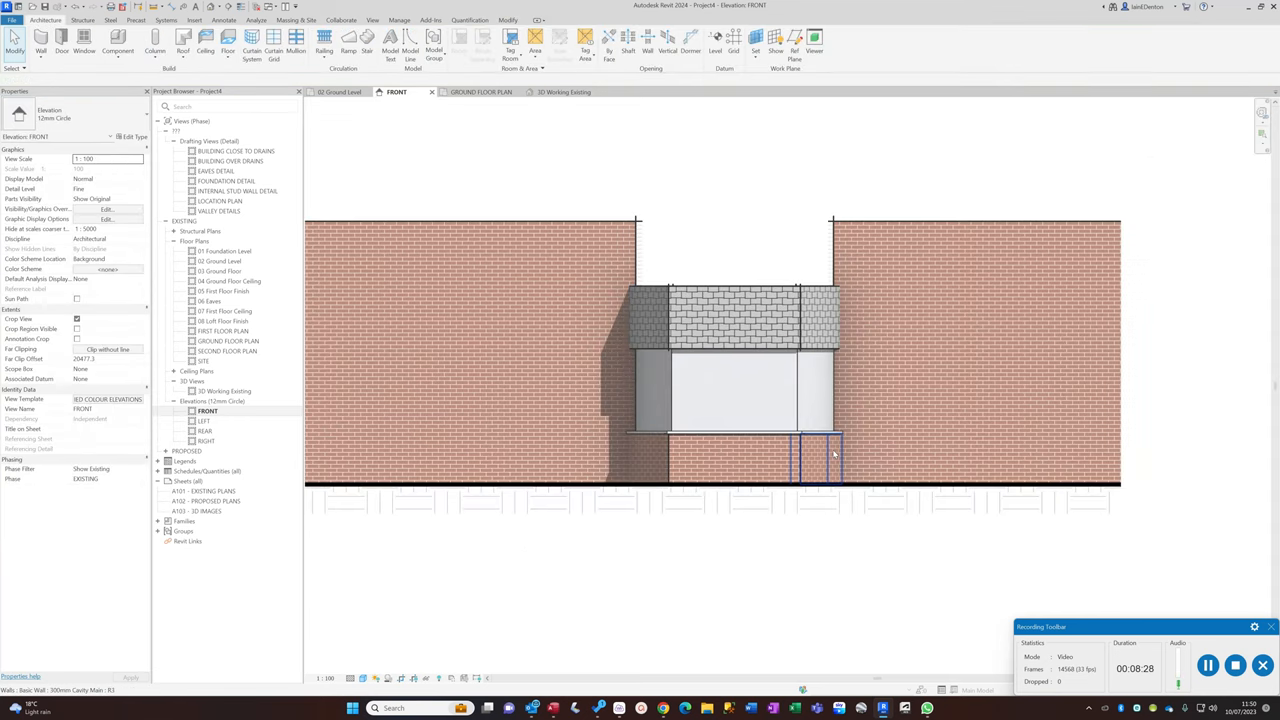
- In FRONT, select the lower curtain wall to build matching upper-storey glazing from it
{"action": "left_click", "coordinate": [816, 390]}
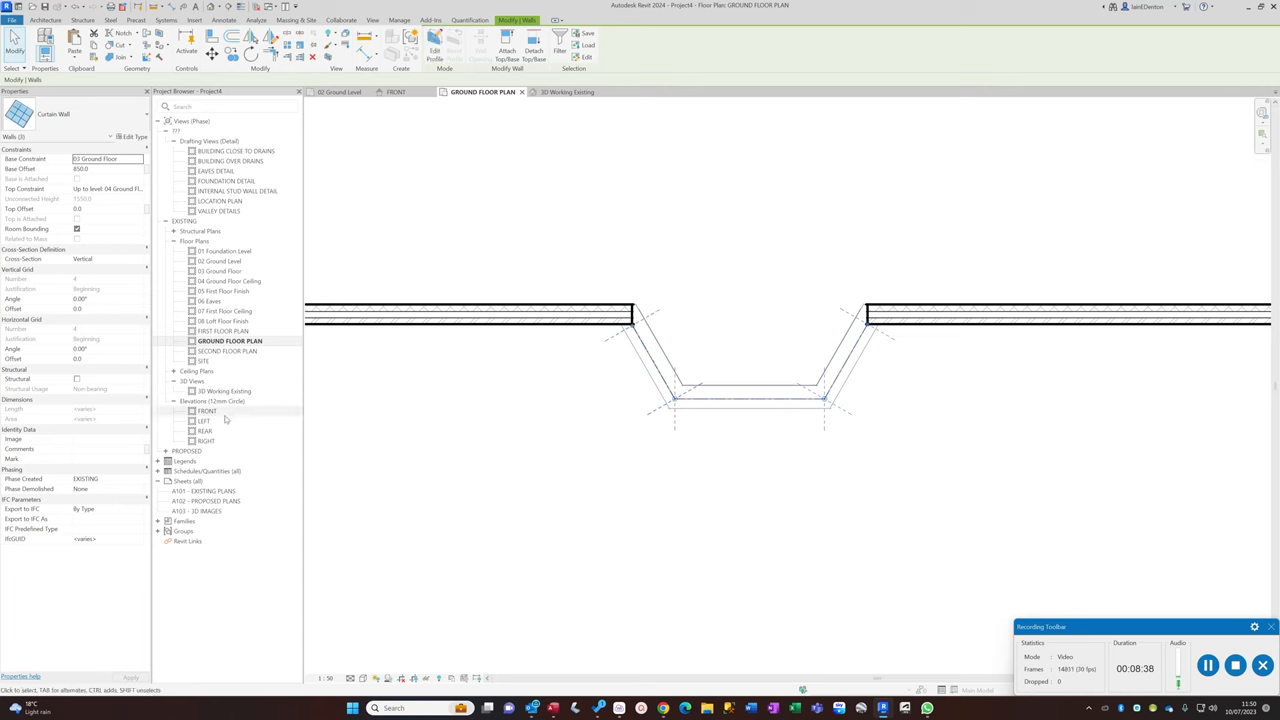
{"action": "double_click", "coordinate": [208, 412]}
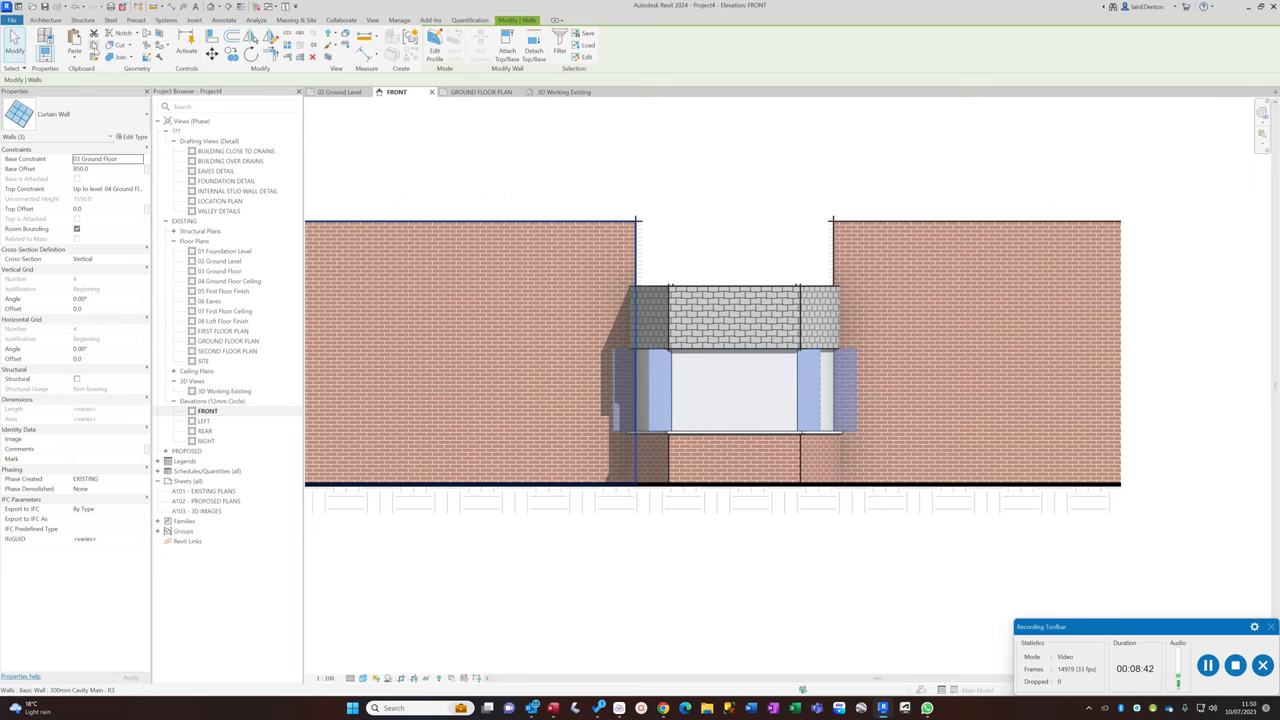
{"action": "left_click", "coordinate": [74, 50]}
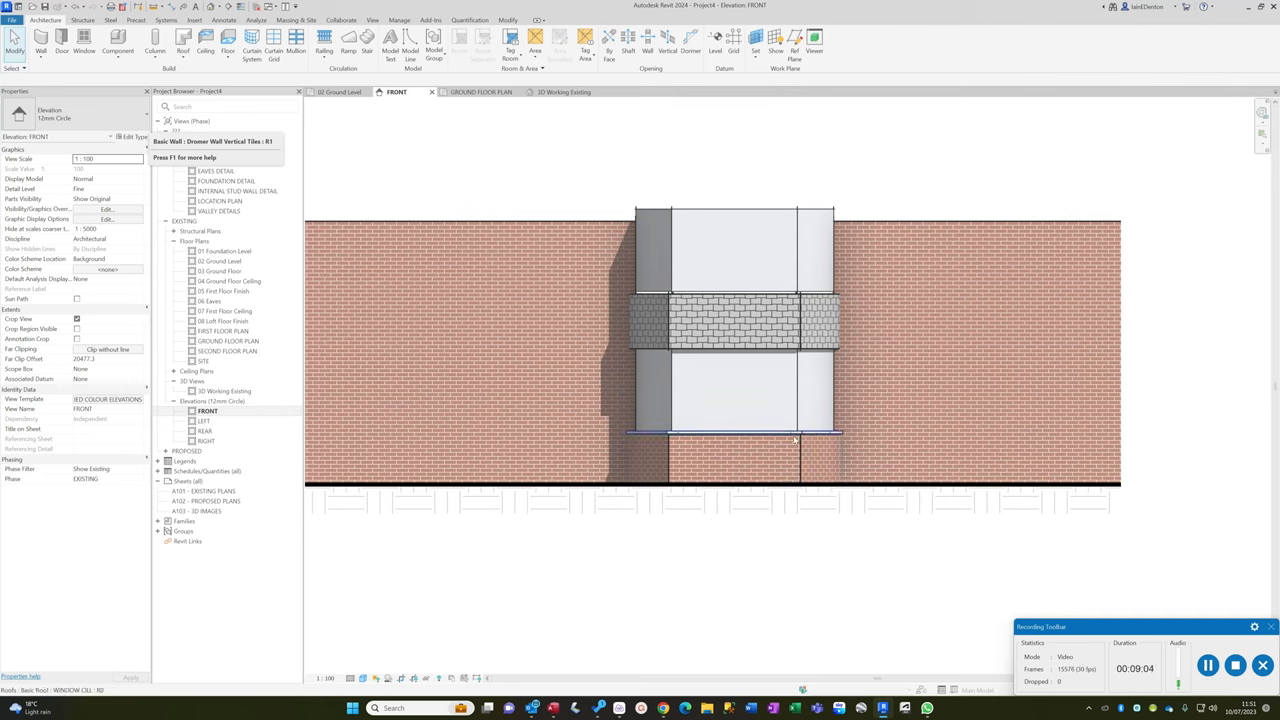
- Constrain the upper curtain wall to its level and add vertical curtain grid lines to the glazing
{"action": "left_click", "coordinate": [730, 432]}
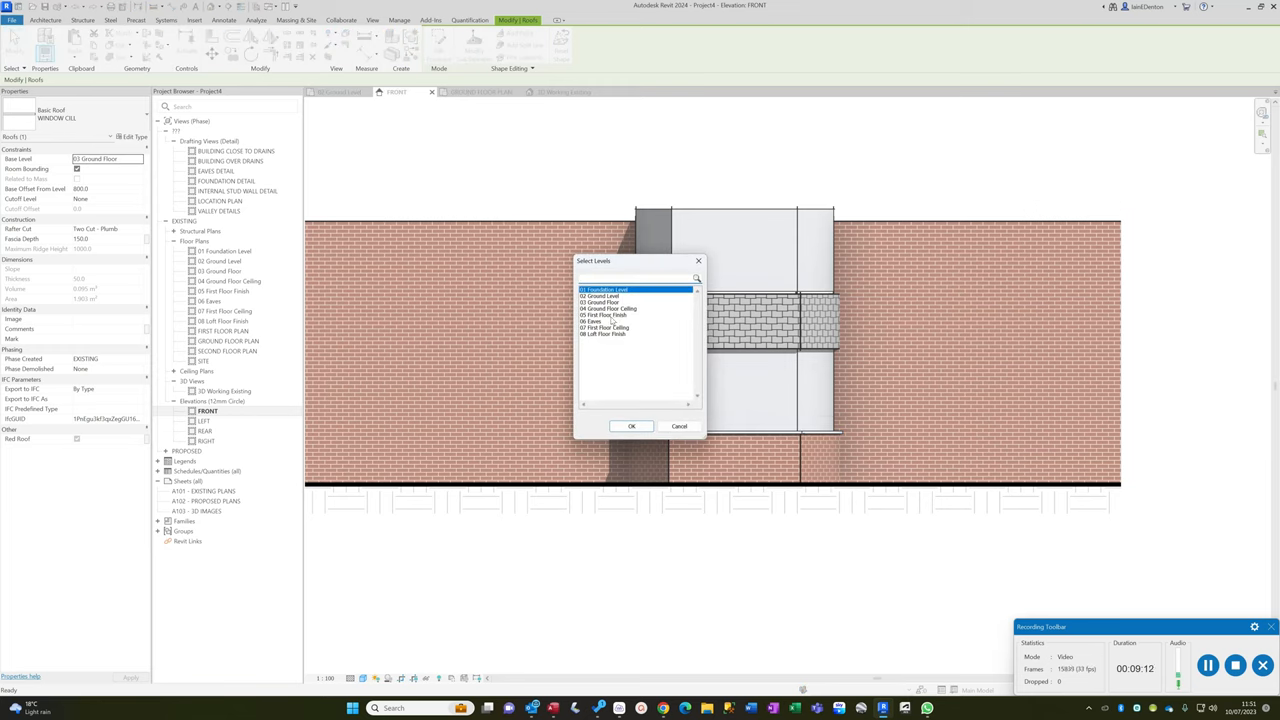
{"action": "left_click", "coordinate": [632, 426]}
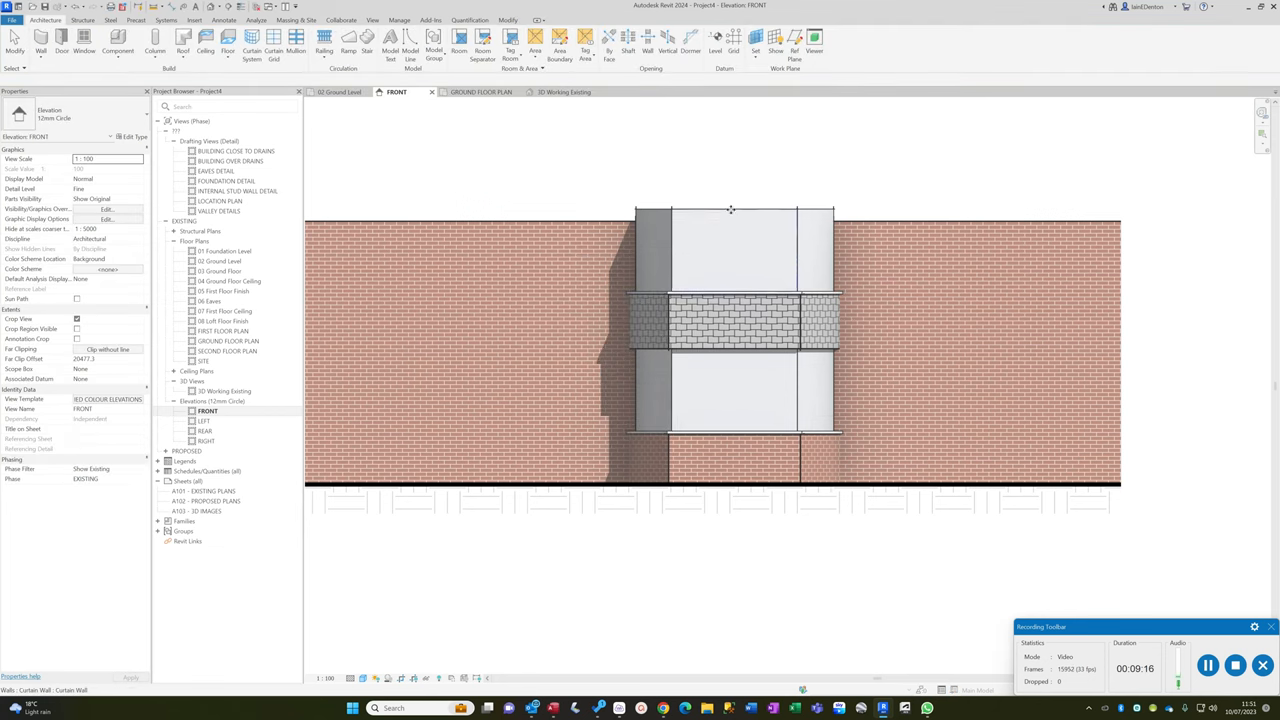
{"action": "left_click", "coordinate": [732, 250]}
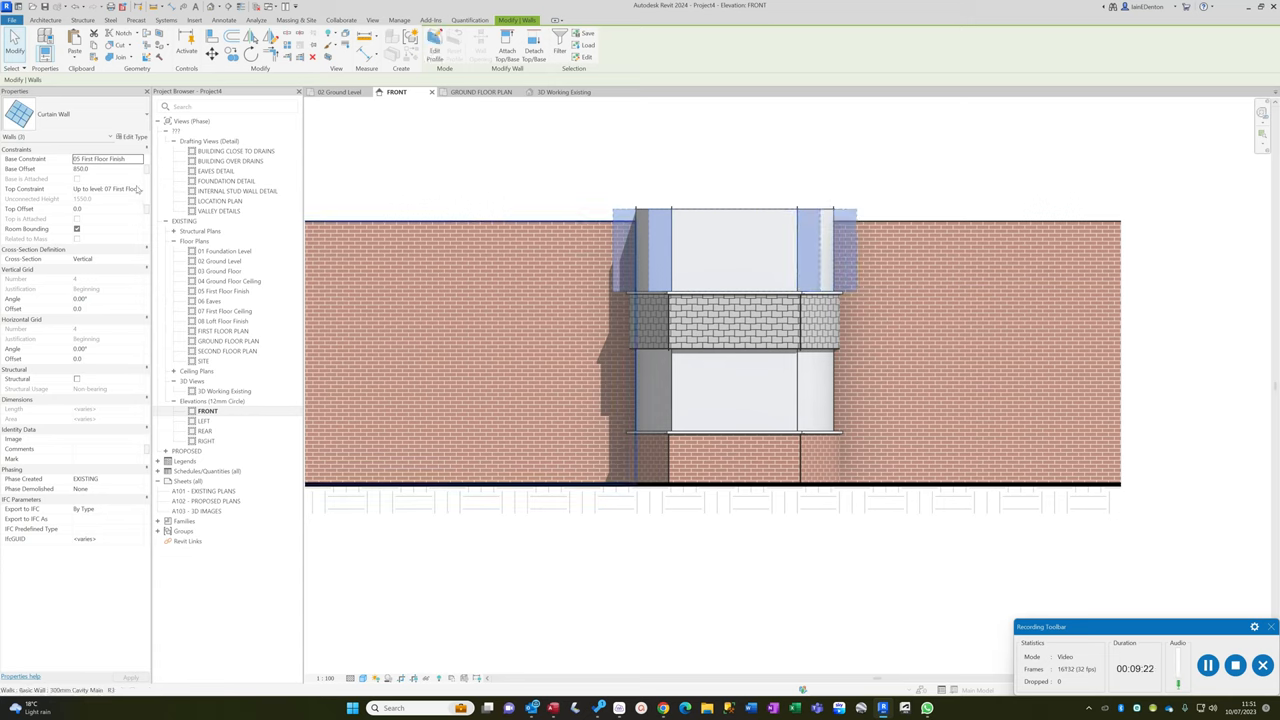
{"action": "left_click", "coordinate": [108, 188]}
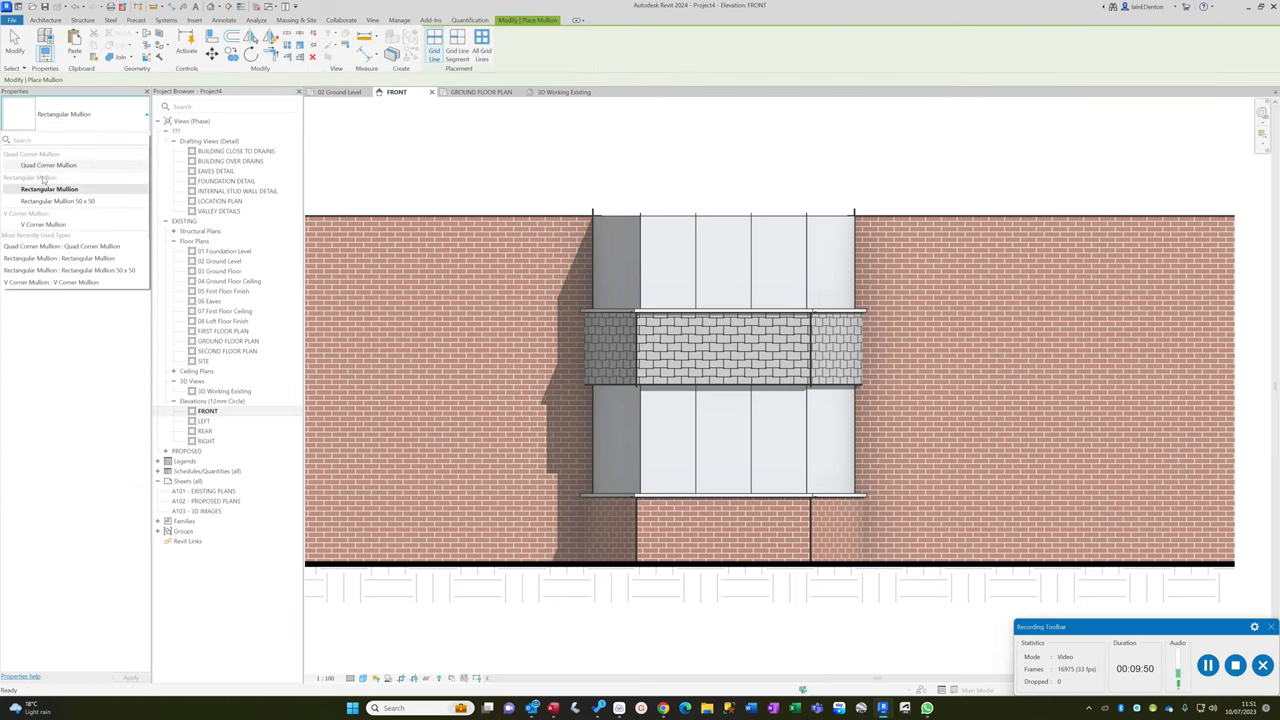
- Place Rectangular Mullions on the curtain grid lines and edges of both storeys
{"action": "left_click", "coordinate": [48, 164]}
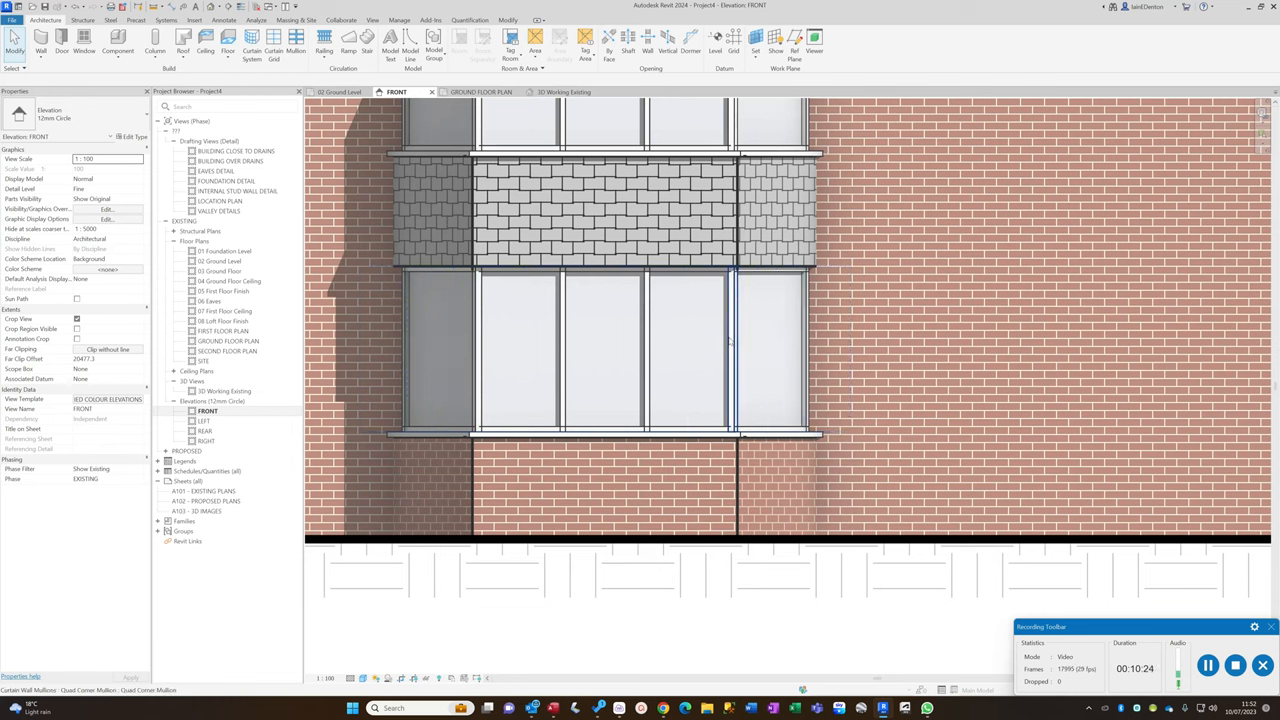
- Tab-select one lower glazed pane and line it up for a Curtain Wall Window type swap
{"action": "left_click", "coordinate": [688, 350]}
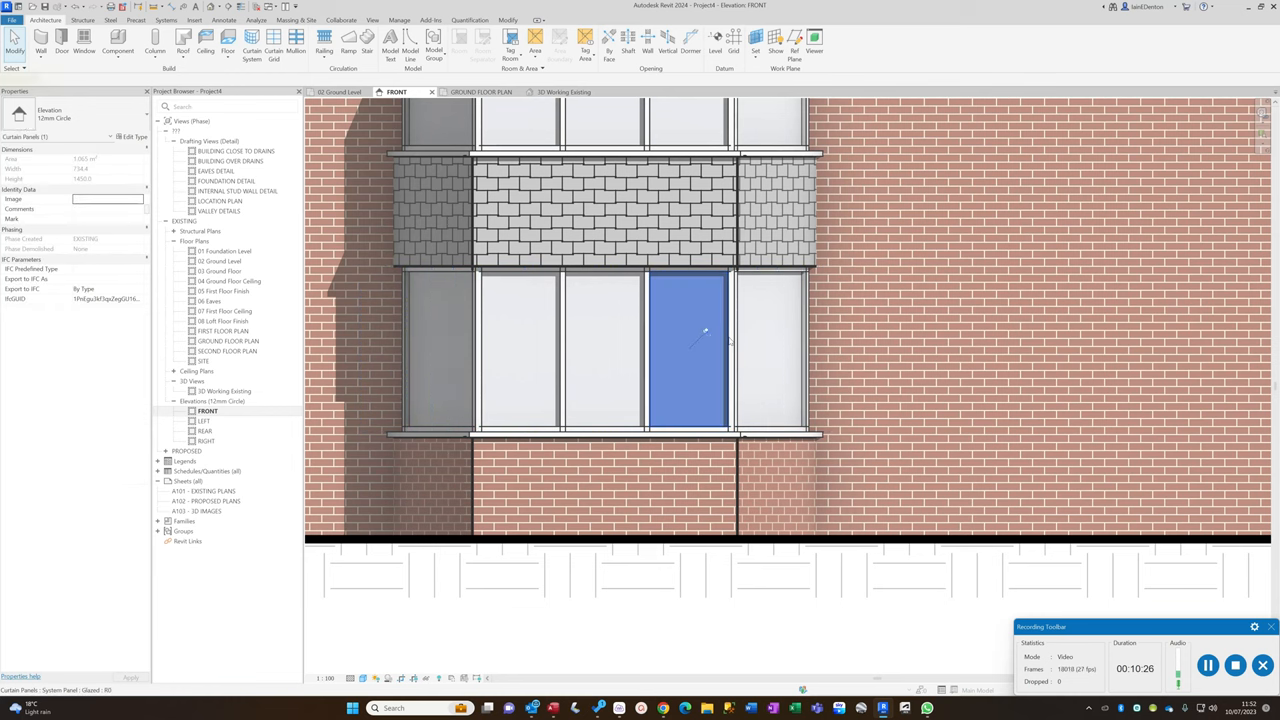
{"action": "left_click", "coordinate": [688, 350]}
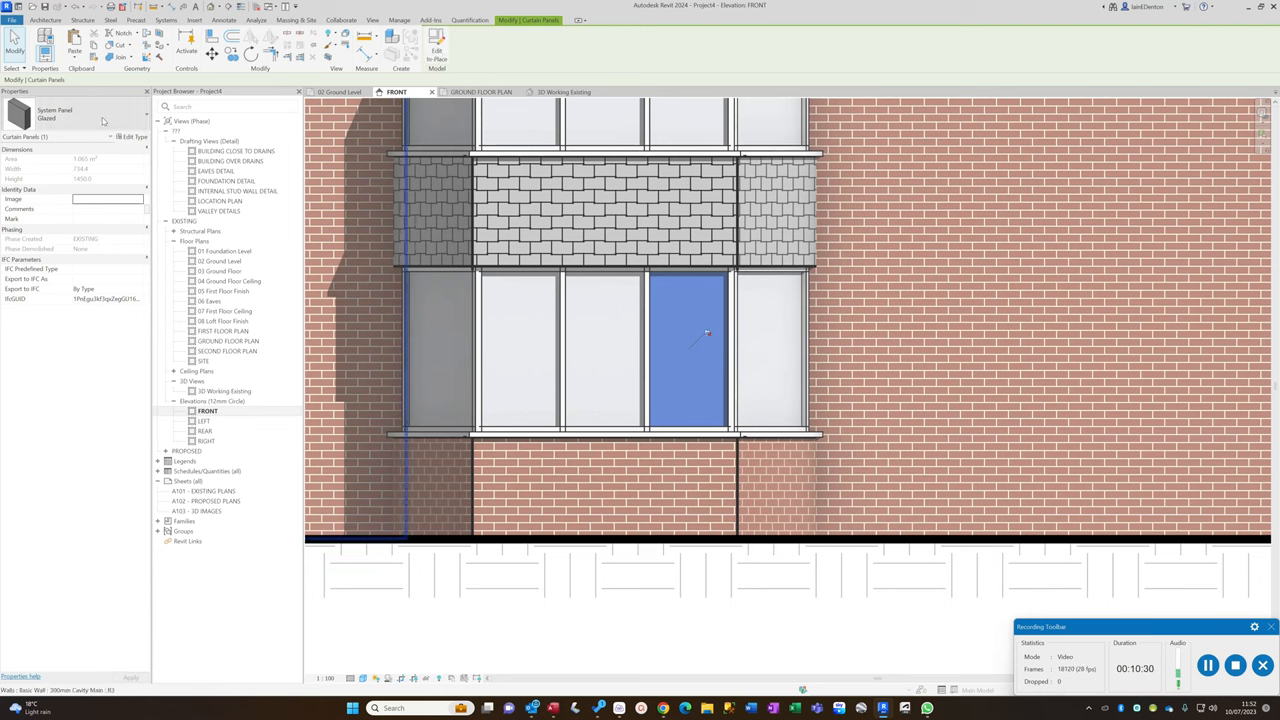
{"action": "left_click", "coordinate": [140, 110]}
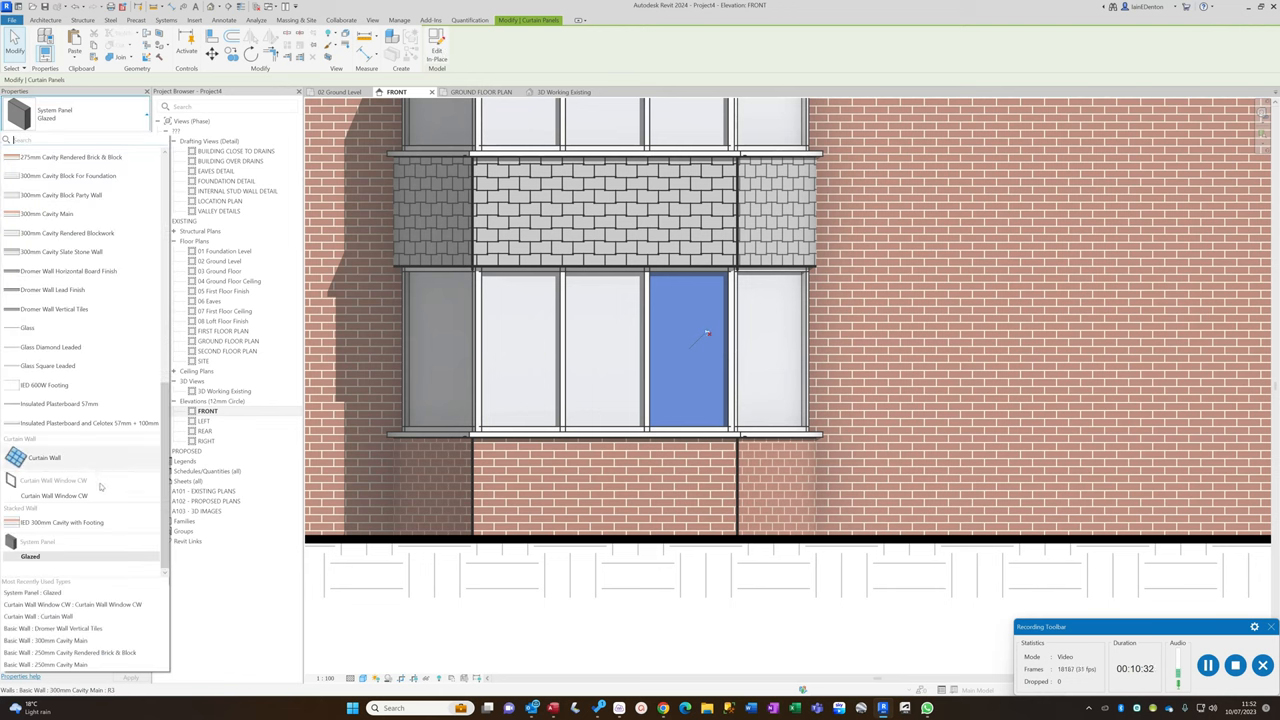
{"action": "mouse_move", "coordinate": [56, 496]}
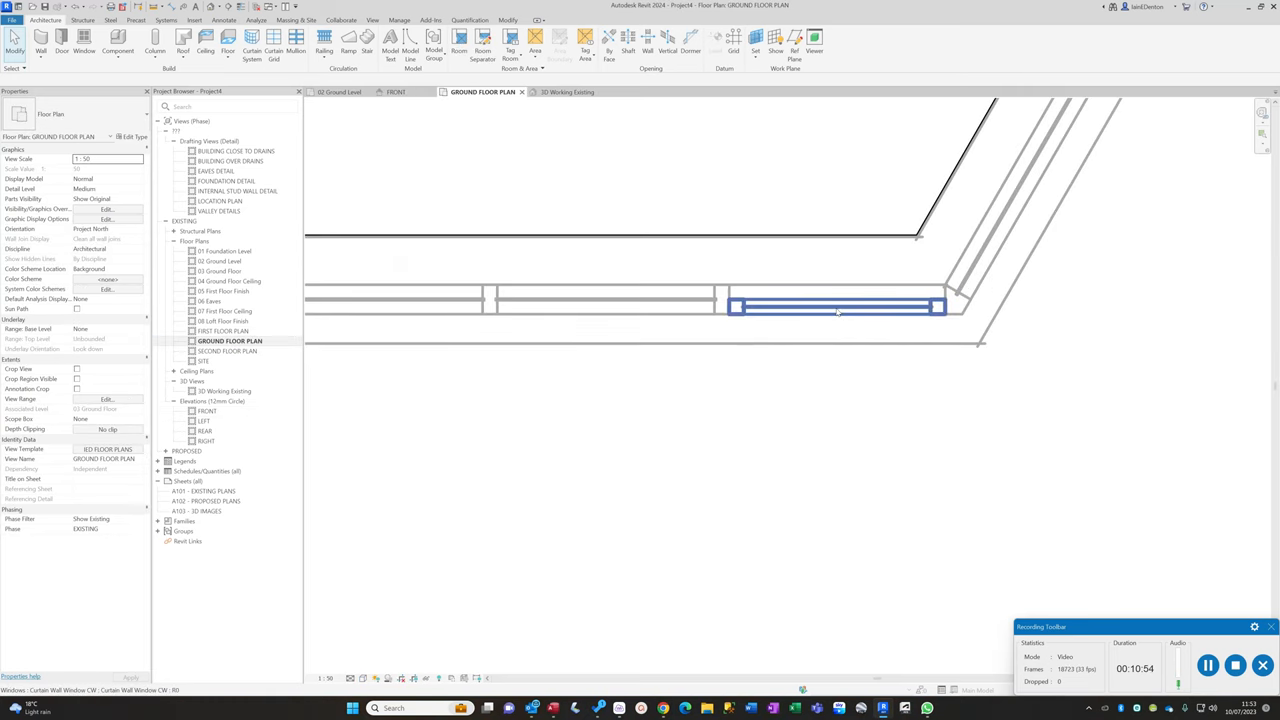
- Review the glazed bay in FRONT, then show it in the 3D Working Existing view
{"action": "left_click", "coordinate": [838, 308]}
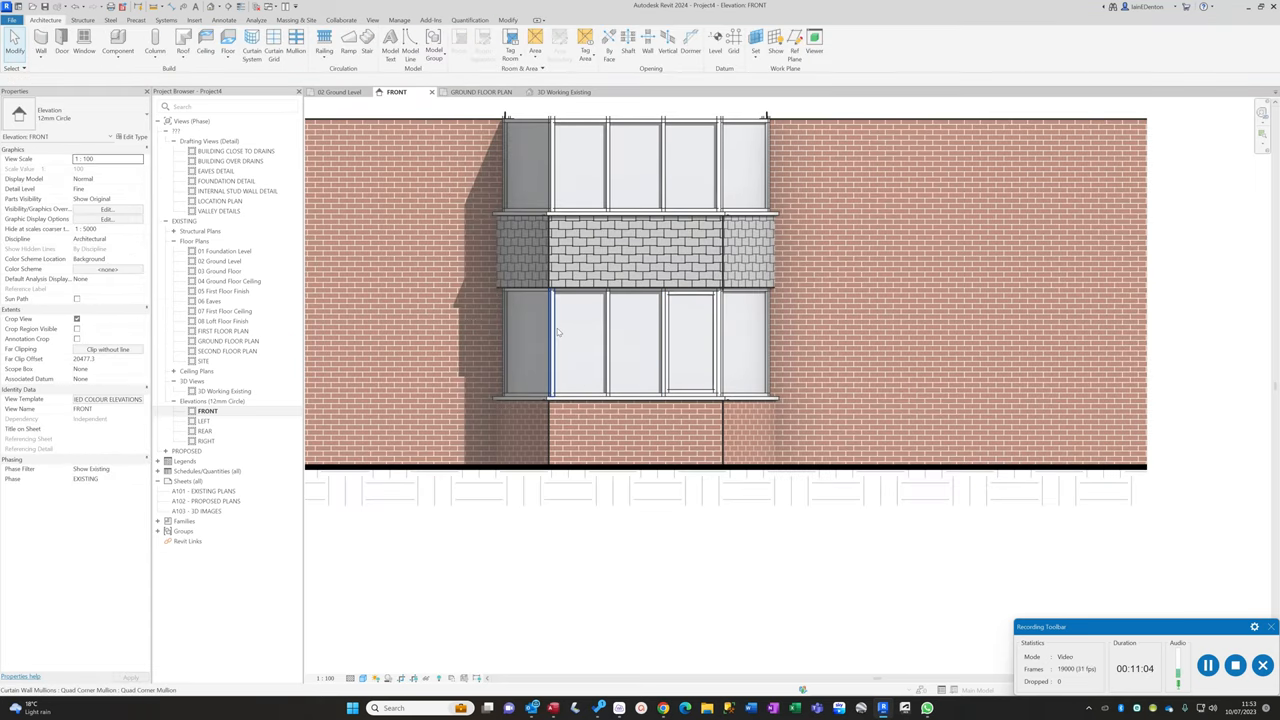
{"action": "left_click", "coordinate": [576, 344]}
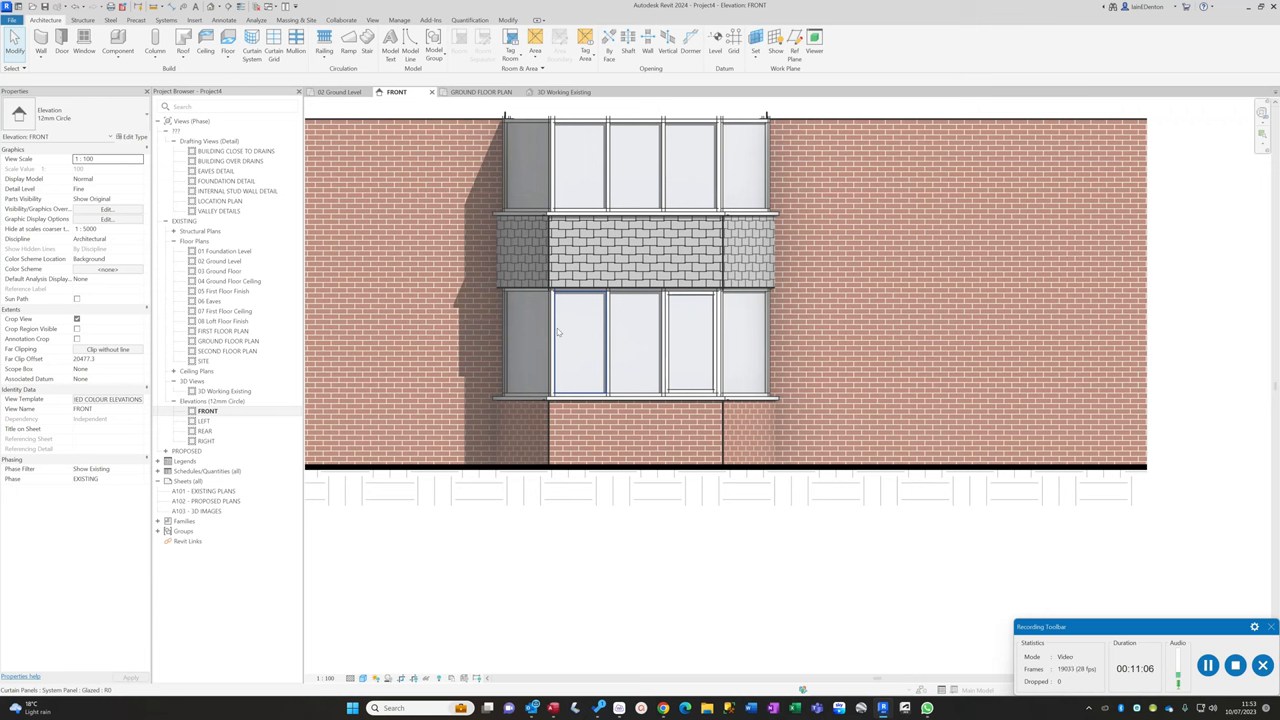
{"action": "left_click", "coordinate": [580, 342]}
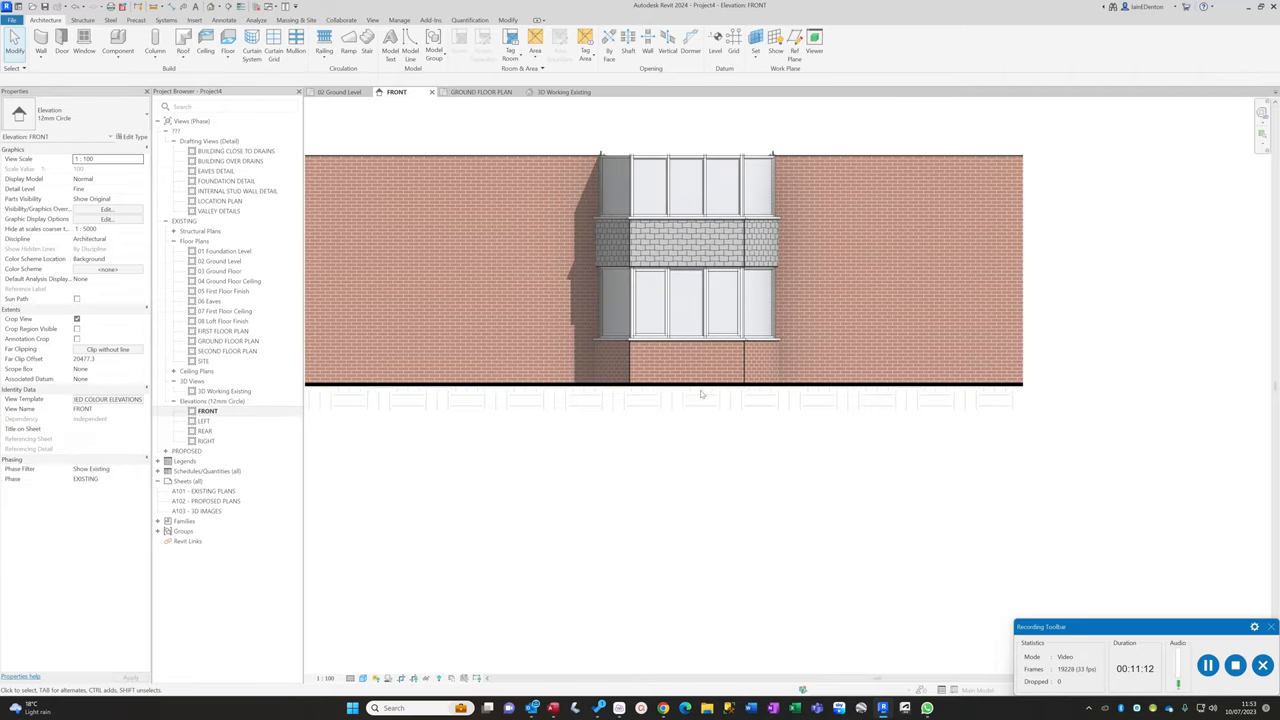
{"action": "left_click", "coordinate": [604, 376]}
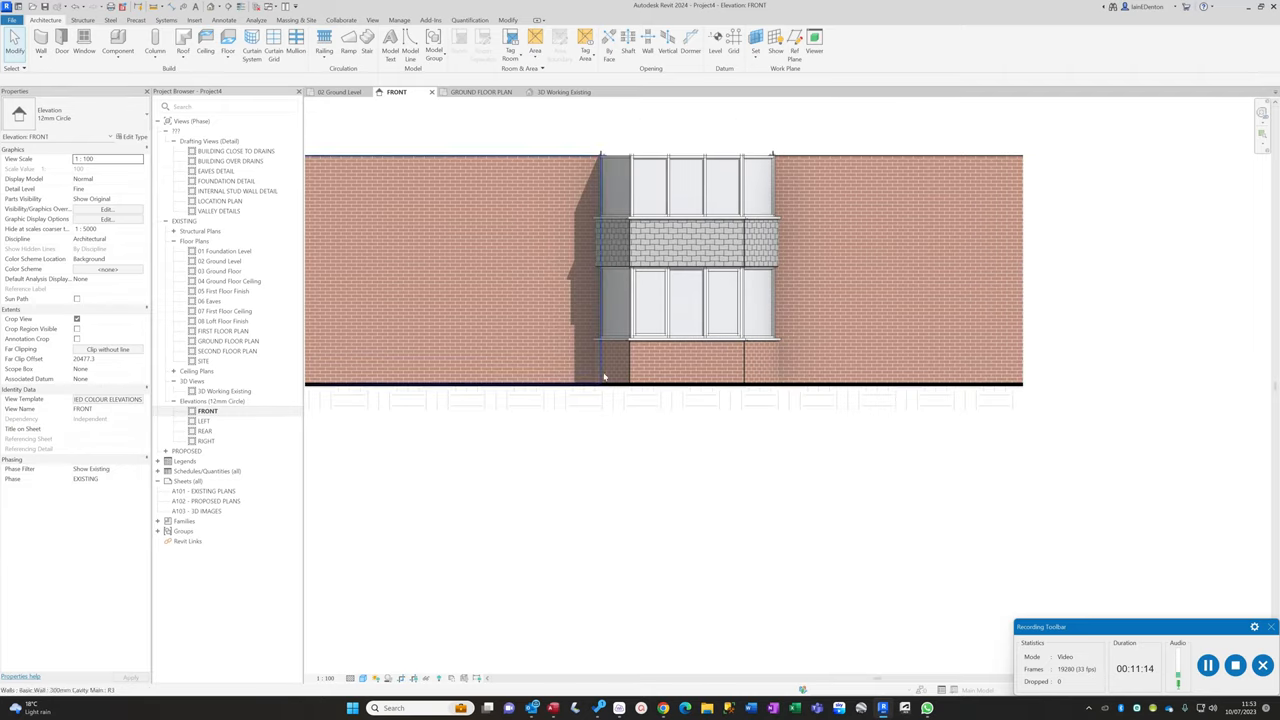
{"action": "left_click", "coordinate": [208, 412]}
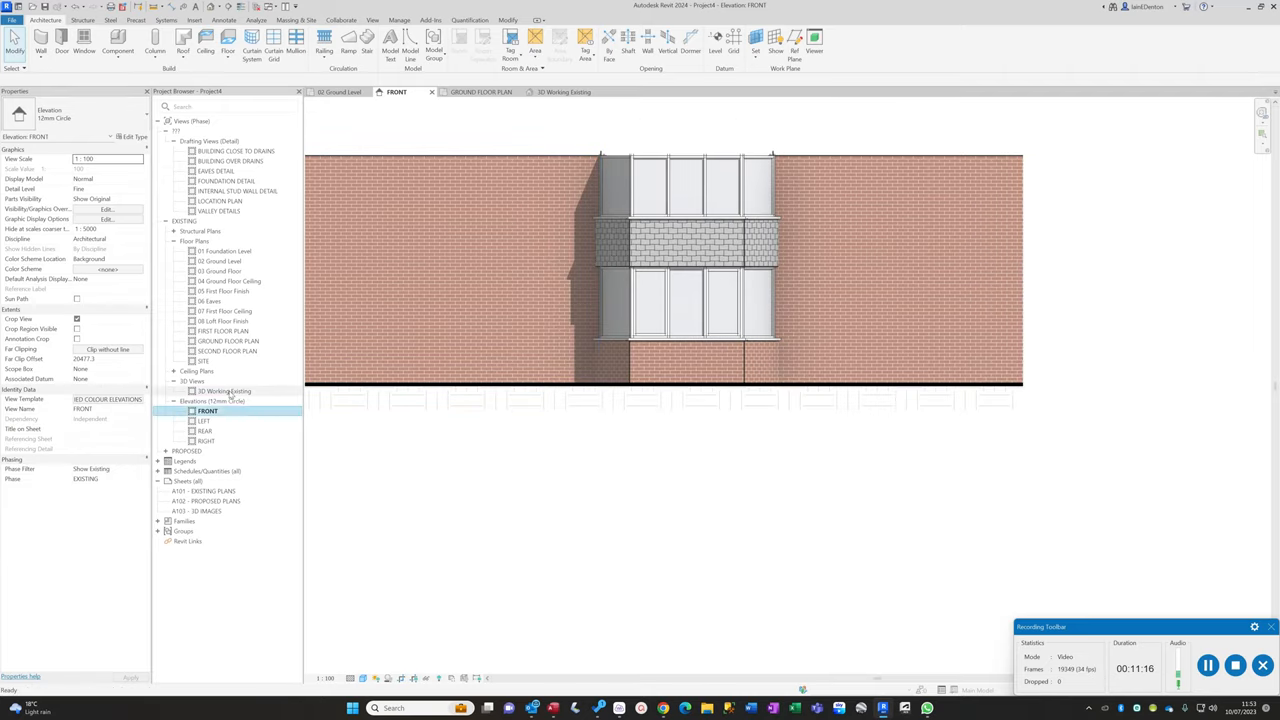
{"action": "double_click", "coordinate": [224, 390]}
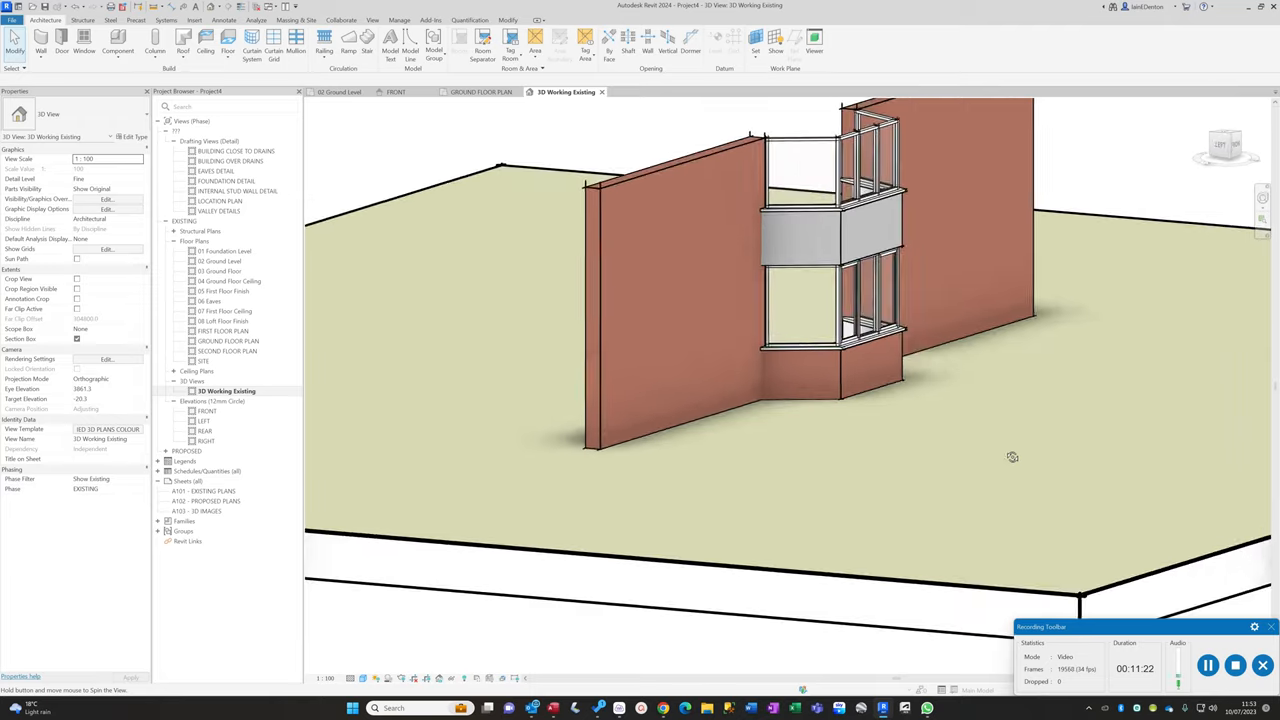
- Orbit the 3D model to inspect the two-storey bay
{"action": "left_click_drag", "start_coordinate": [1012, 456], "coordinate": [724, 472]}
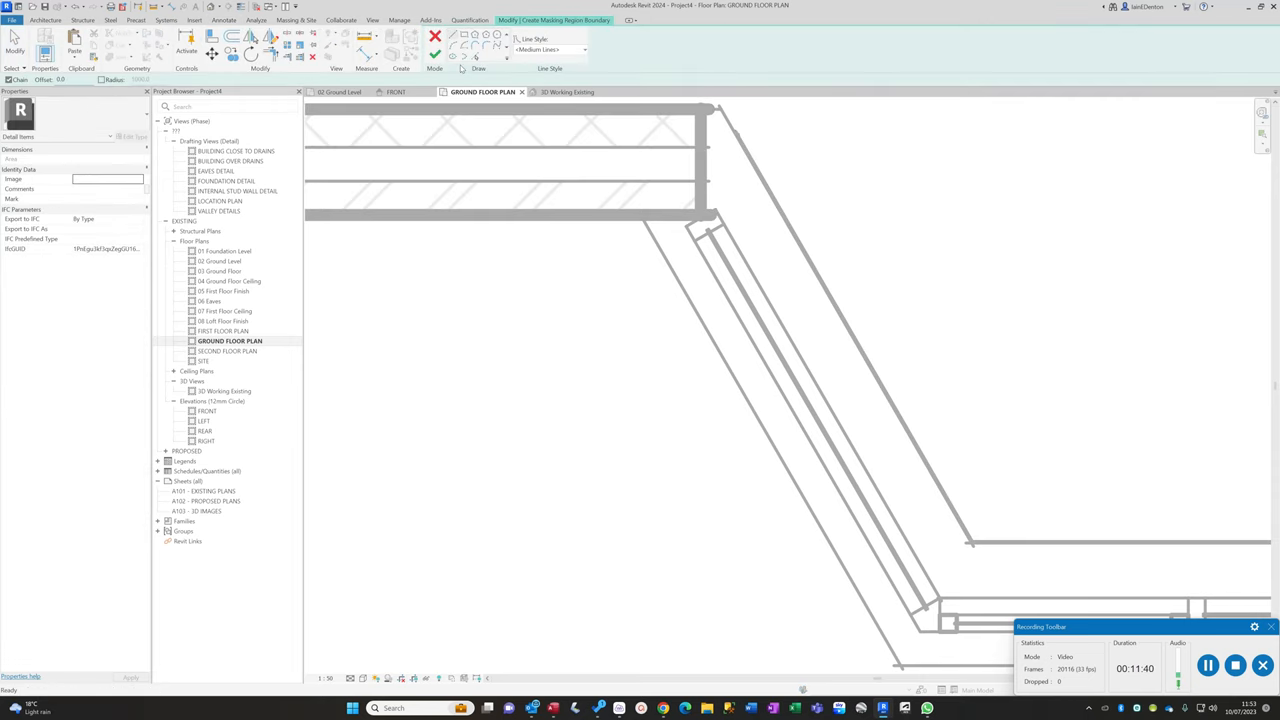
- Sketch and finish a masking region over the bay-to-main-wall junction lines with a chosen line style
{"action": "left_click", "coordinate": [584, 50]}
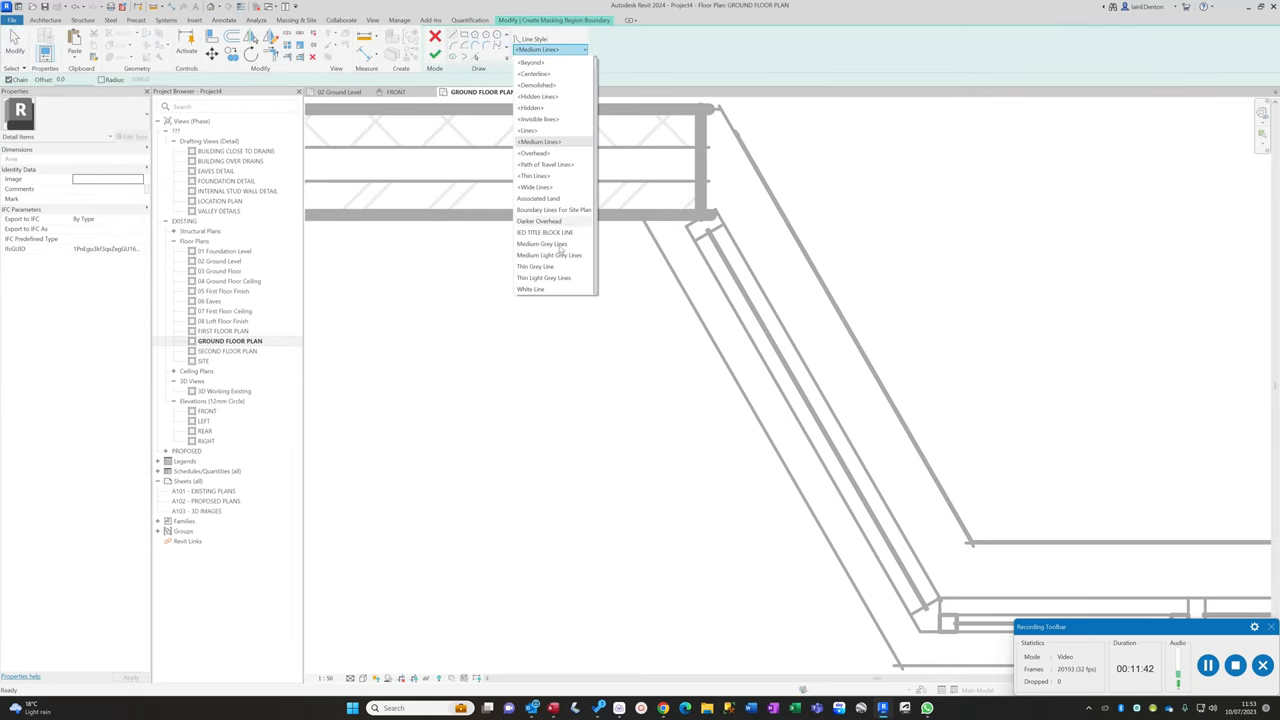
{"action": "left_click", "coordinate": [536, 266]}
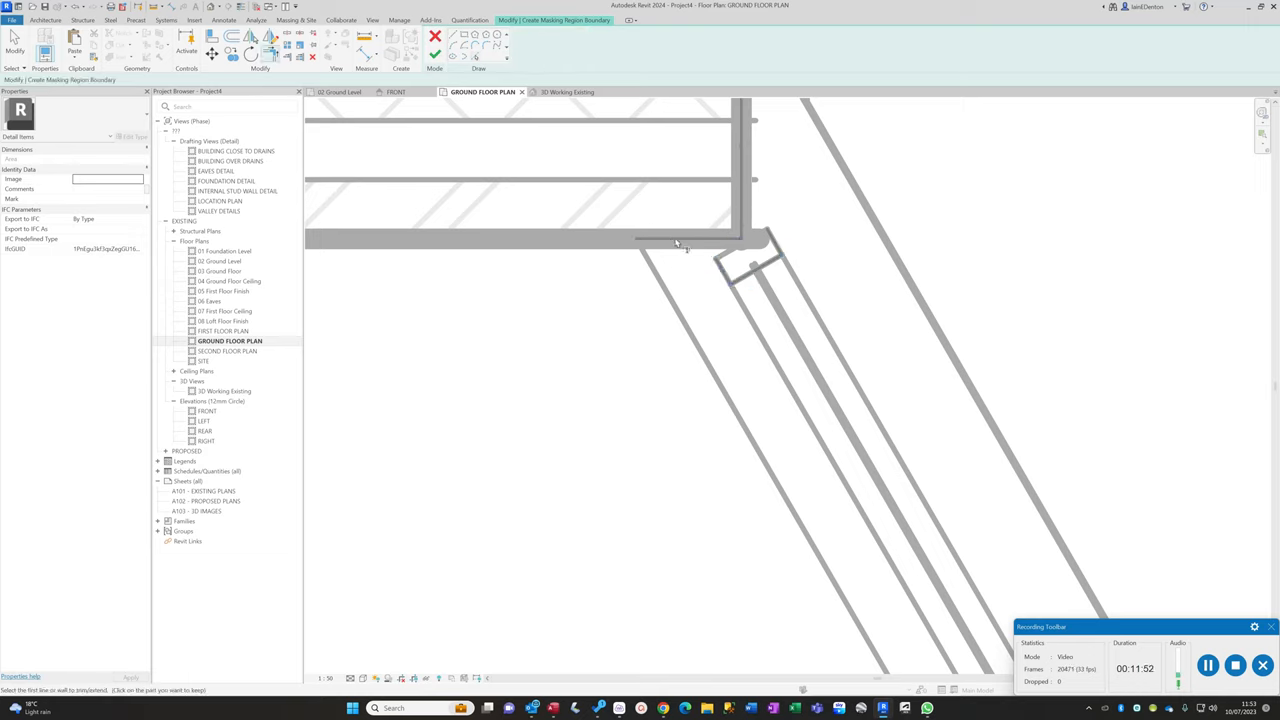
{"action": "left_click", "coordinate": [724, 260]}
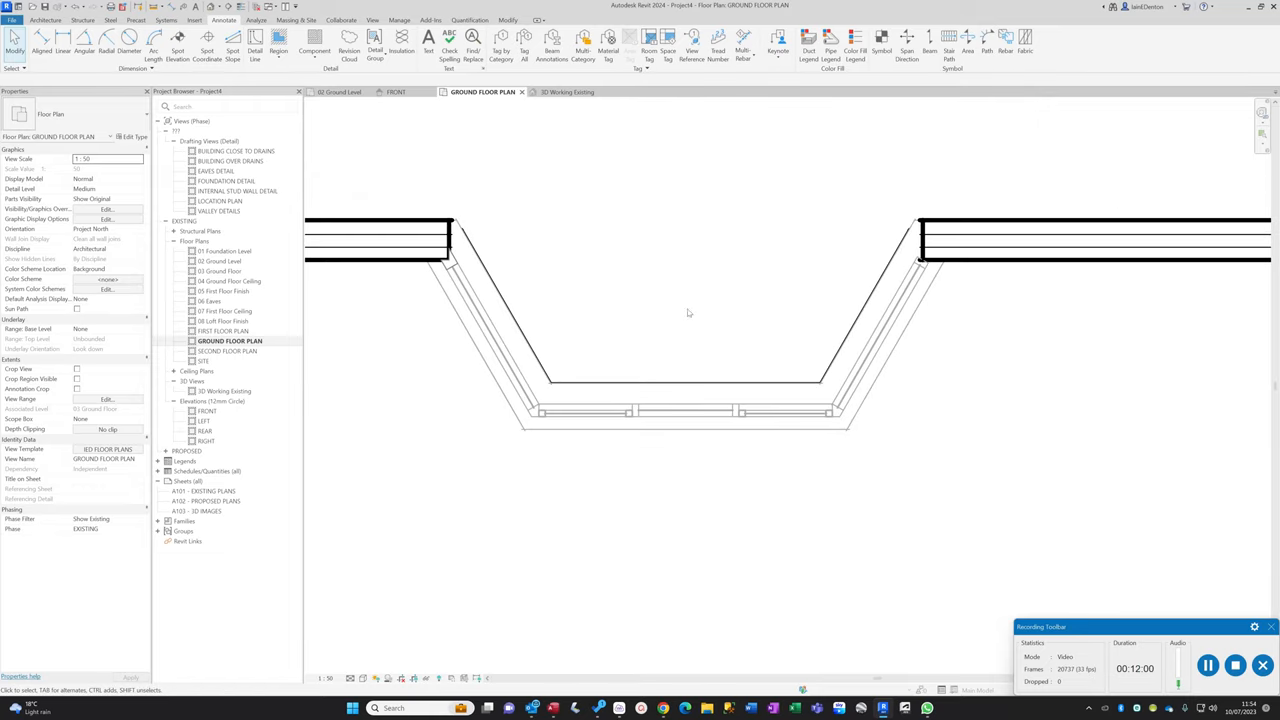
{"action": "left_click", "coordinate": [920, 264]}
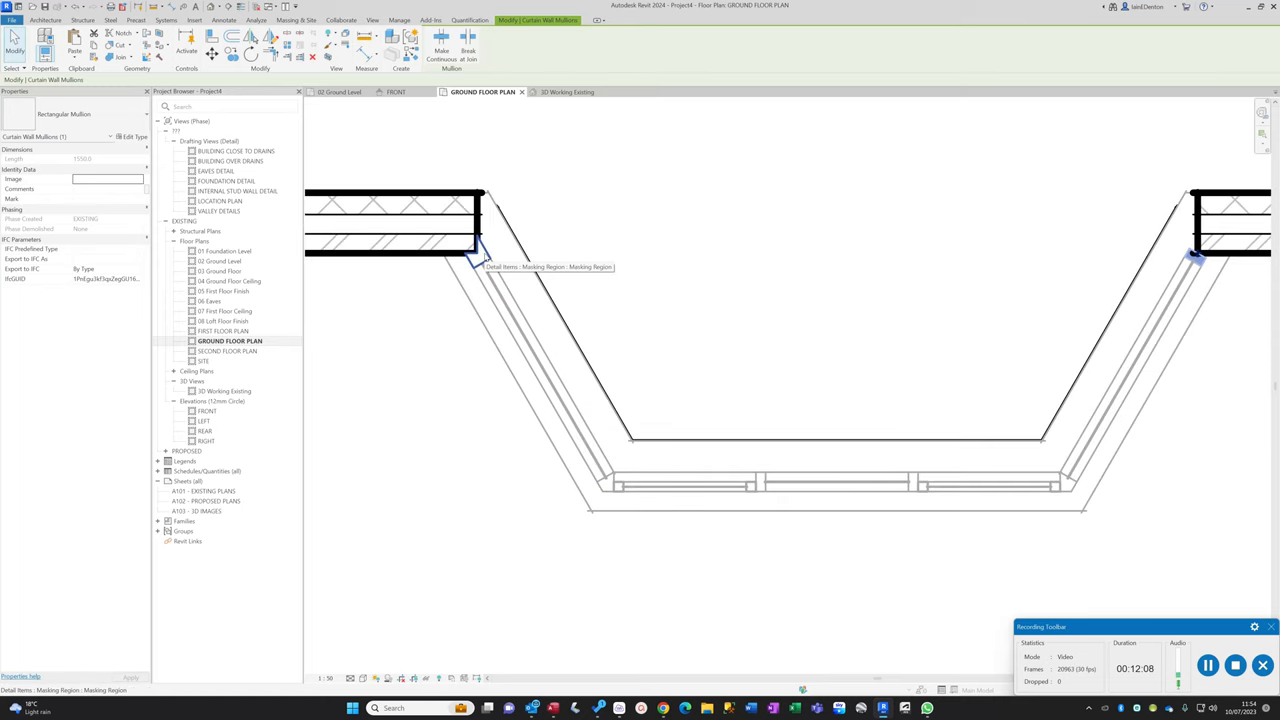
{"action": "left_click", "coordinate": [224, 20]}
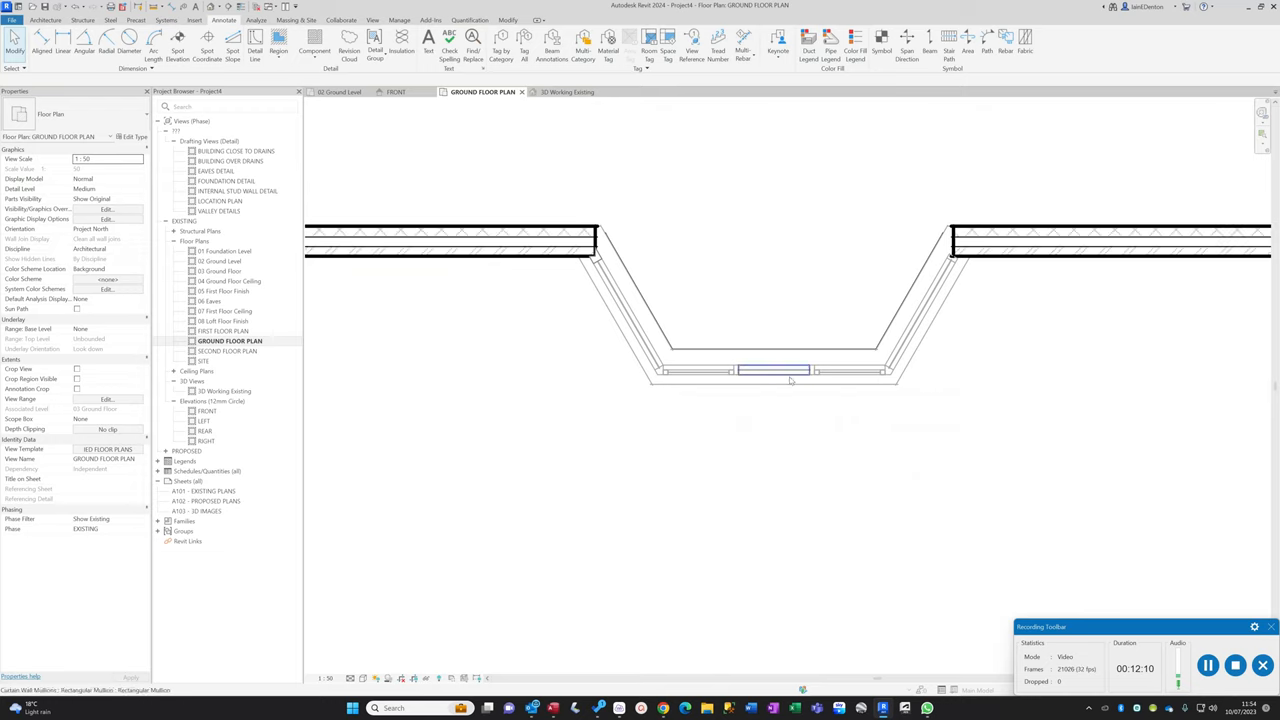